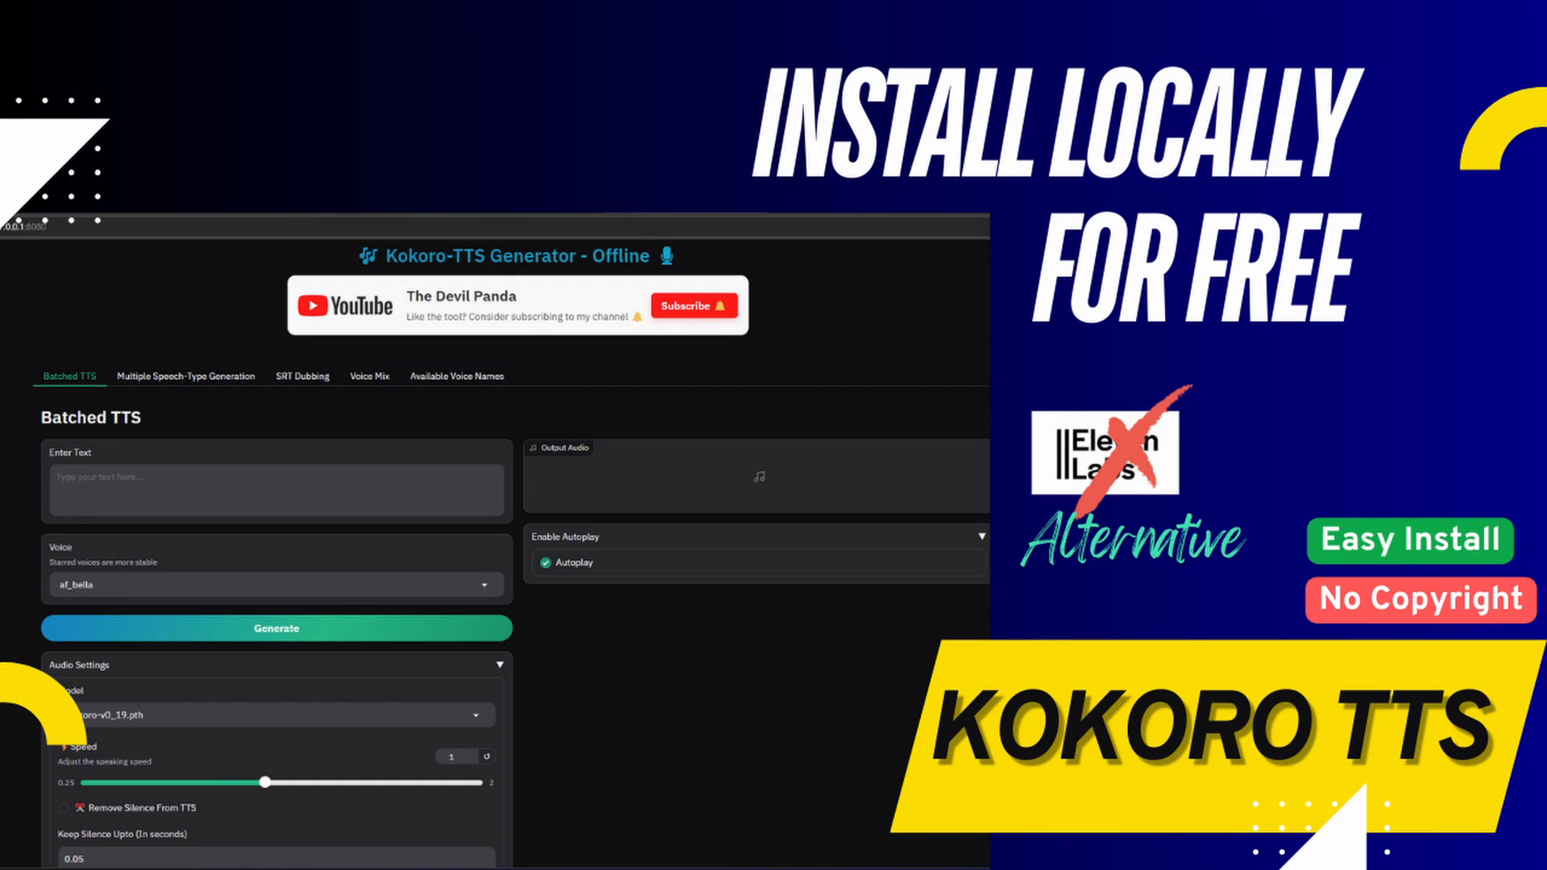
Tour the Multiple Speech-Type, SRT Dubbing and Voice Names tabs, return to Batched TTS, then Subscribe.
{"action": "left_click", "coordinate": [367, 256]}
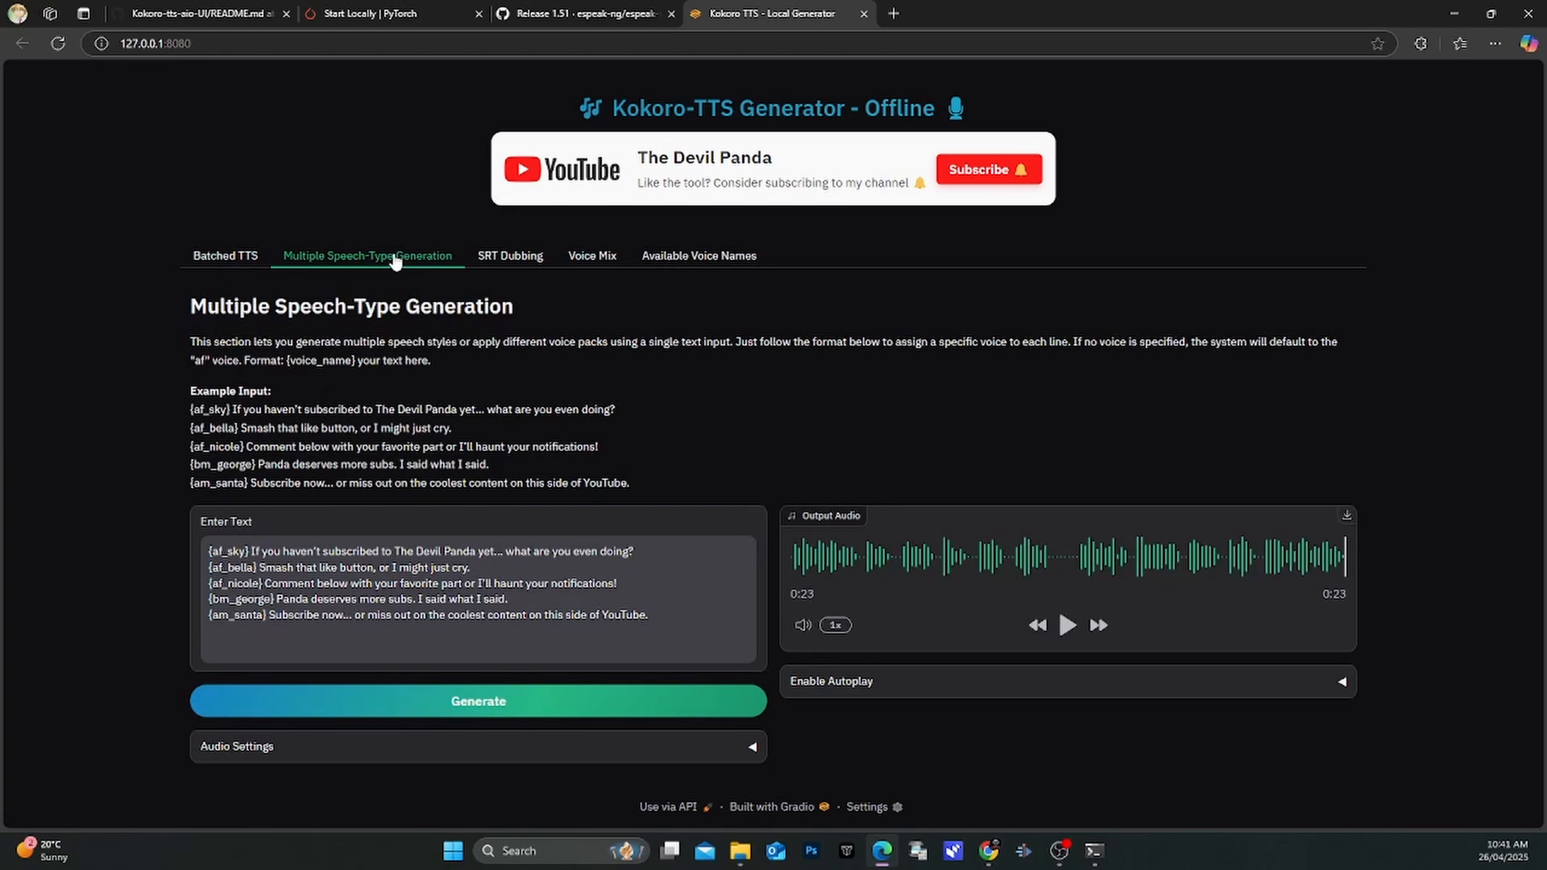
{"action": "left_click", "coordinate": [510, 255]}
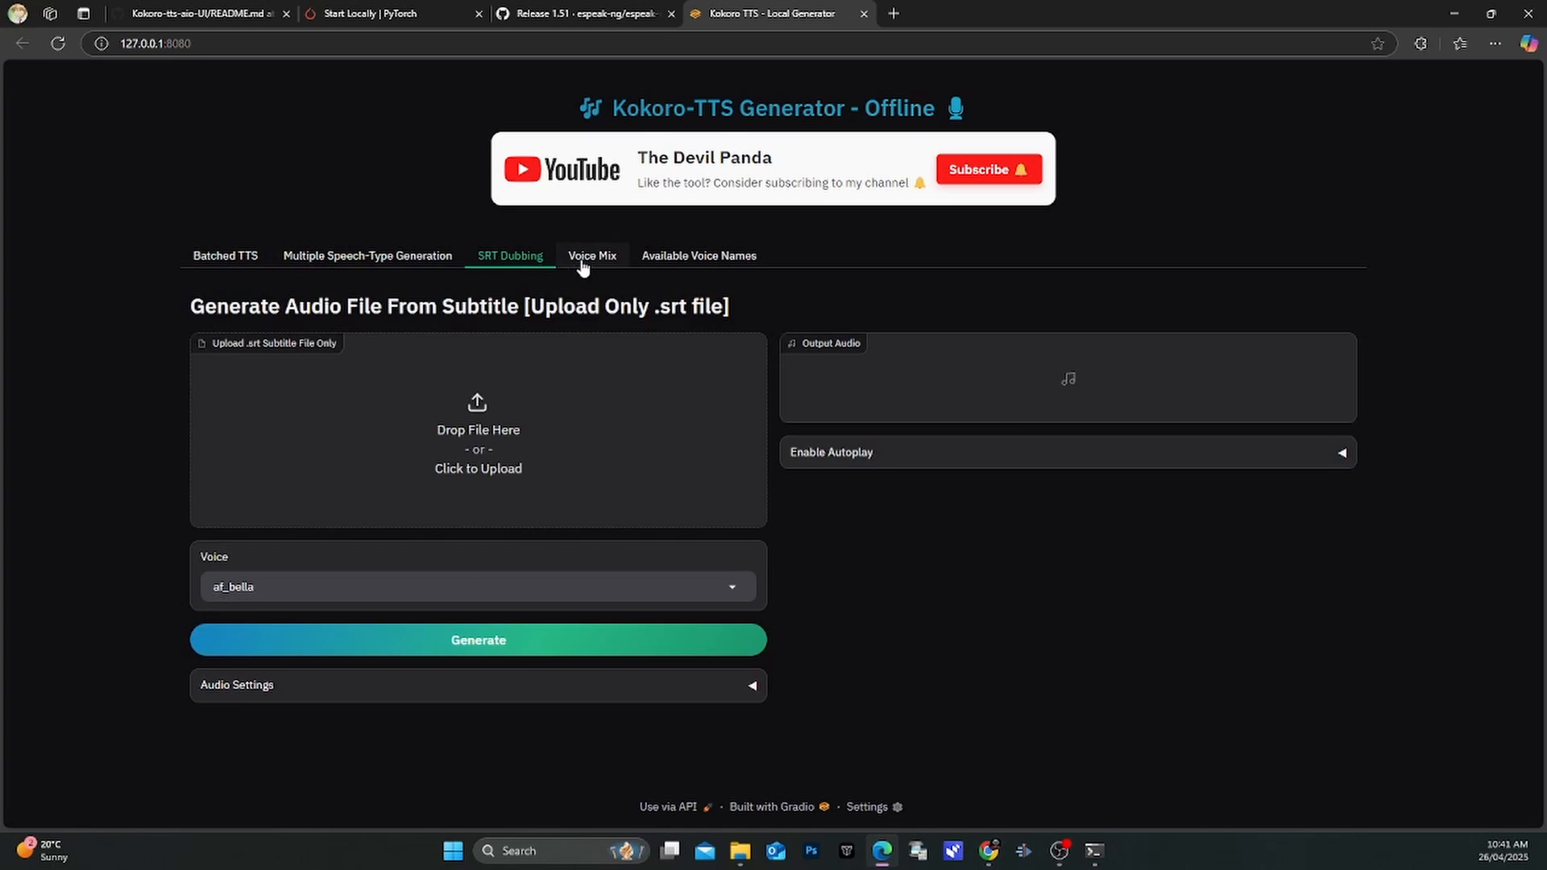
{"action": "left_click", "coordinate": [699, 256]}
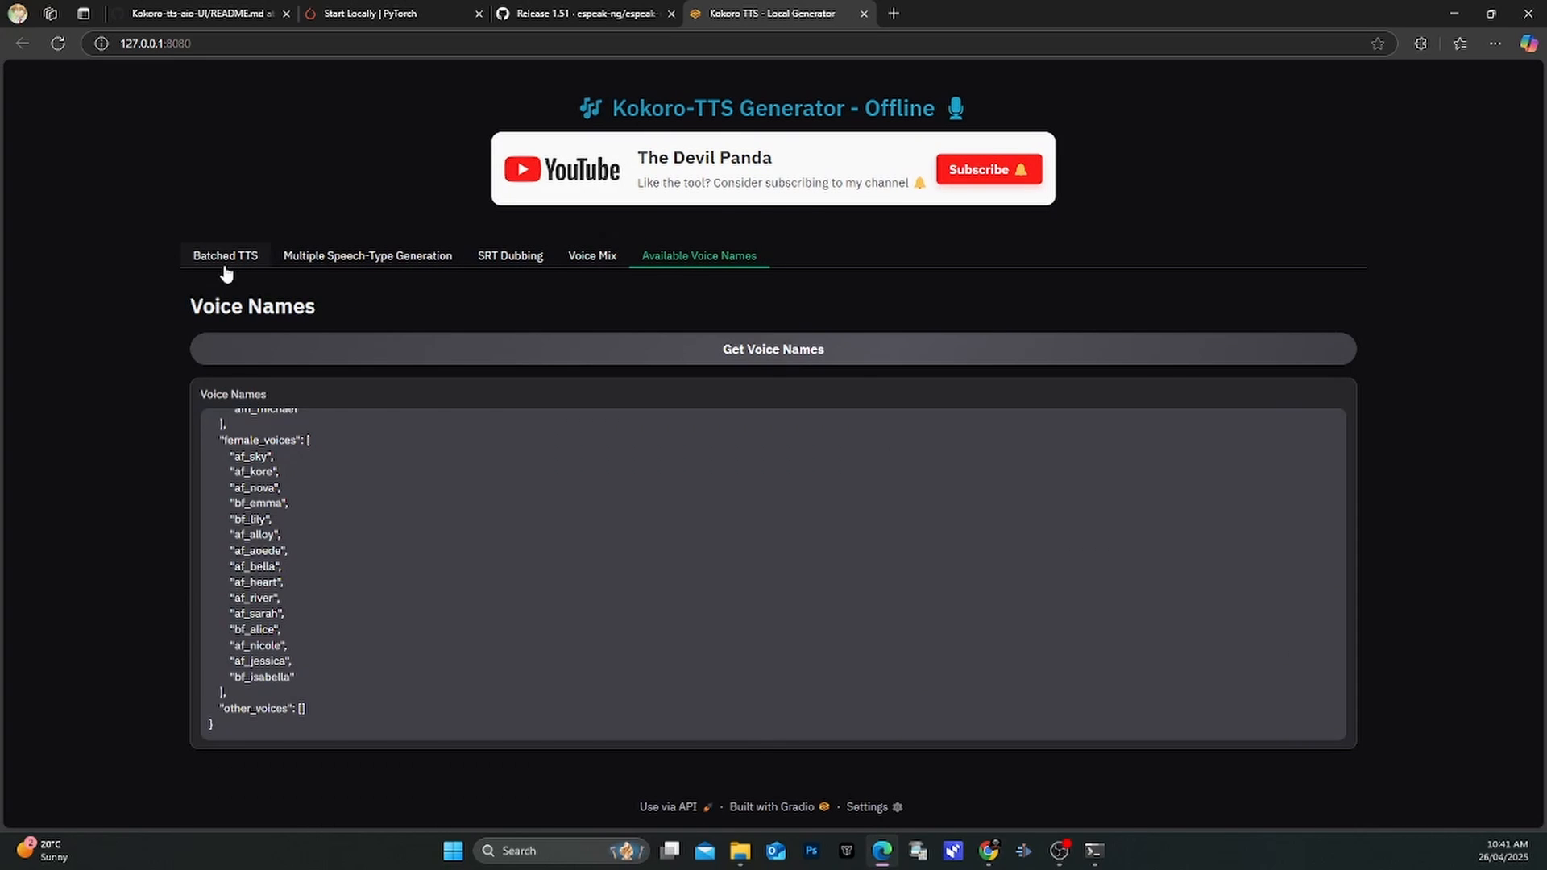
{"action": "left_click", "coordinate": [224, 255]}
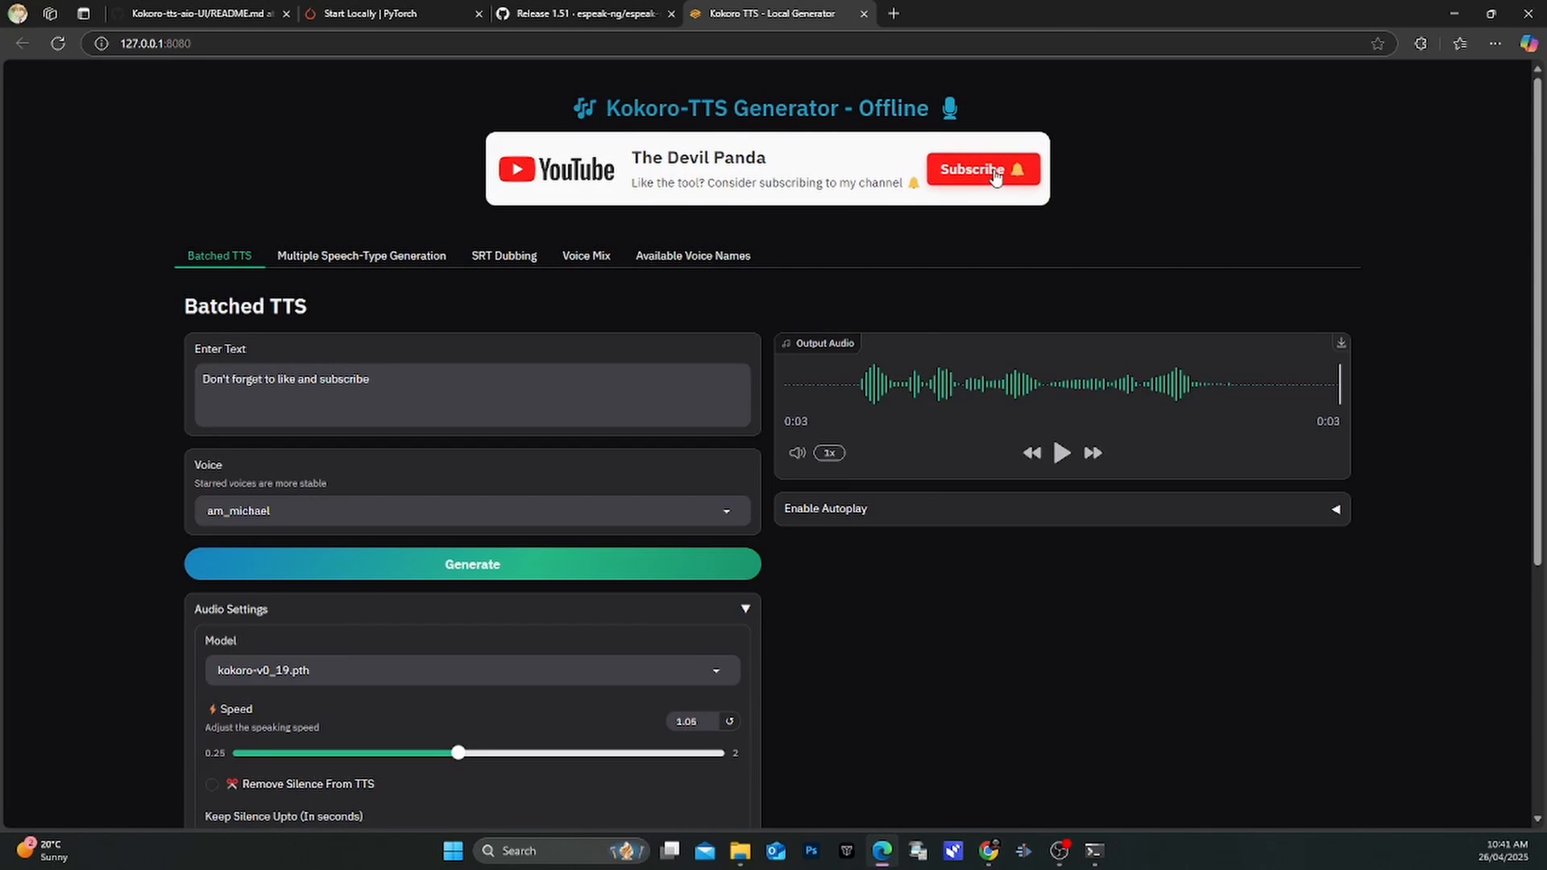
{"action": "left_click", "coordinate": [982, 169]}
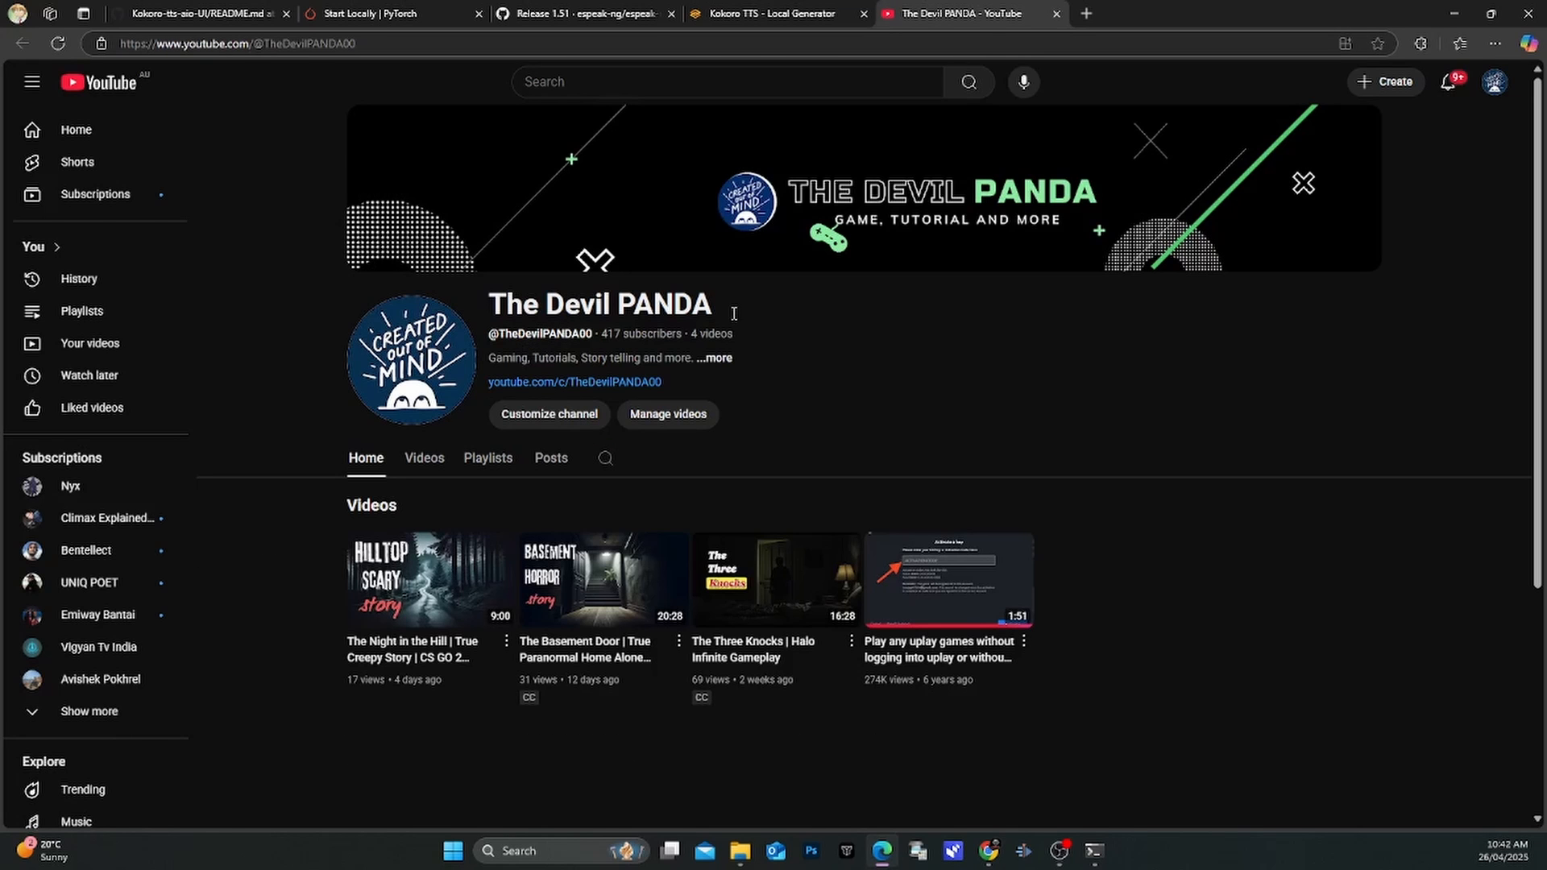
{"action": "mouse_move", "coordinate": [381, 625]}
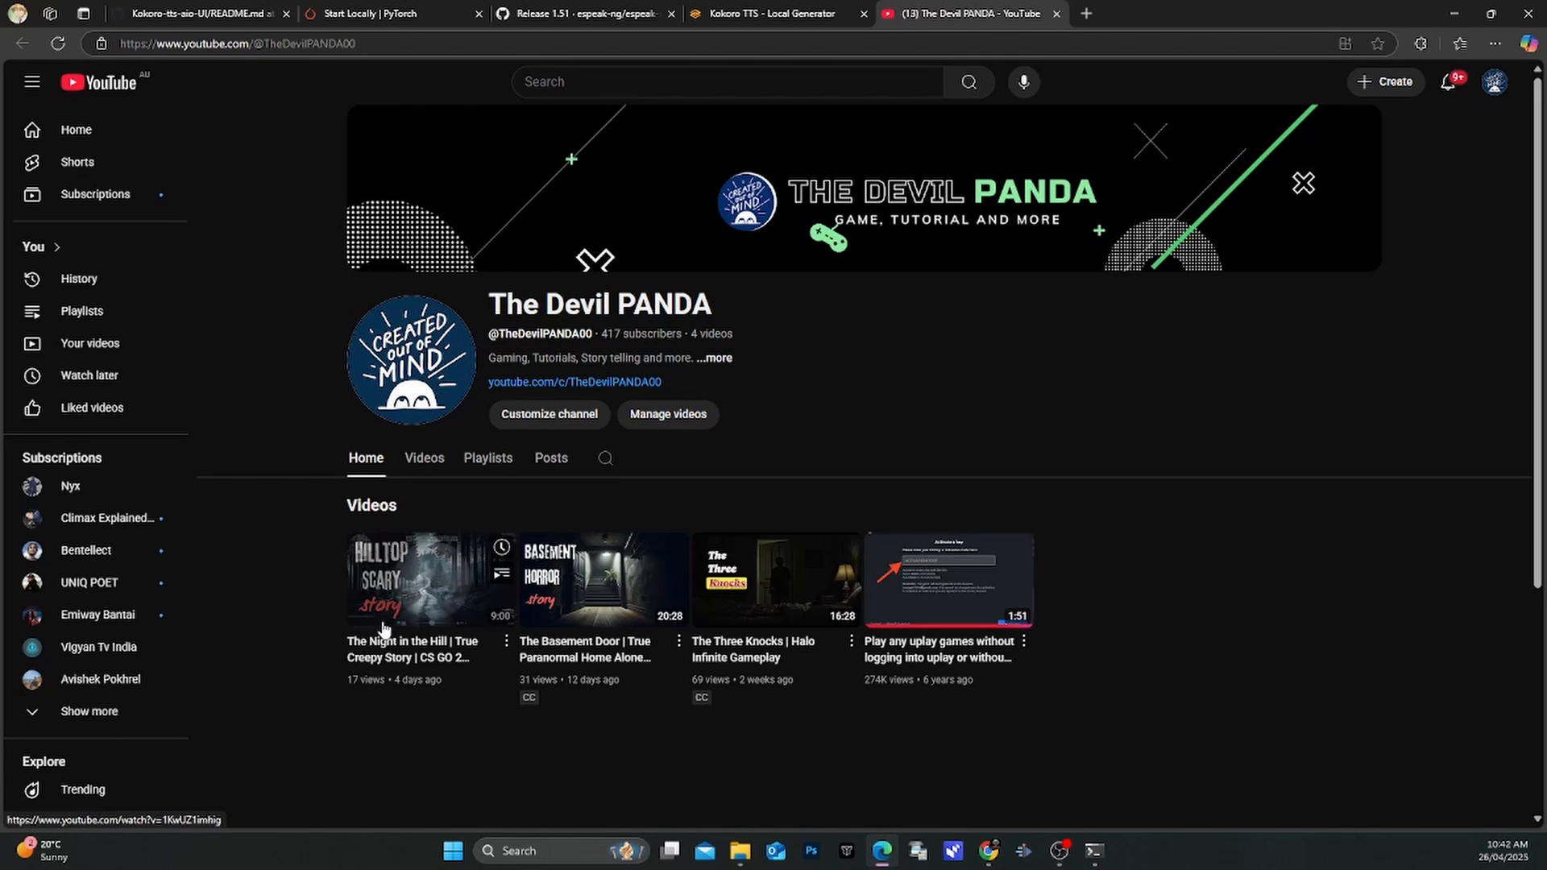
{"action": "mouse_move", "coordinate": [595, 602]}
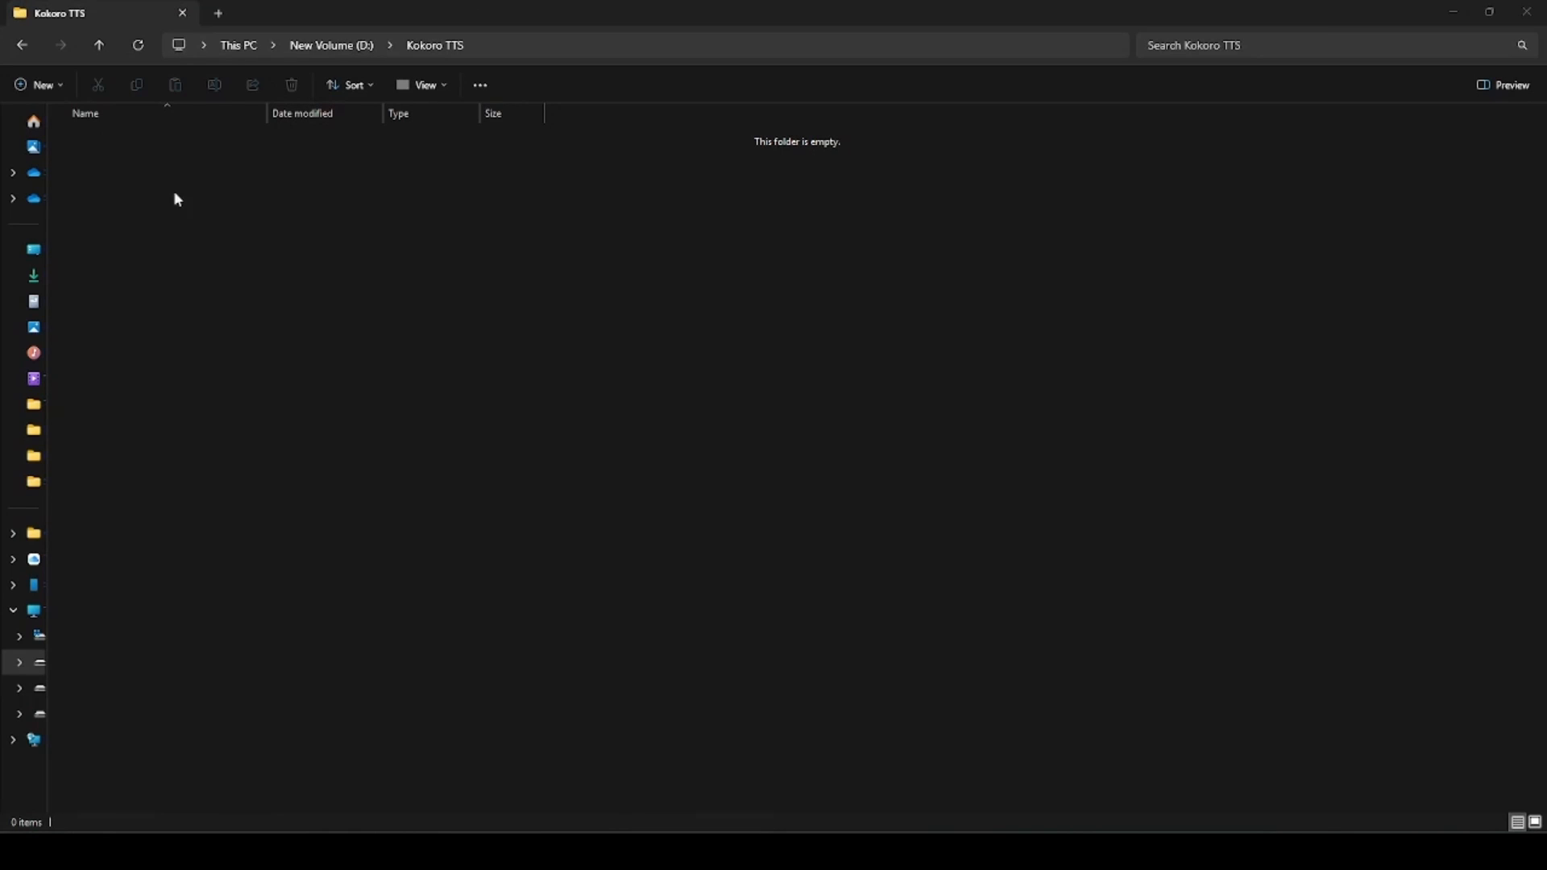
{"action": "mouse_move", "coordinate": [217, 277]}
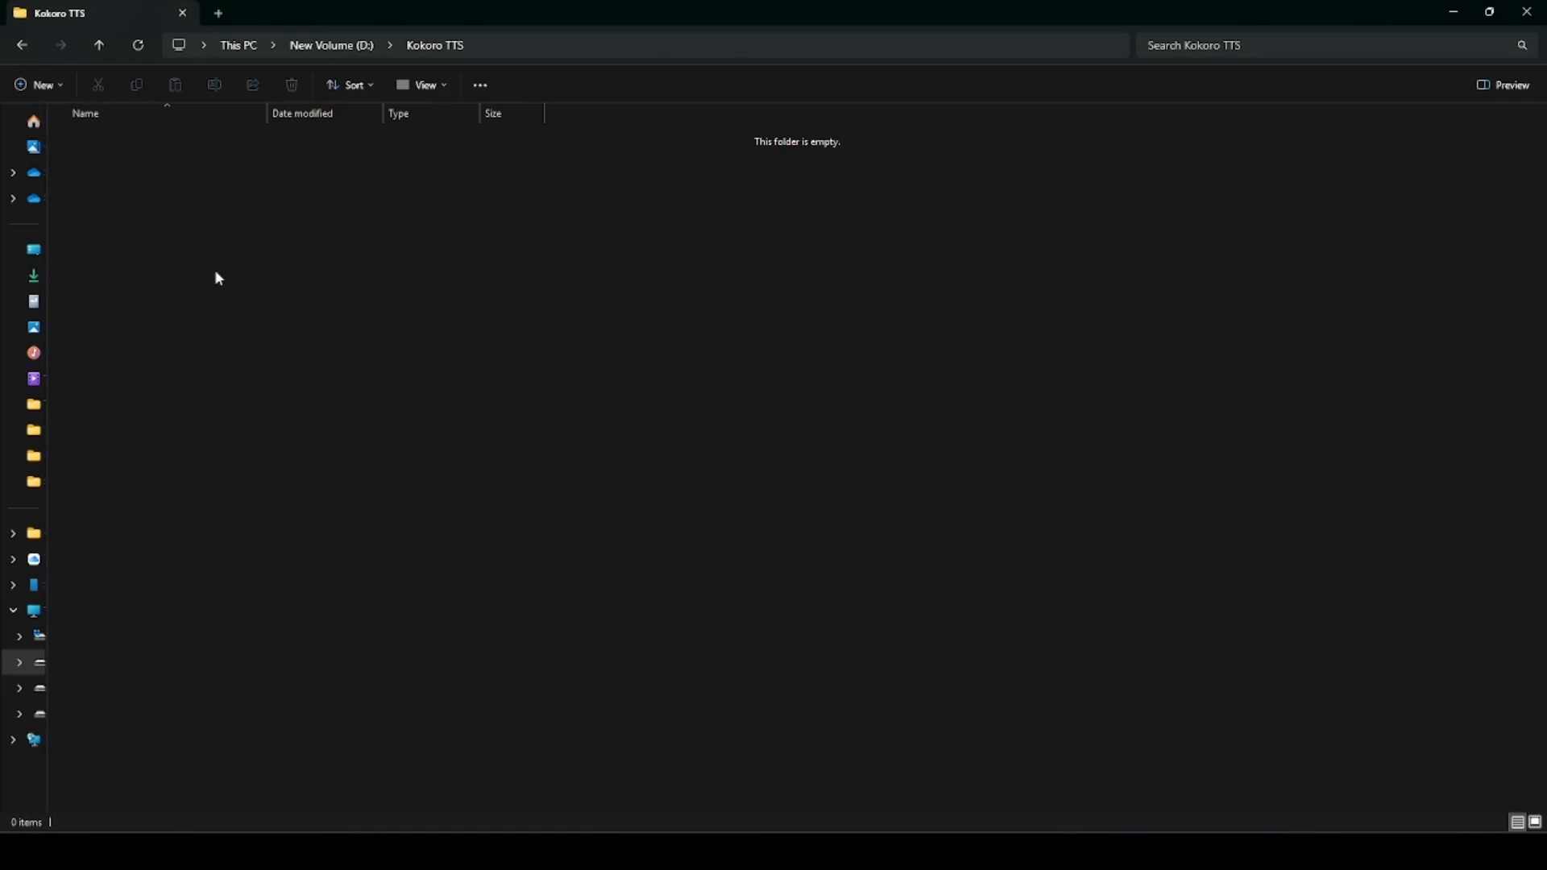
Create and open a new TTS folder inside Kokoro TTS, then enter cmd in its address bar.
{"action": "right_click", "coordinate": [219, 278]}
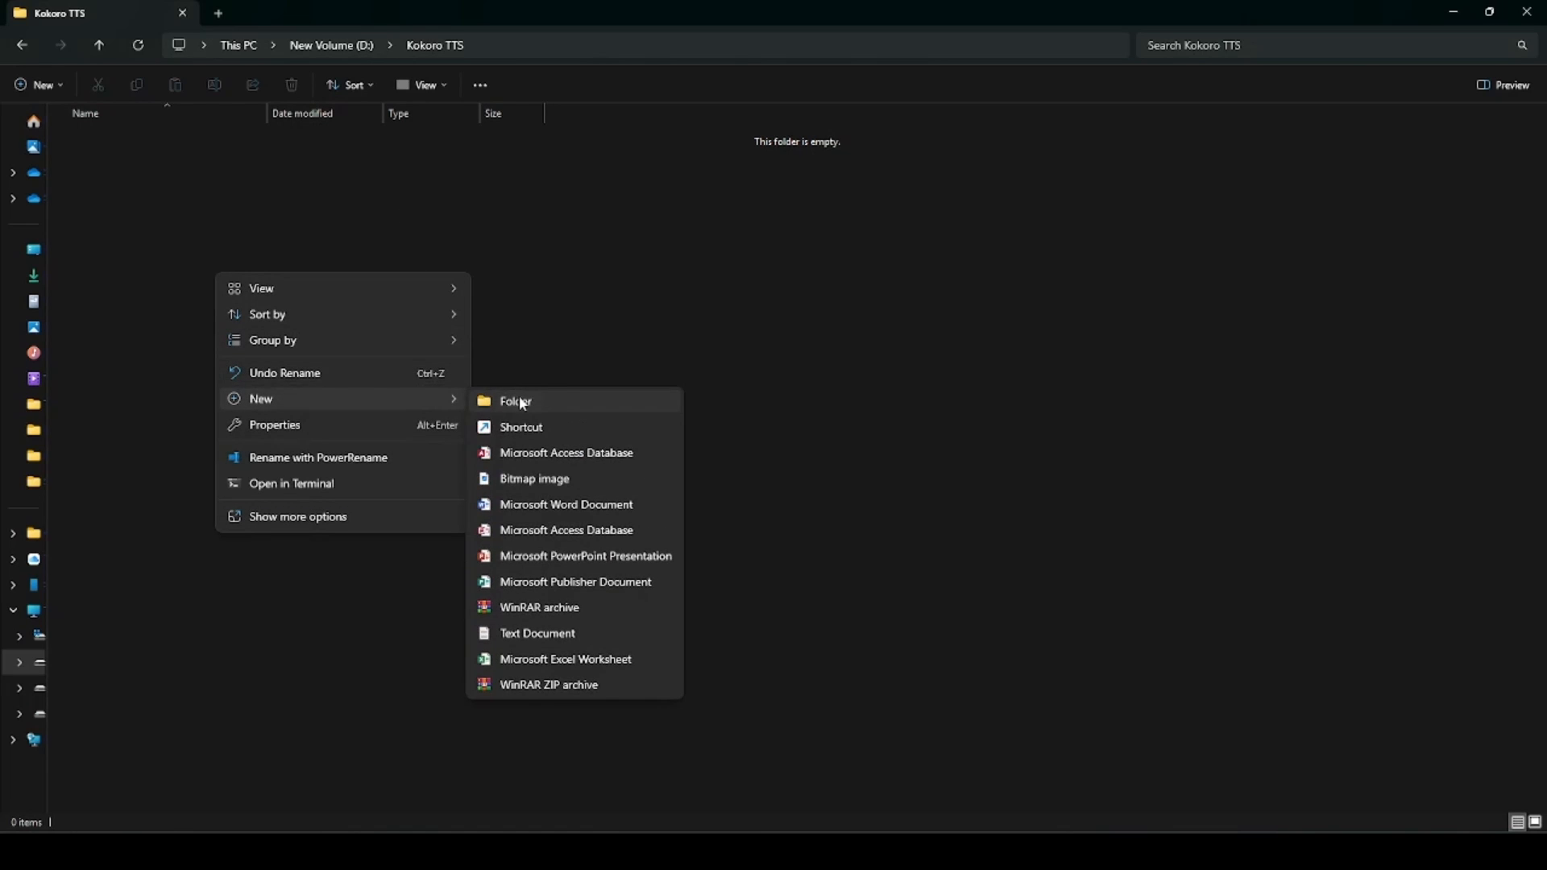
{"action": "left_click", "coordinate": [516, 401]}
{"action": "type", "text": "TTS"}
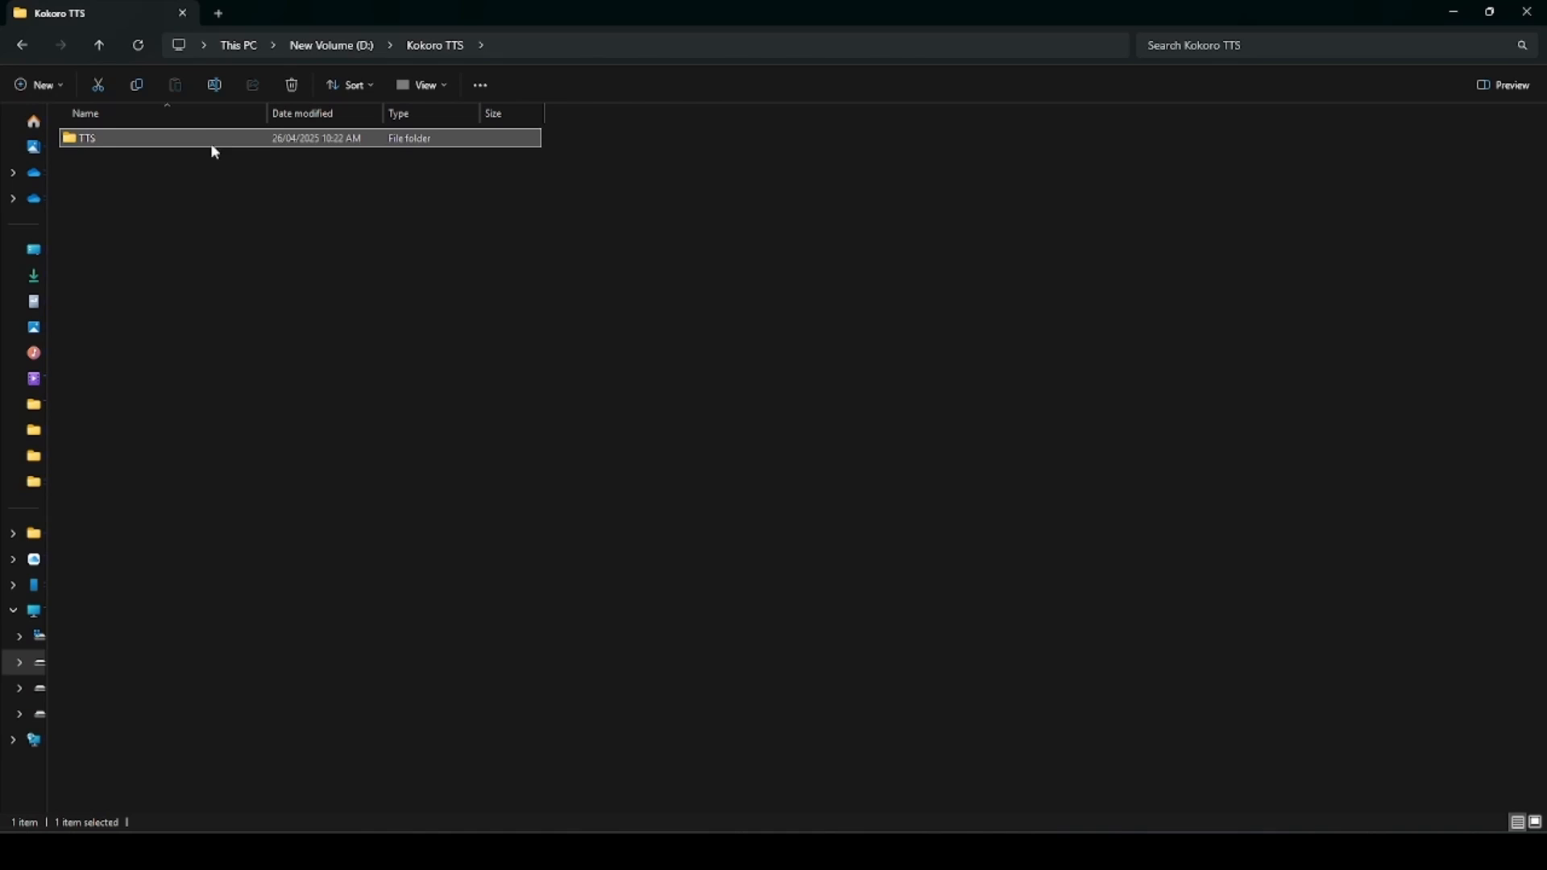
{"action": "double_click", "coordinate": [83, 138]}
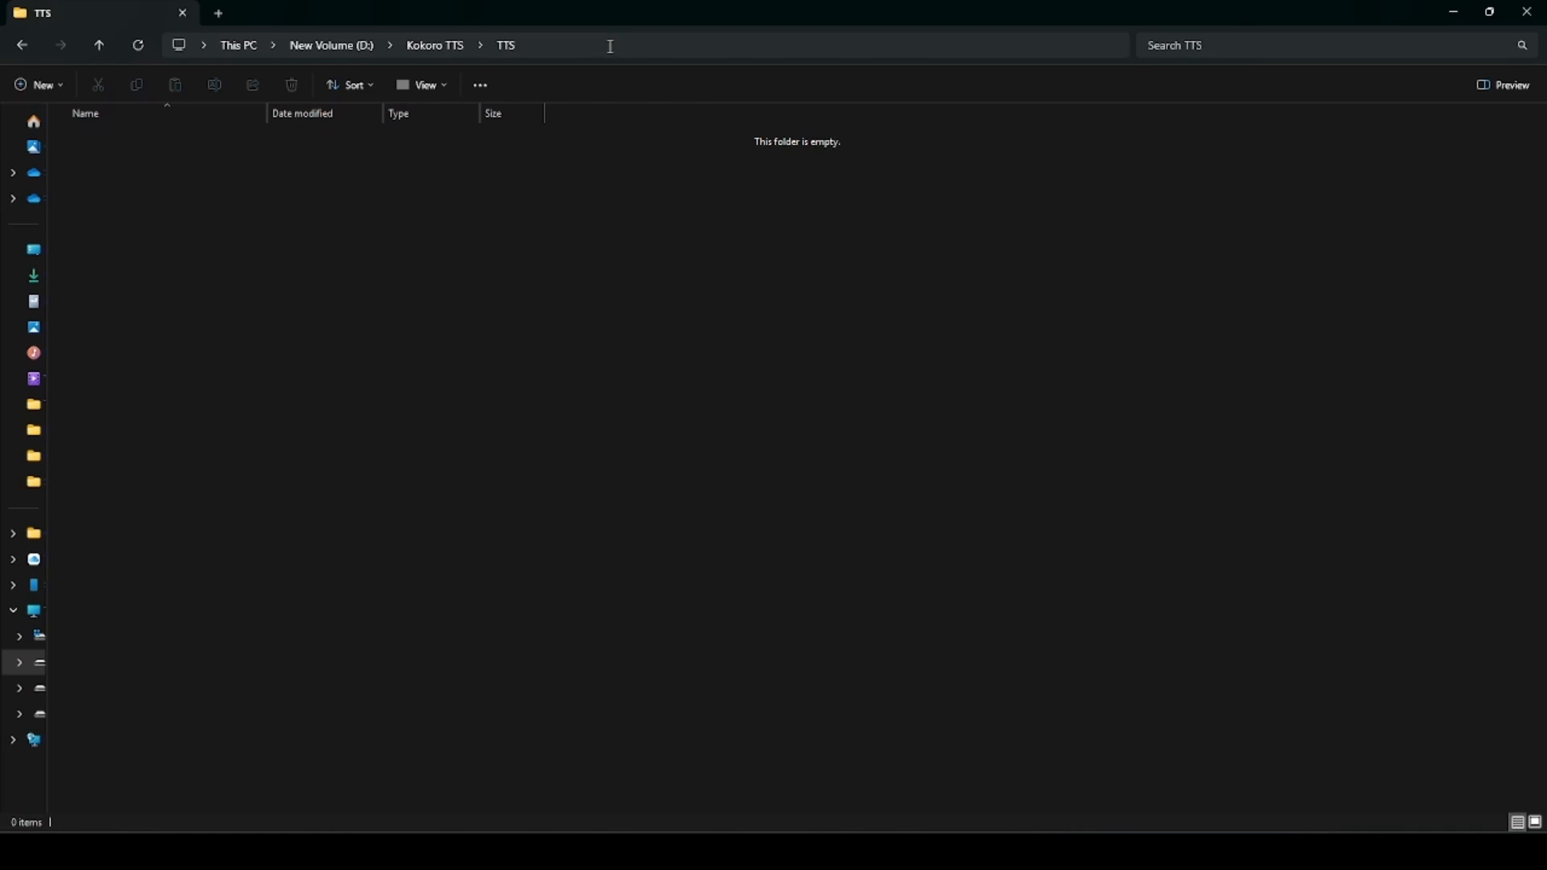
{"action": "type", "text": "cmd"}
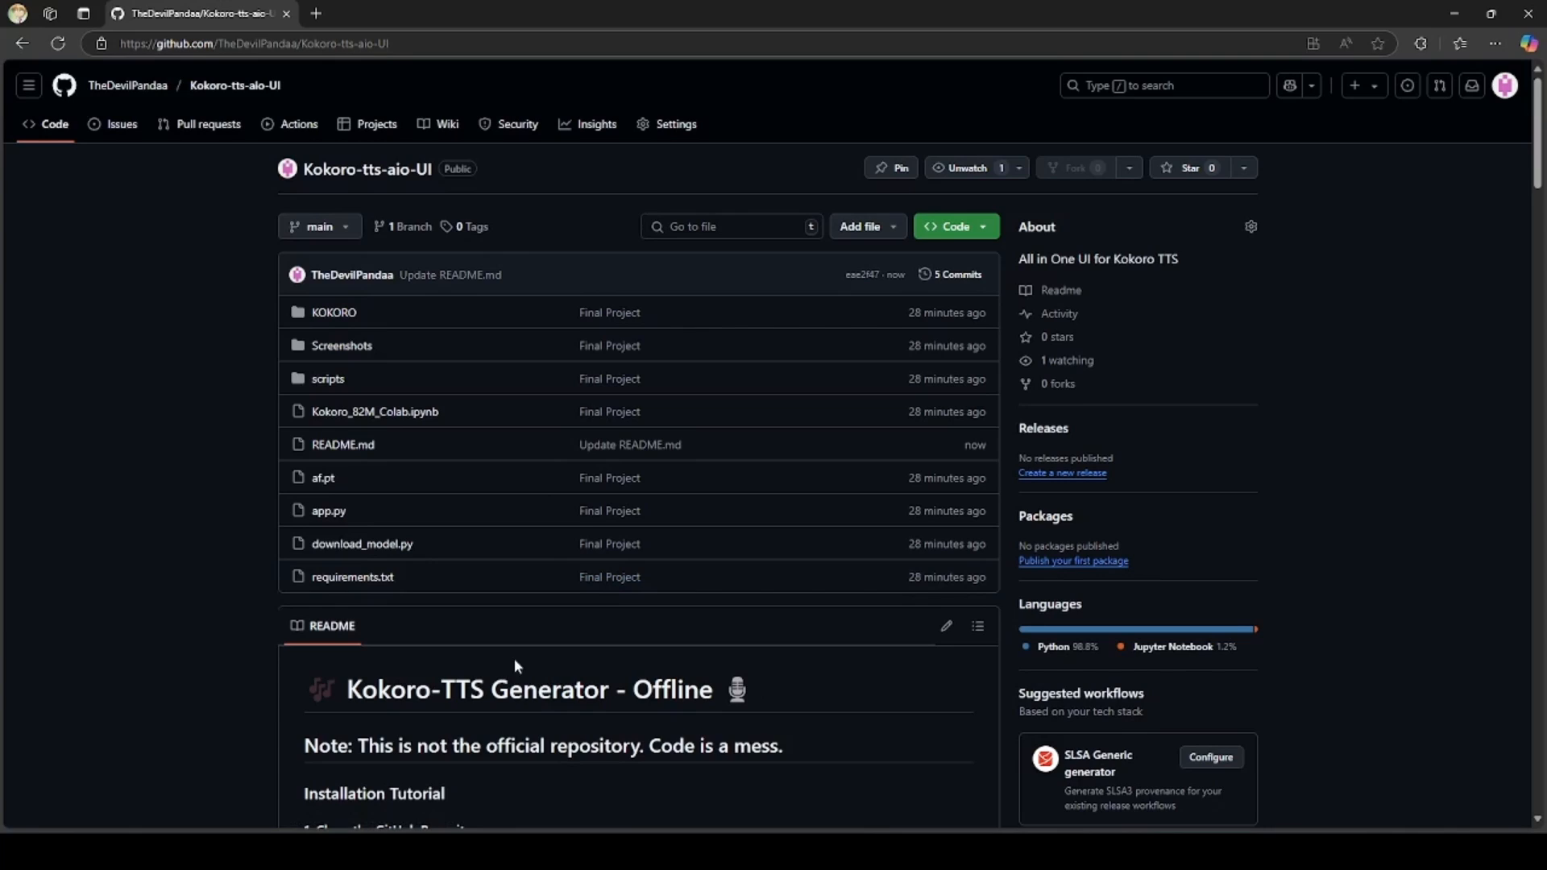
Place the terminal beside the README and enter python -m venv myenv.
{"action": "scroll", "scroll_direction": "down", "scroll_amount": 3}
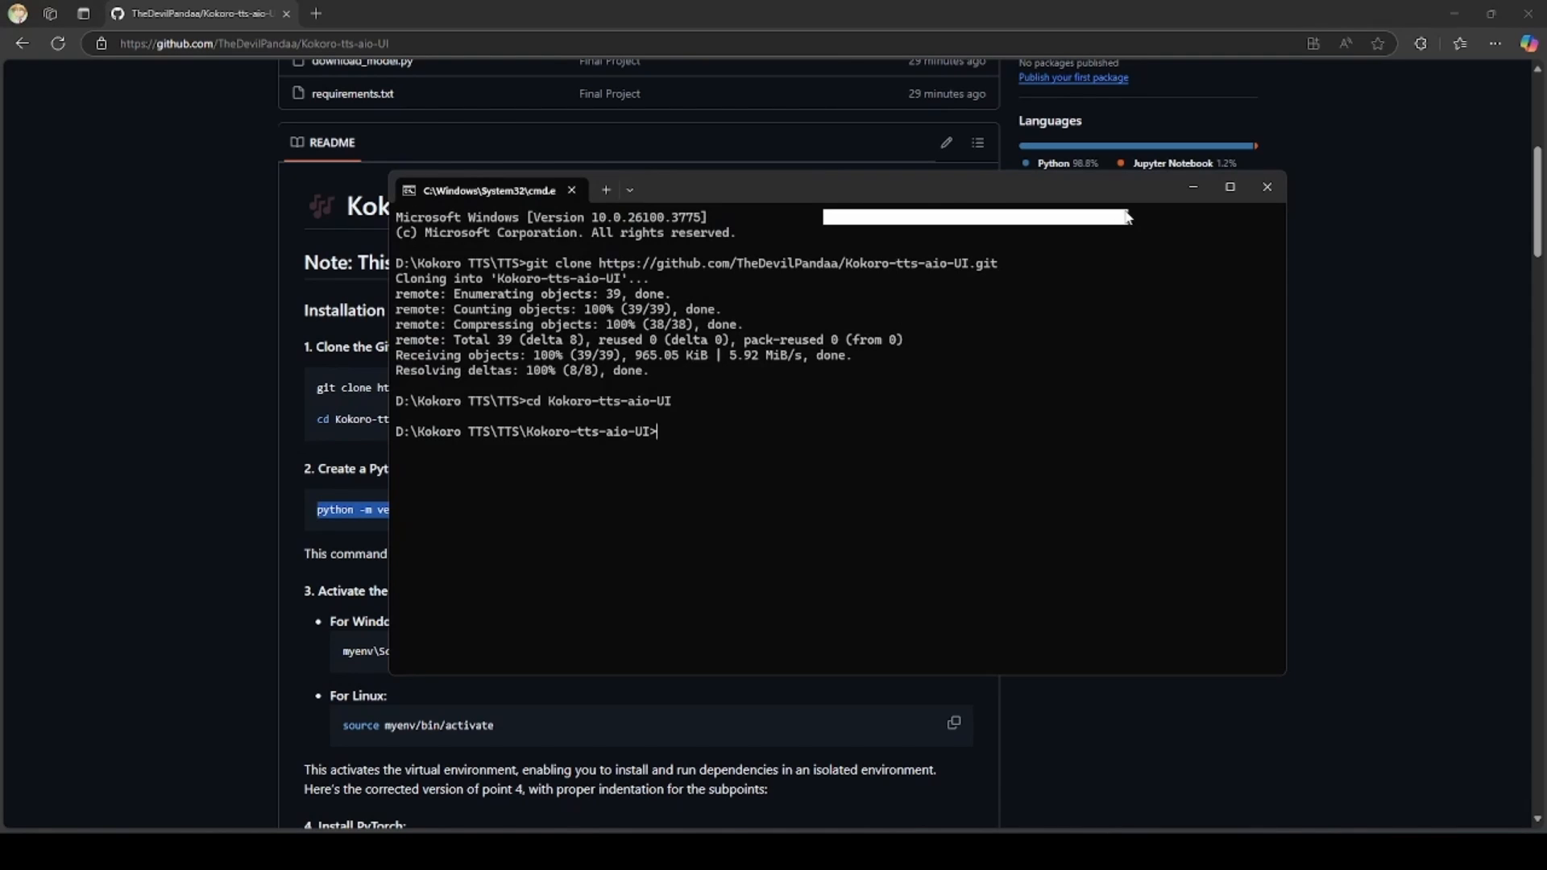
{"action": "left_click_drag", "start_coordinate": [486, 189], "coordinate": [718, 184]}
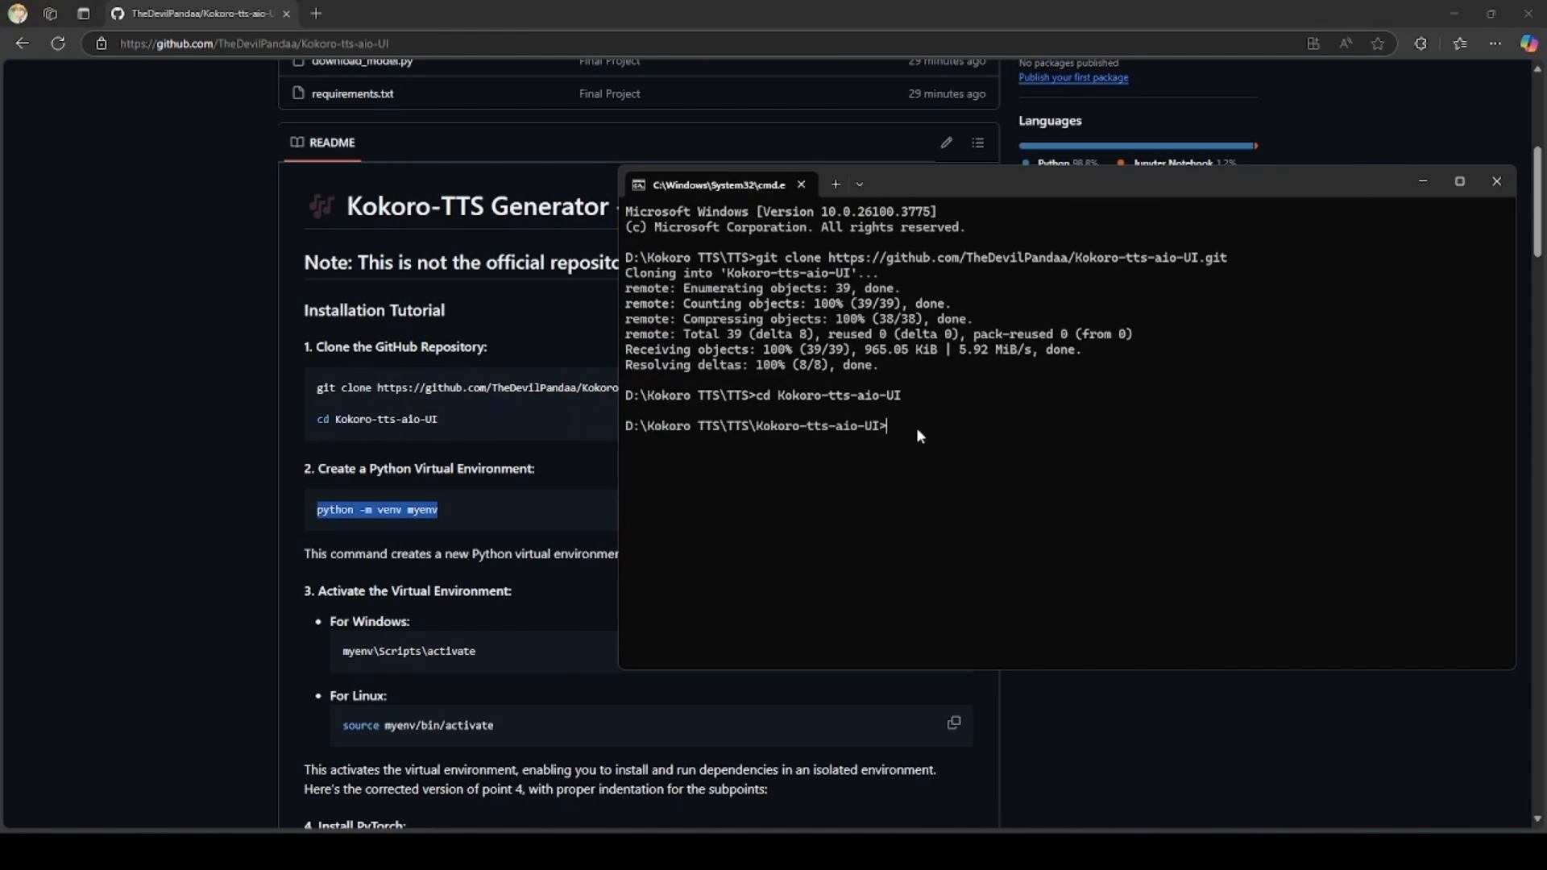
{"action": "type", "text": "python -m venv myenv"}
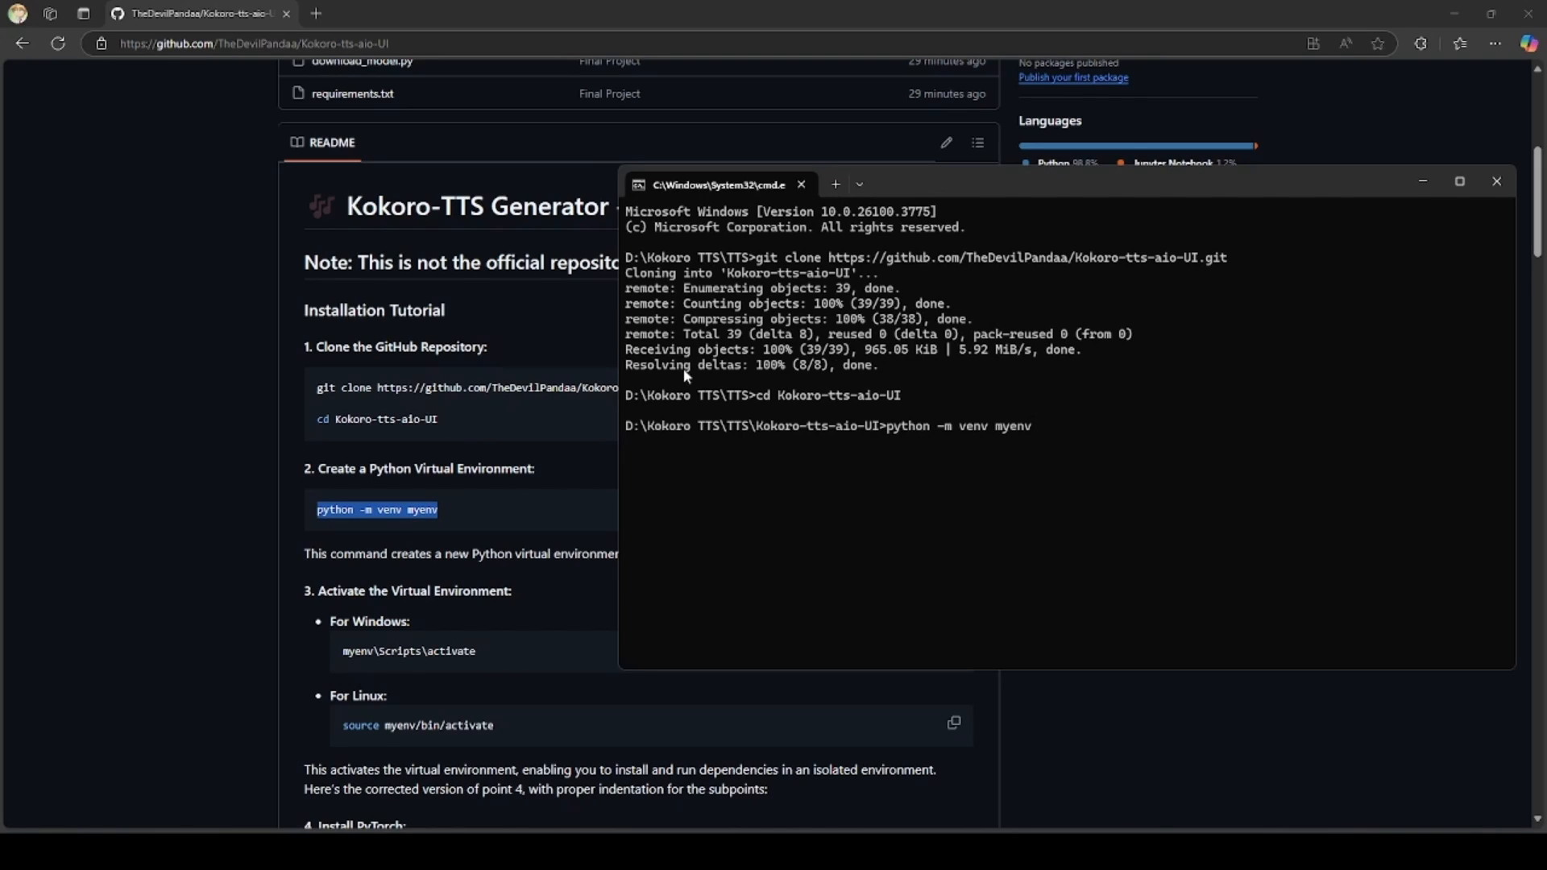
{"action": "mouse_move", "coordinate": [785, 426]}
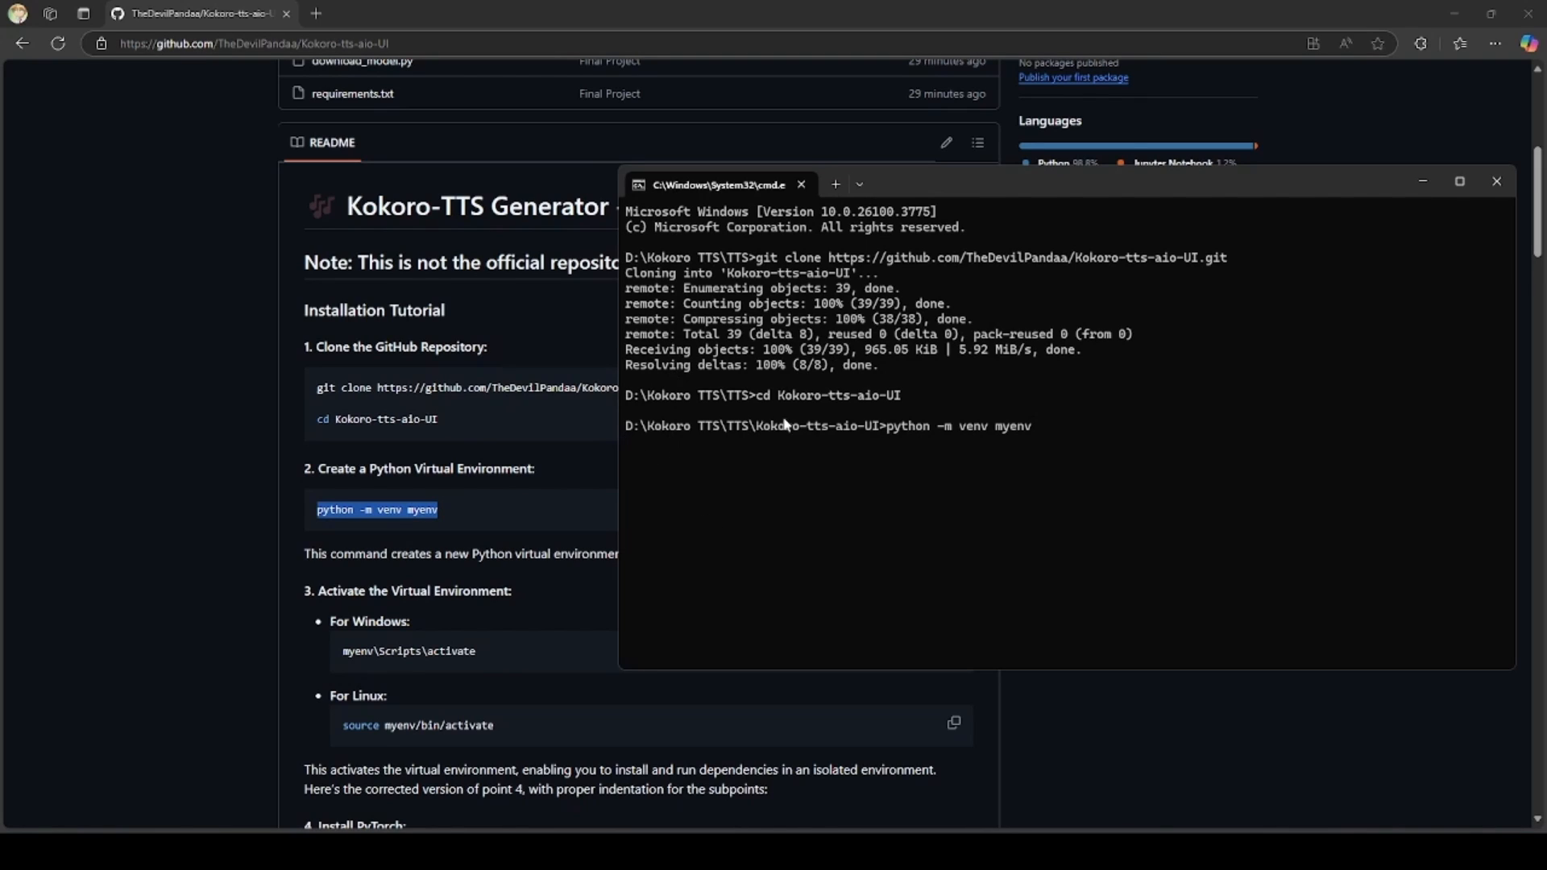
{"action": "mouse_move", "coordinate": [1054, 359]}
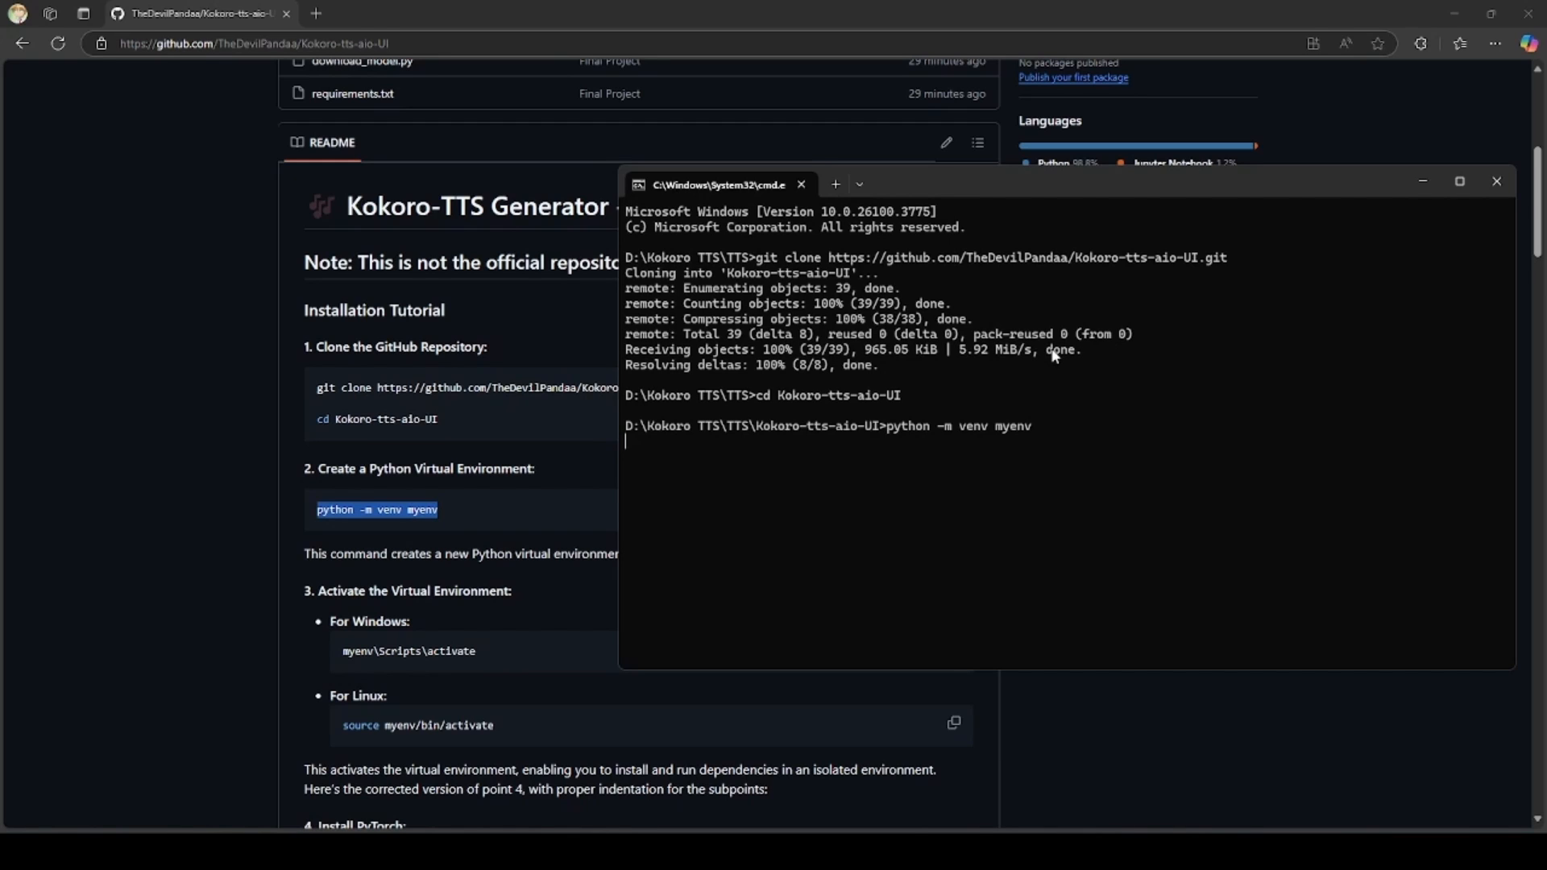
{"action": "mouse_move", "coordinate": [1068, 212]}
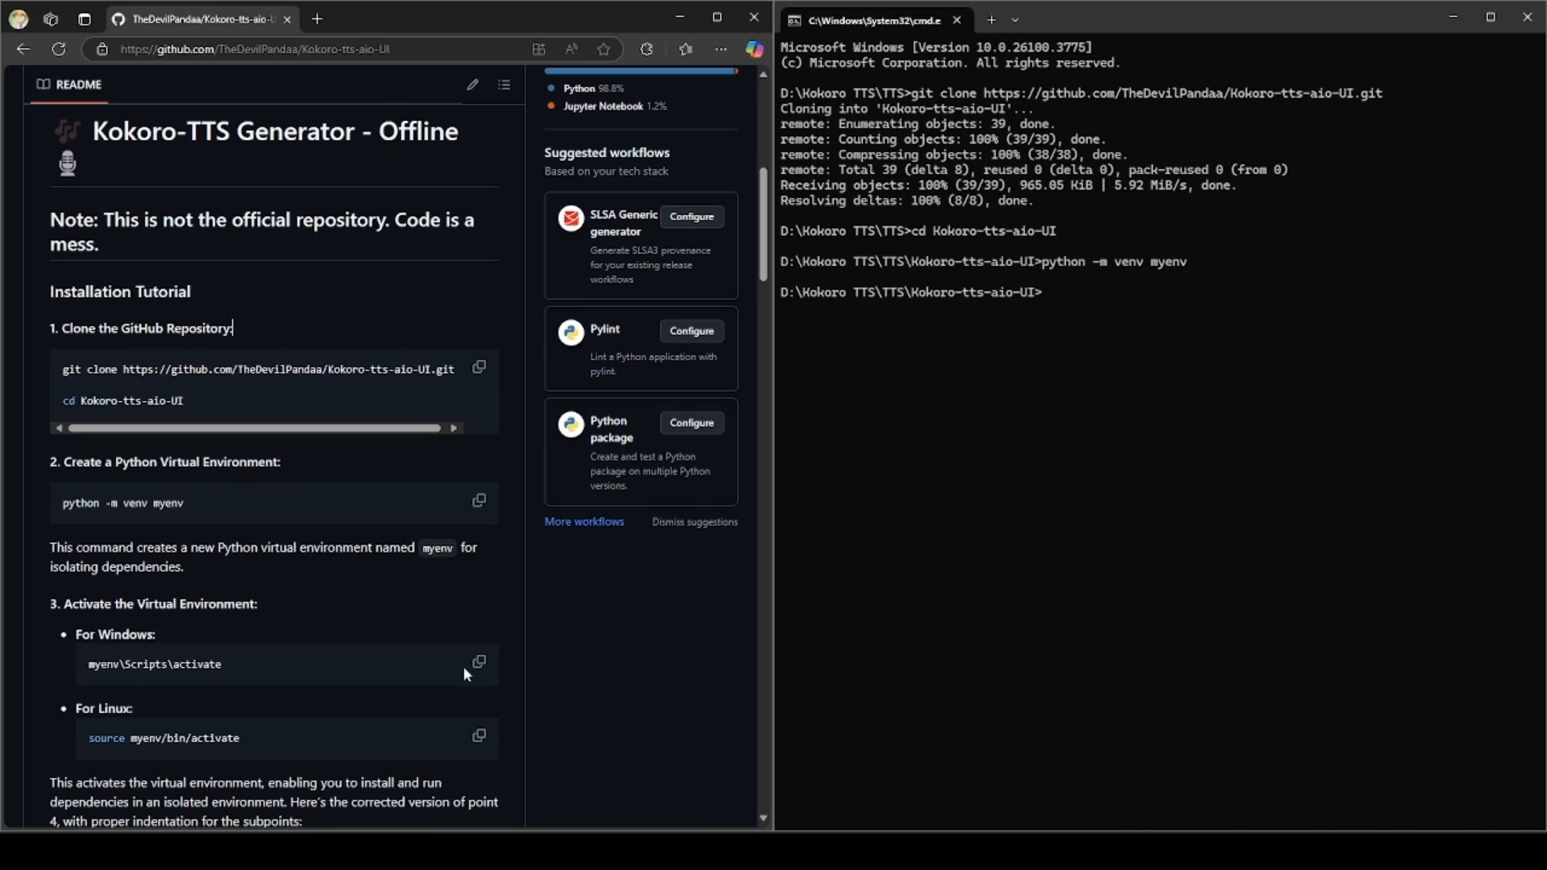
Run myenv\Scripts\activate, then check the CUDA version with nvcc --version (release 12.8).
{"action": "left_click", "coordinate": [478, 661]}
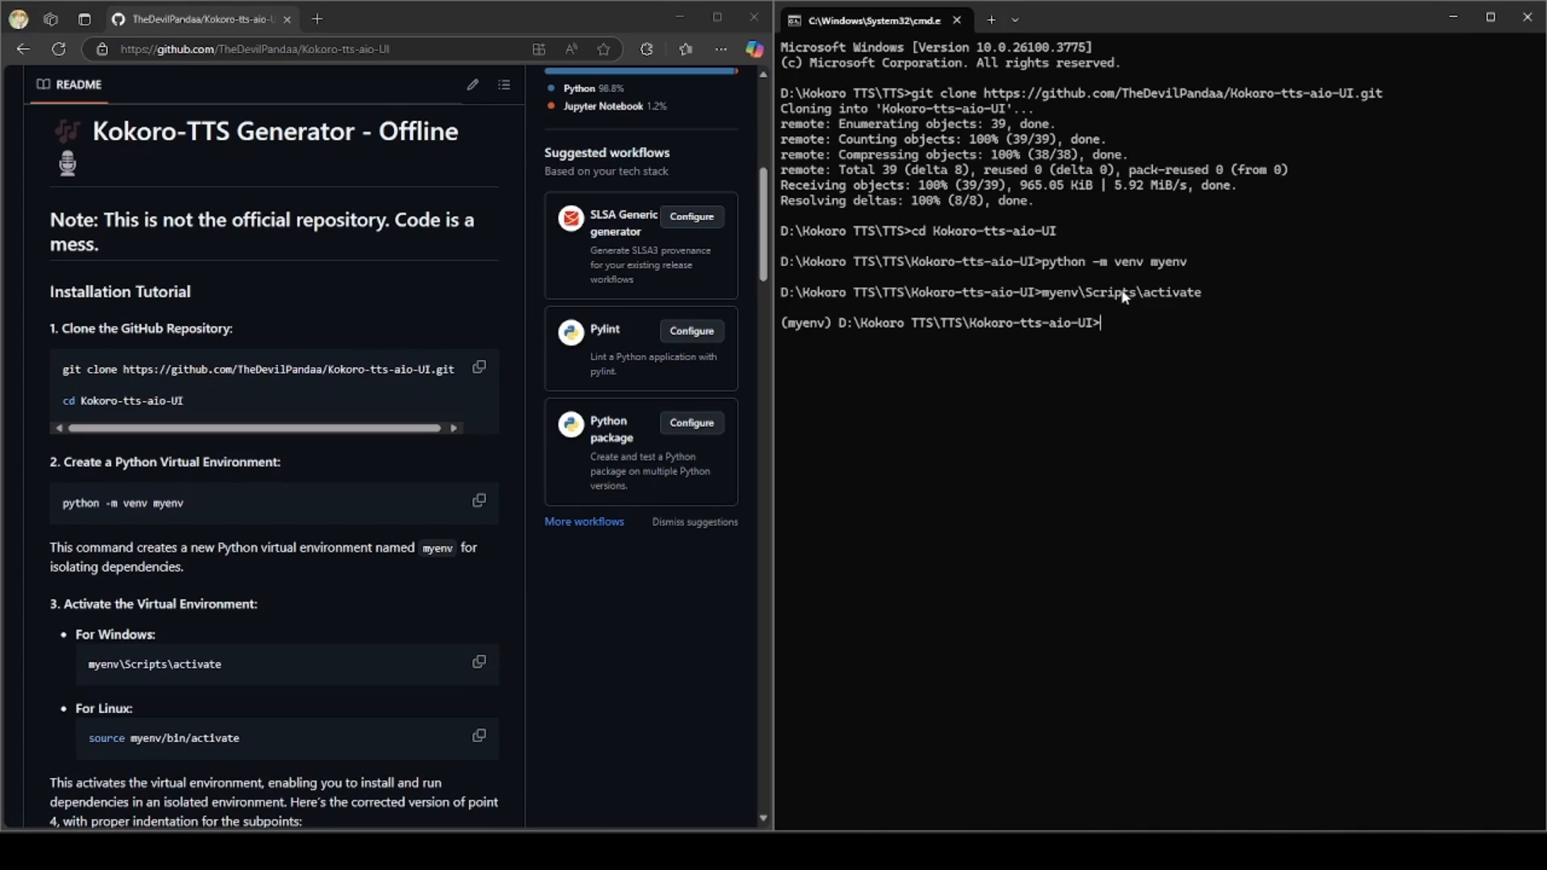
{"action": "mouse_move", "coordinate": [275, 623]}
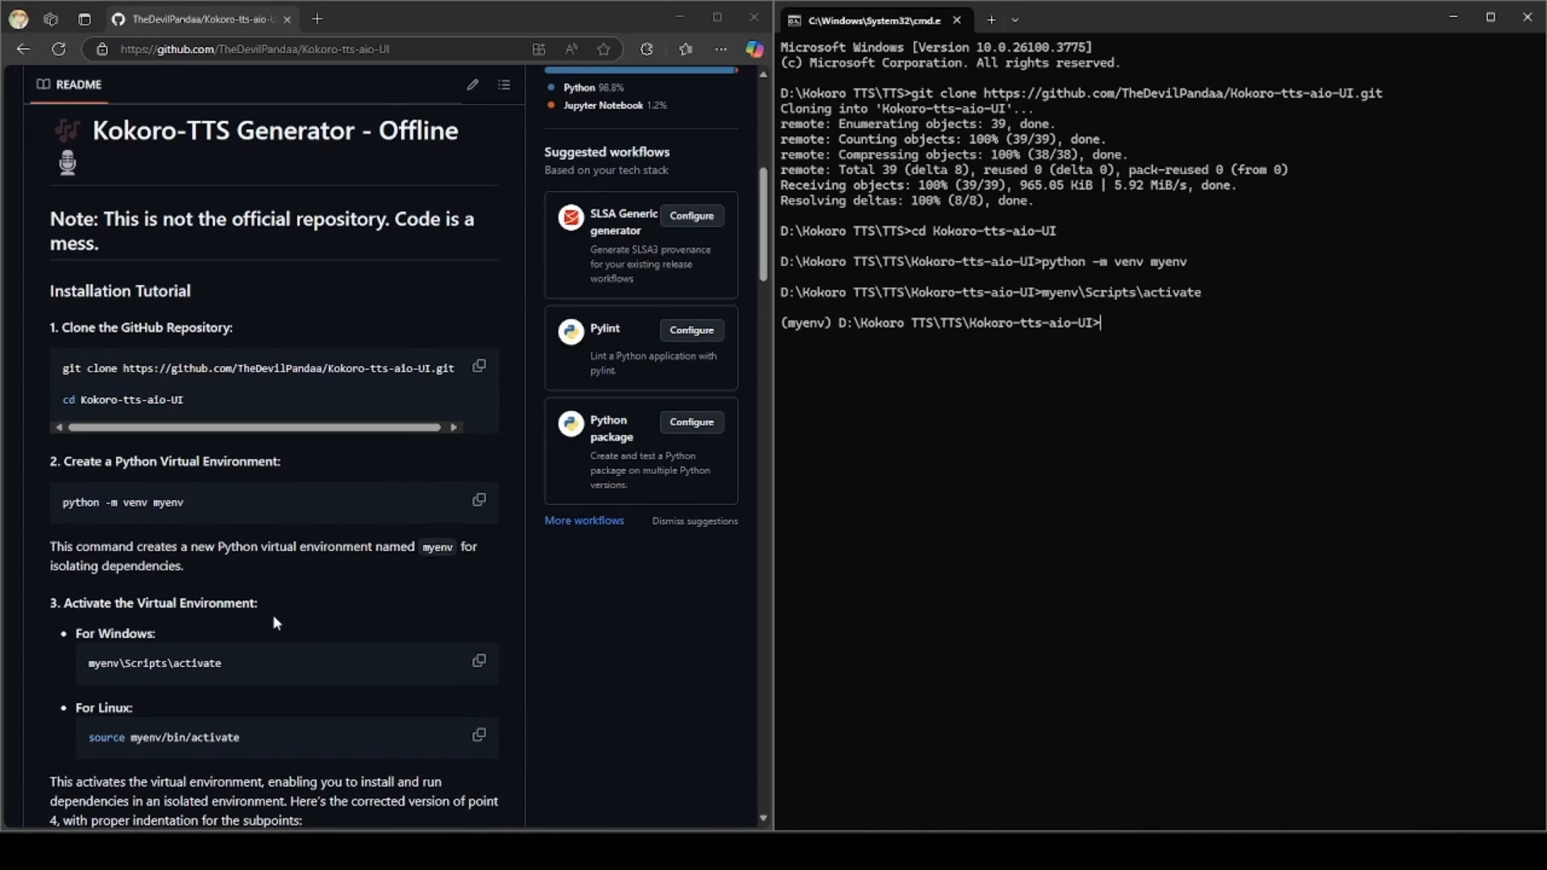
{"action": "scroll", "scroll_direction": "down", "scroll_amount": 3}
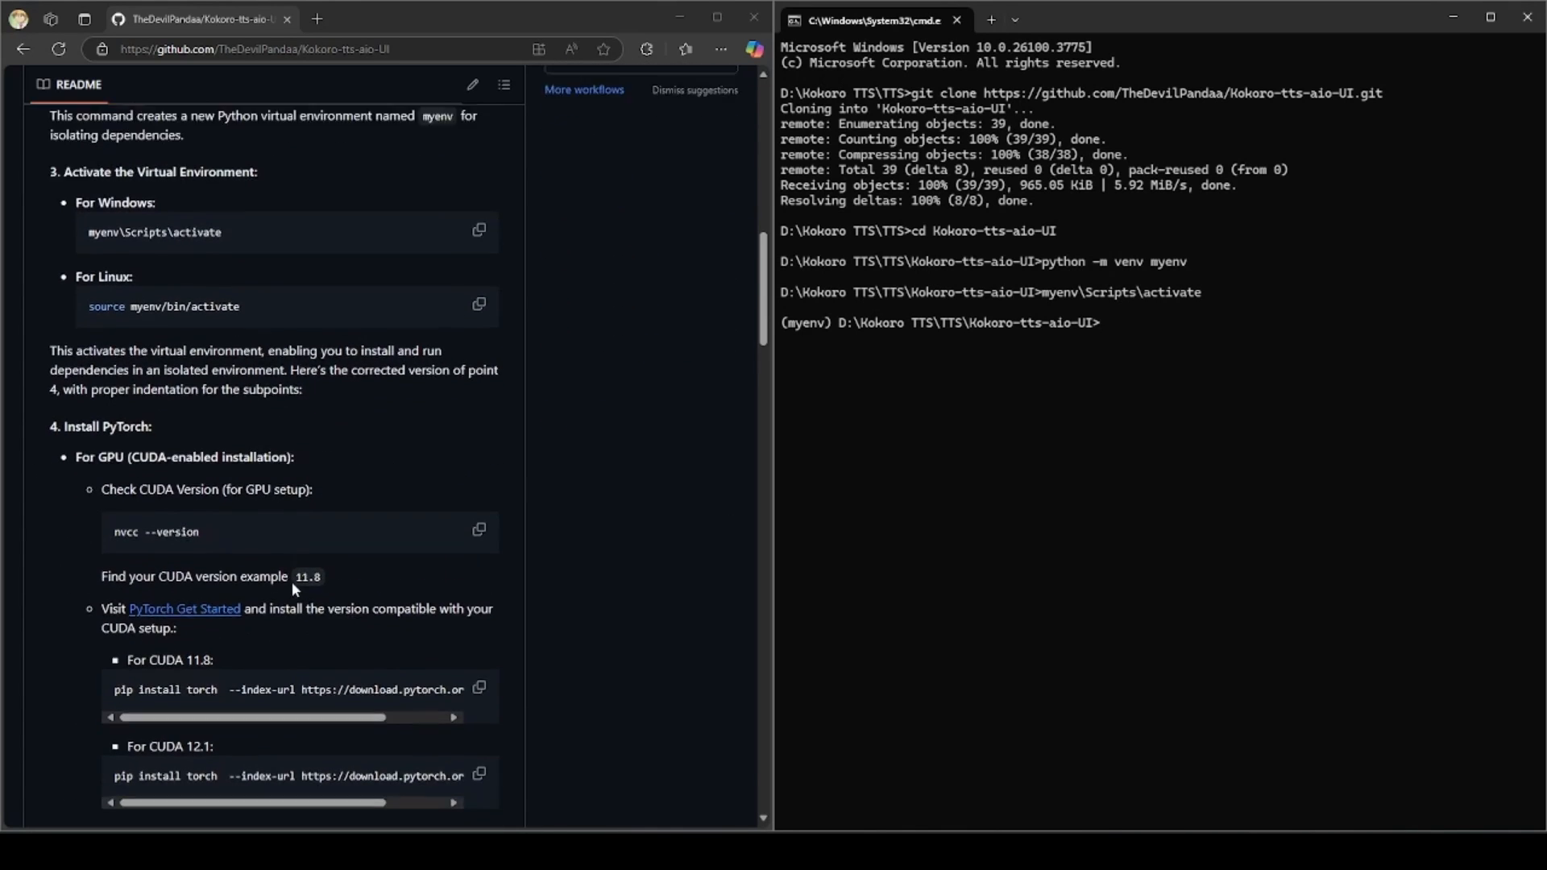
{"action": "scroll", "scroll_direction": "down", "scroll_amount": 3}
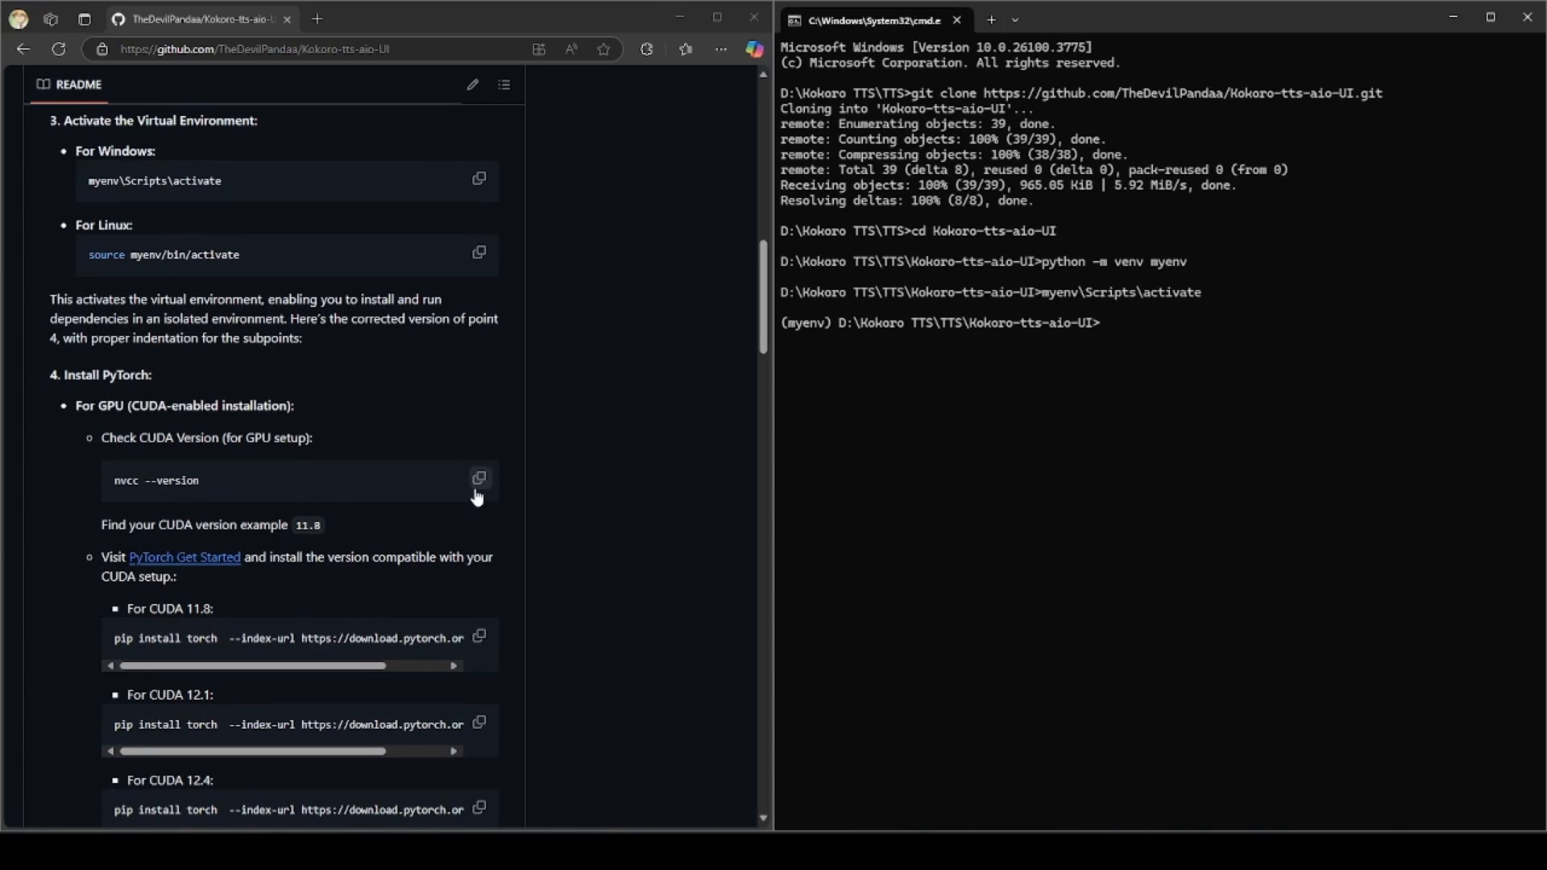
{"action": "left_click", "coordinate": [479, 478]}
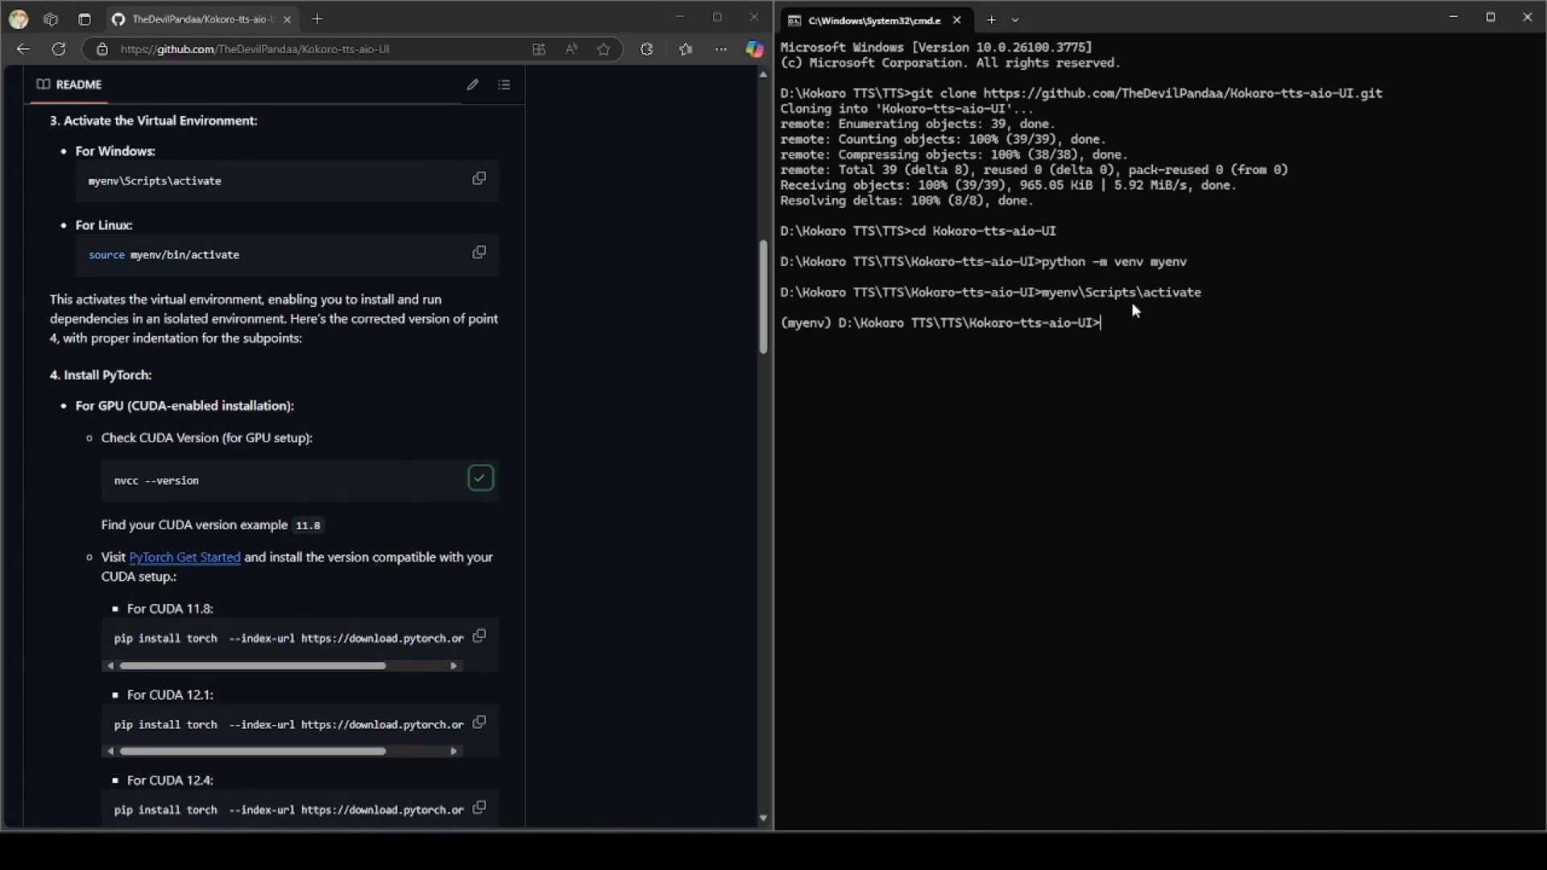
{"action": "type", "text": "nvcc --version"}
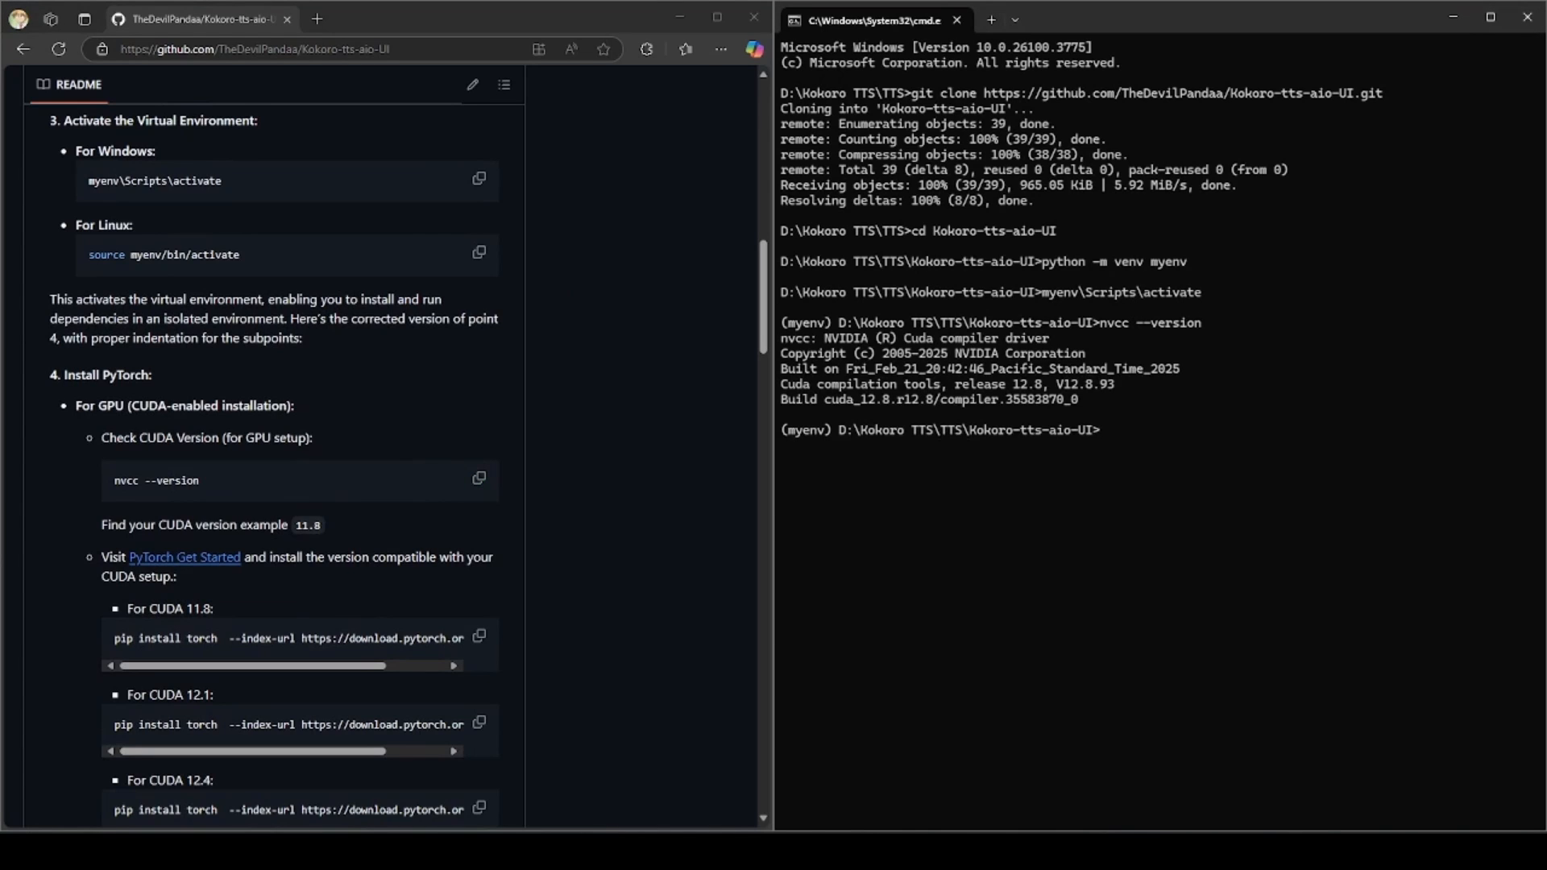
{"action": "mouse_move", "coordinate": [964, 432]}
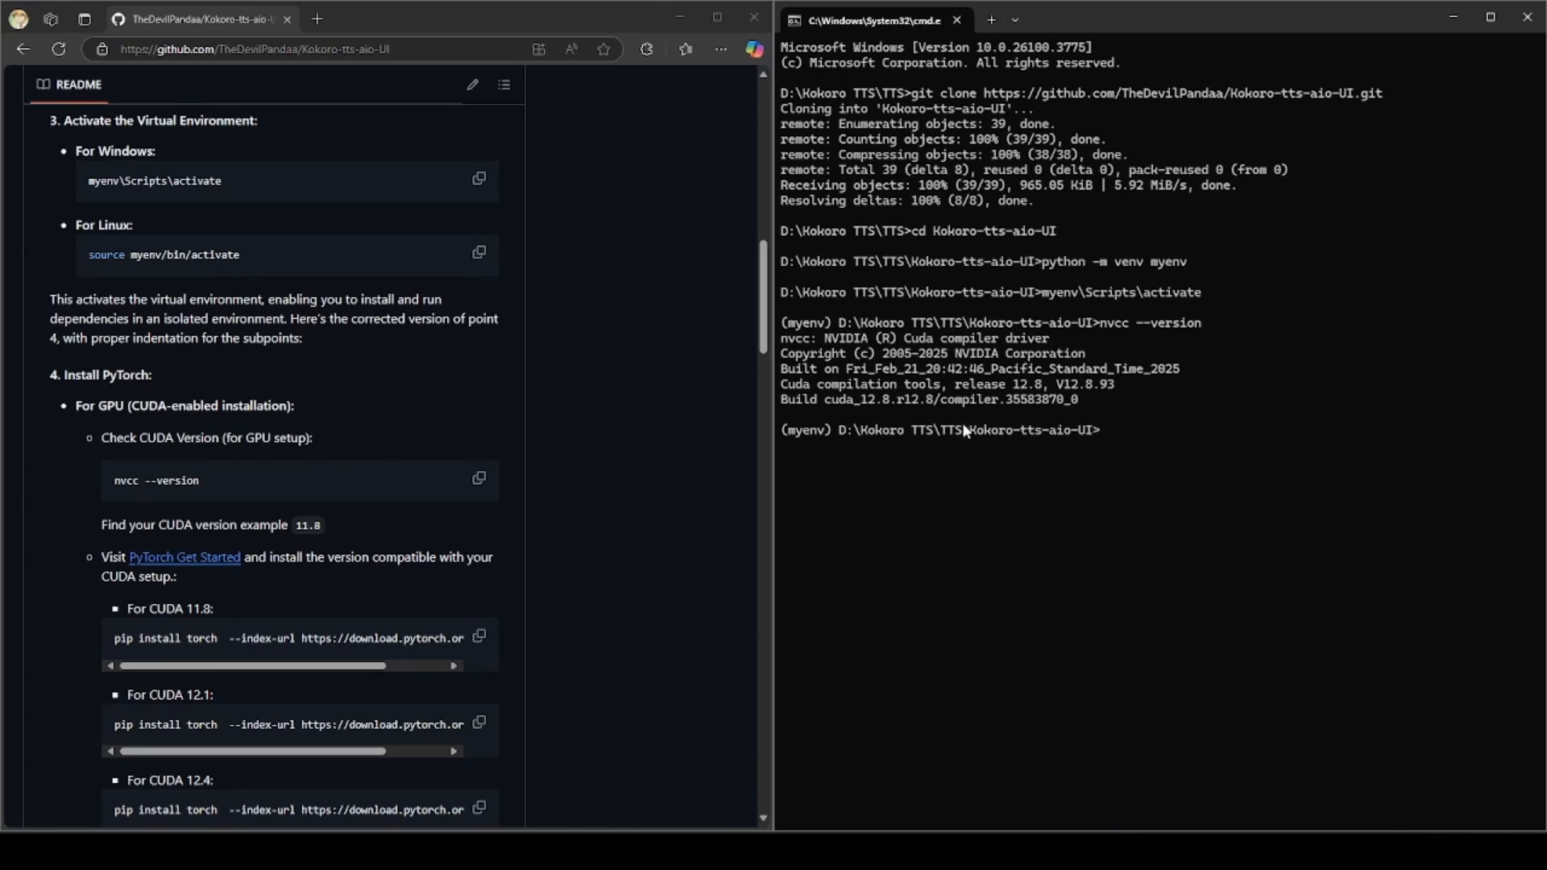
{"action": "mouse_move", "coordinate": [869, 413]}
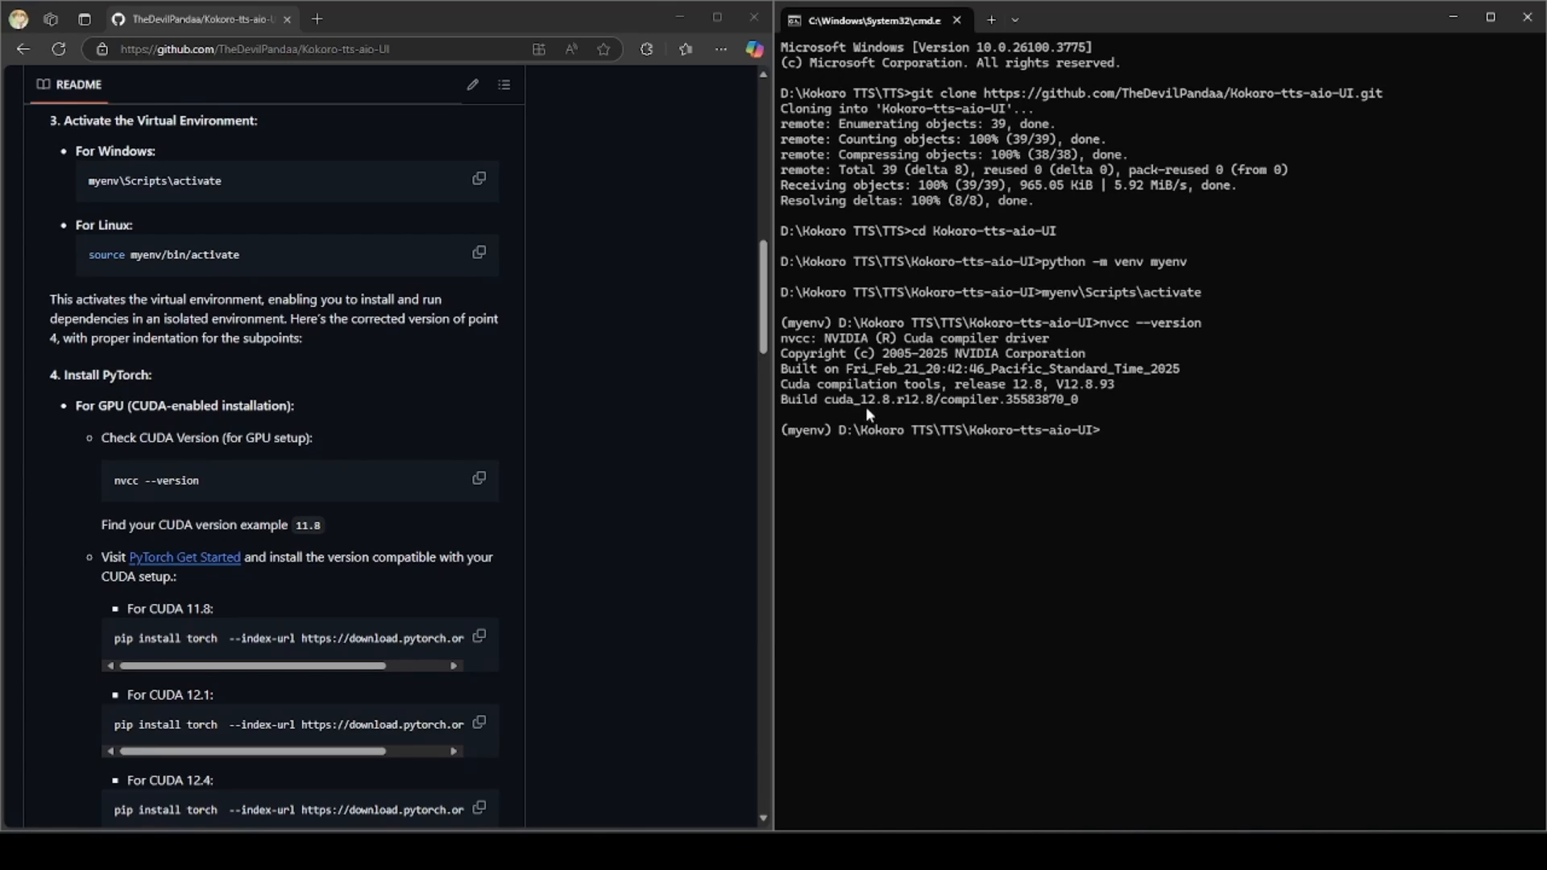
{"action": "mouse_move", "coordinate": [149, 557]}
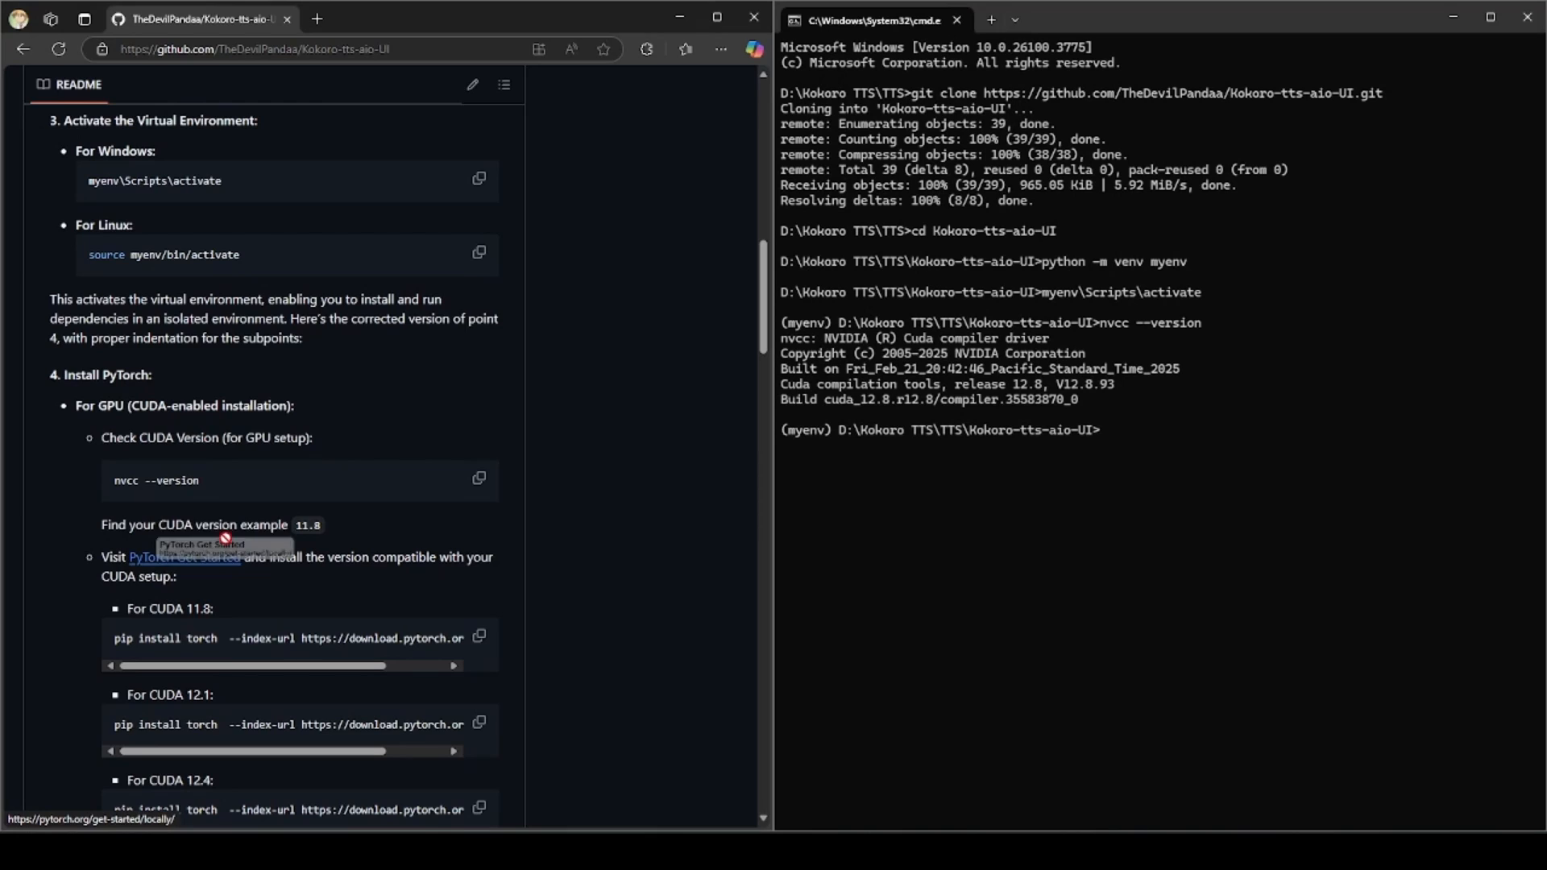
Choose pip on PyTorch's Get Started page and run pip install torch with the cu118 index URL.
{"action": "left_click", "coordinate": [184, 557]}
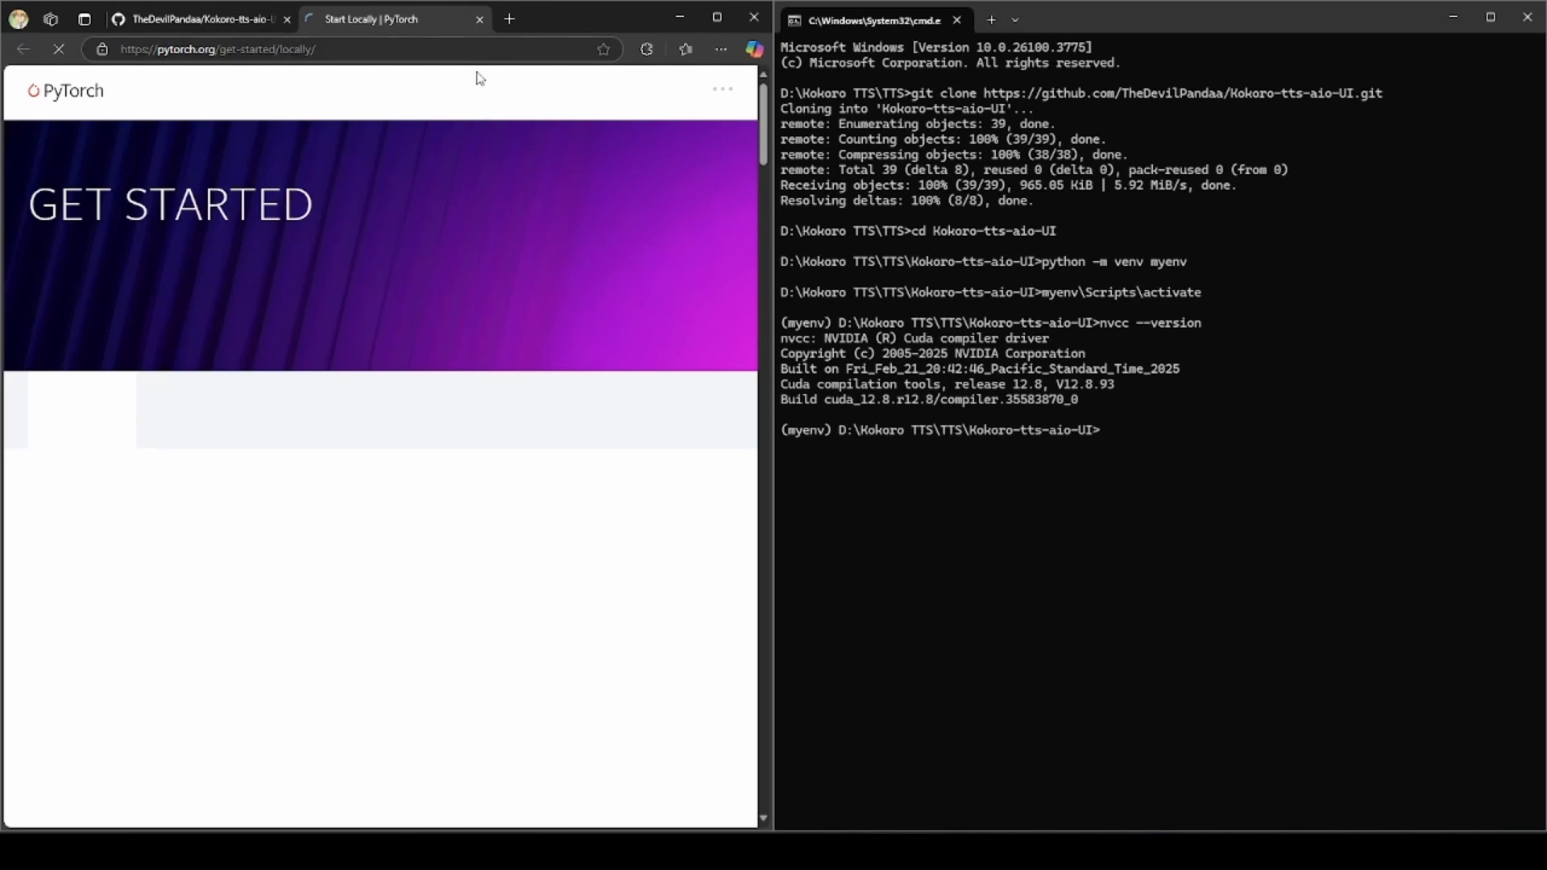
{"action": "scroll", "scroll_direction": "down", "scroll_amount": 3}
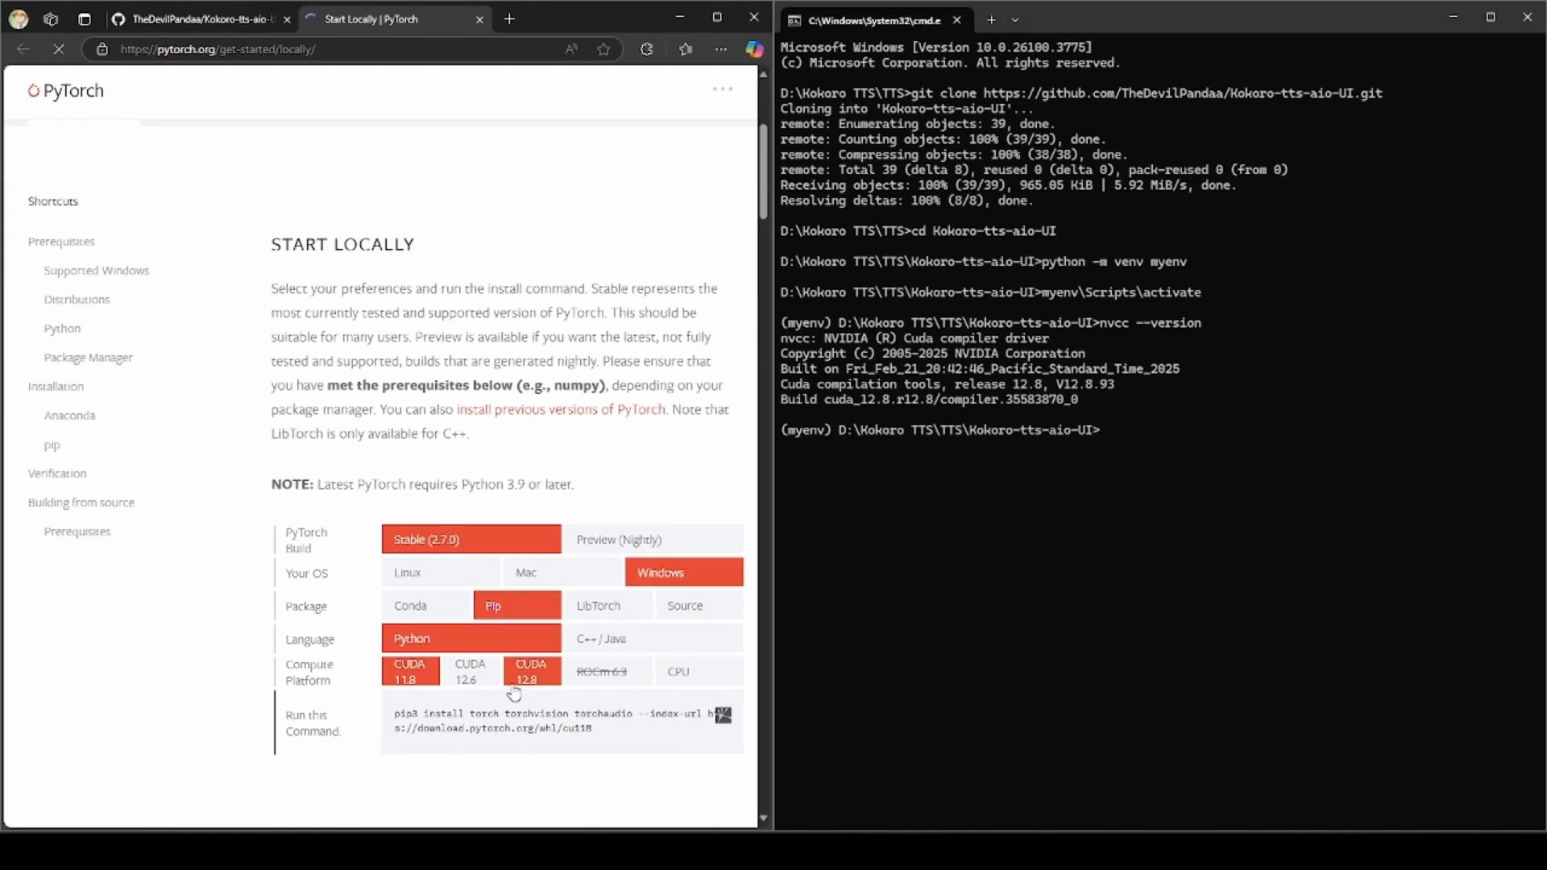
{"action": "left_click", "coordinate": [531, 671]}
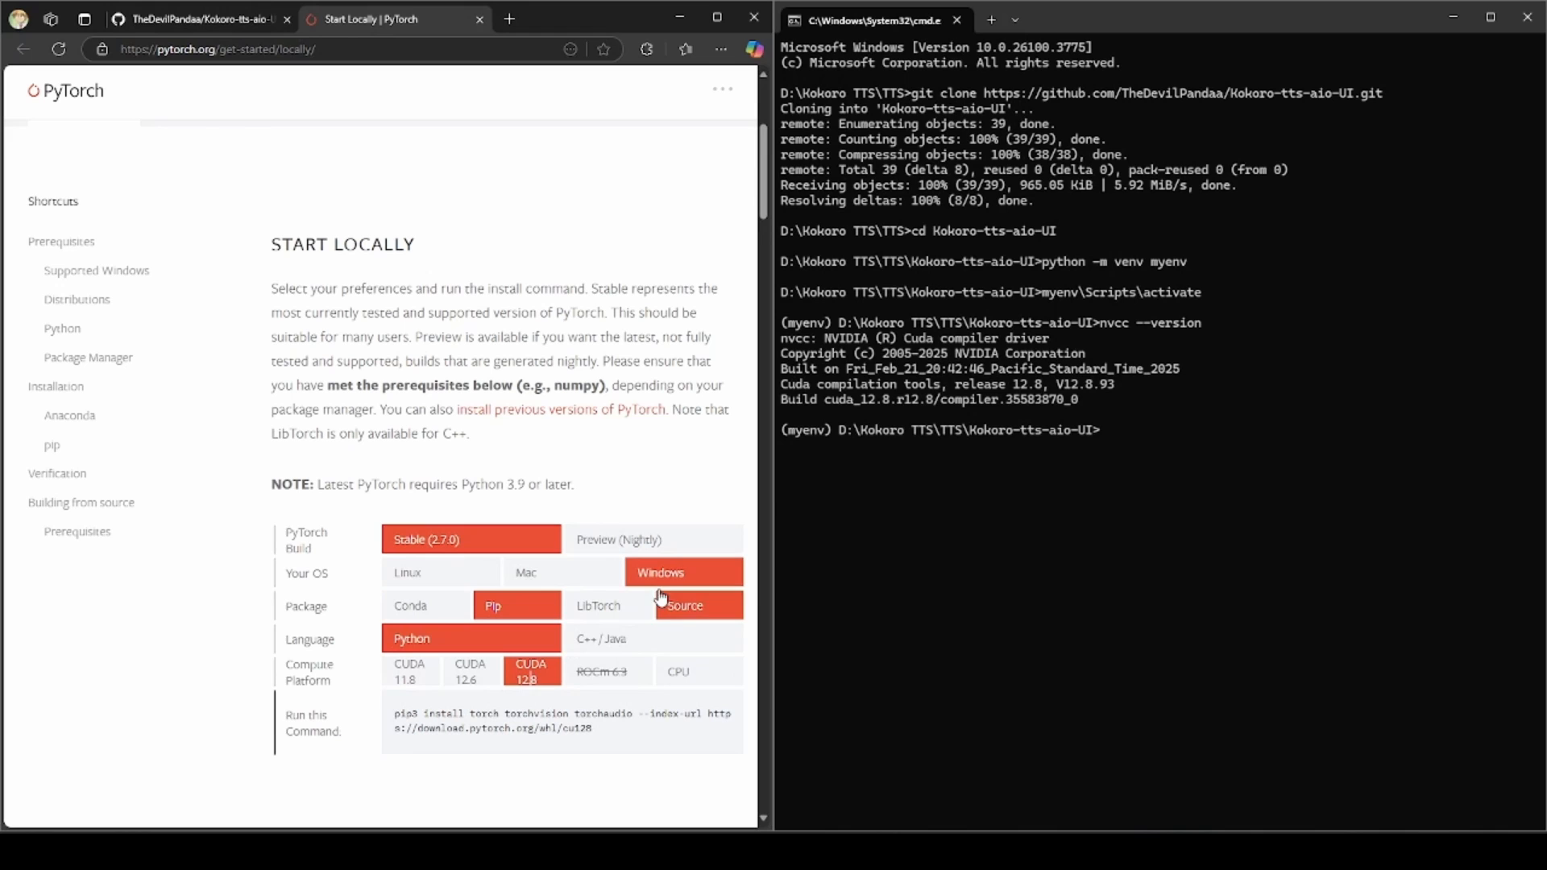
{"action": "mouse_move", "coordinate": [513, 753]}
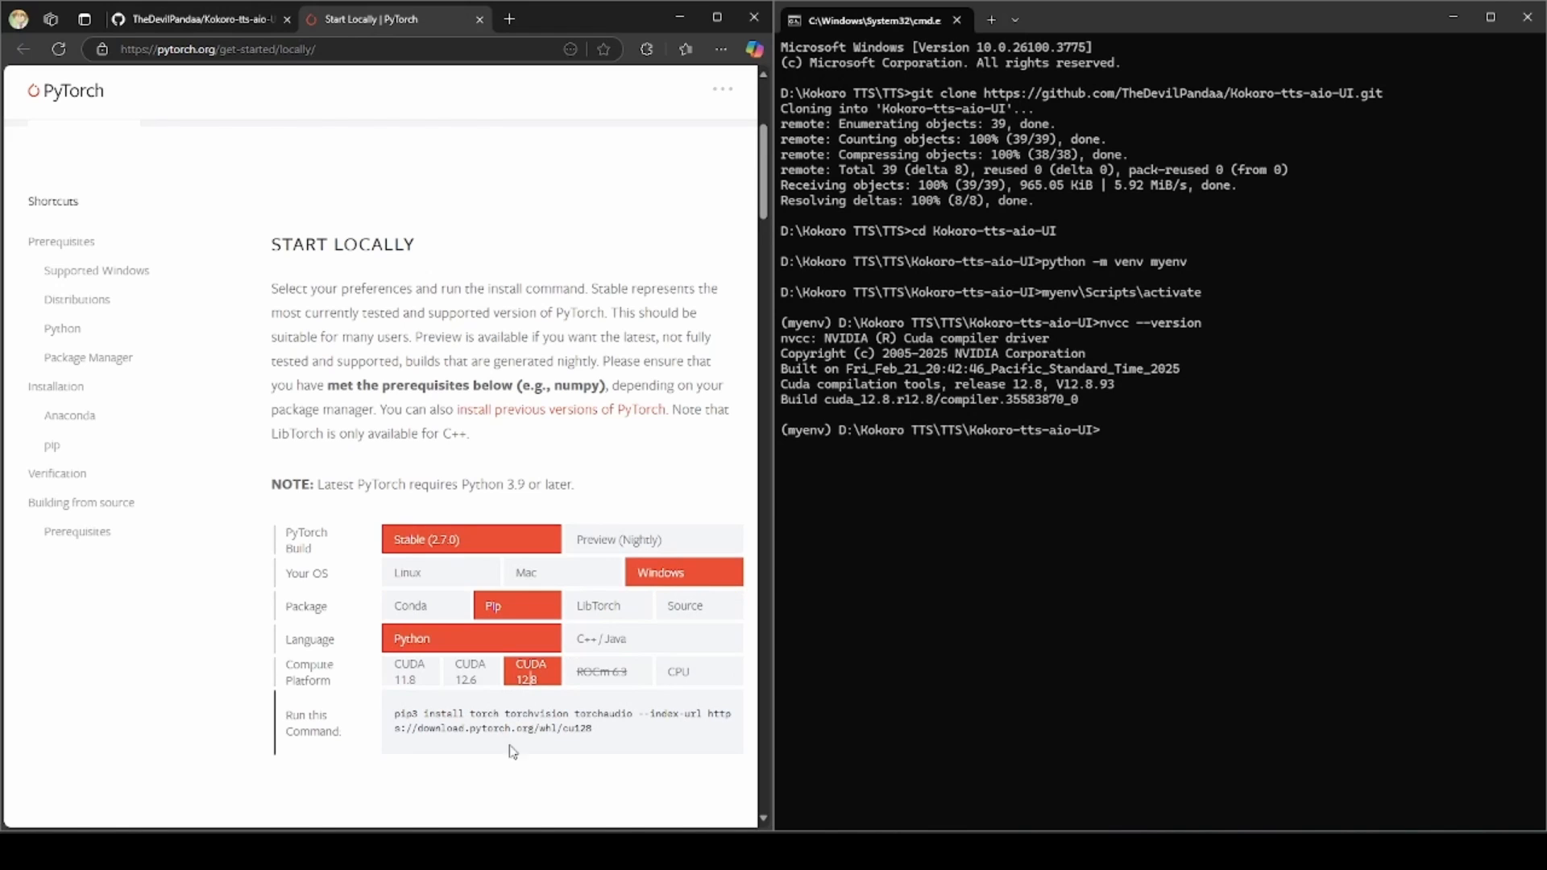
{"action": "left_click", "coordinate": [194, 19]}
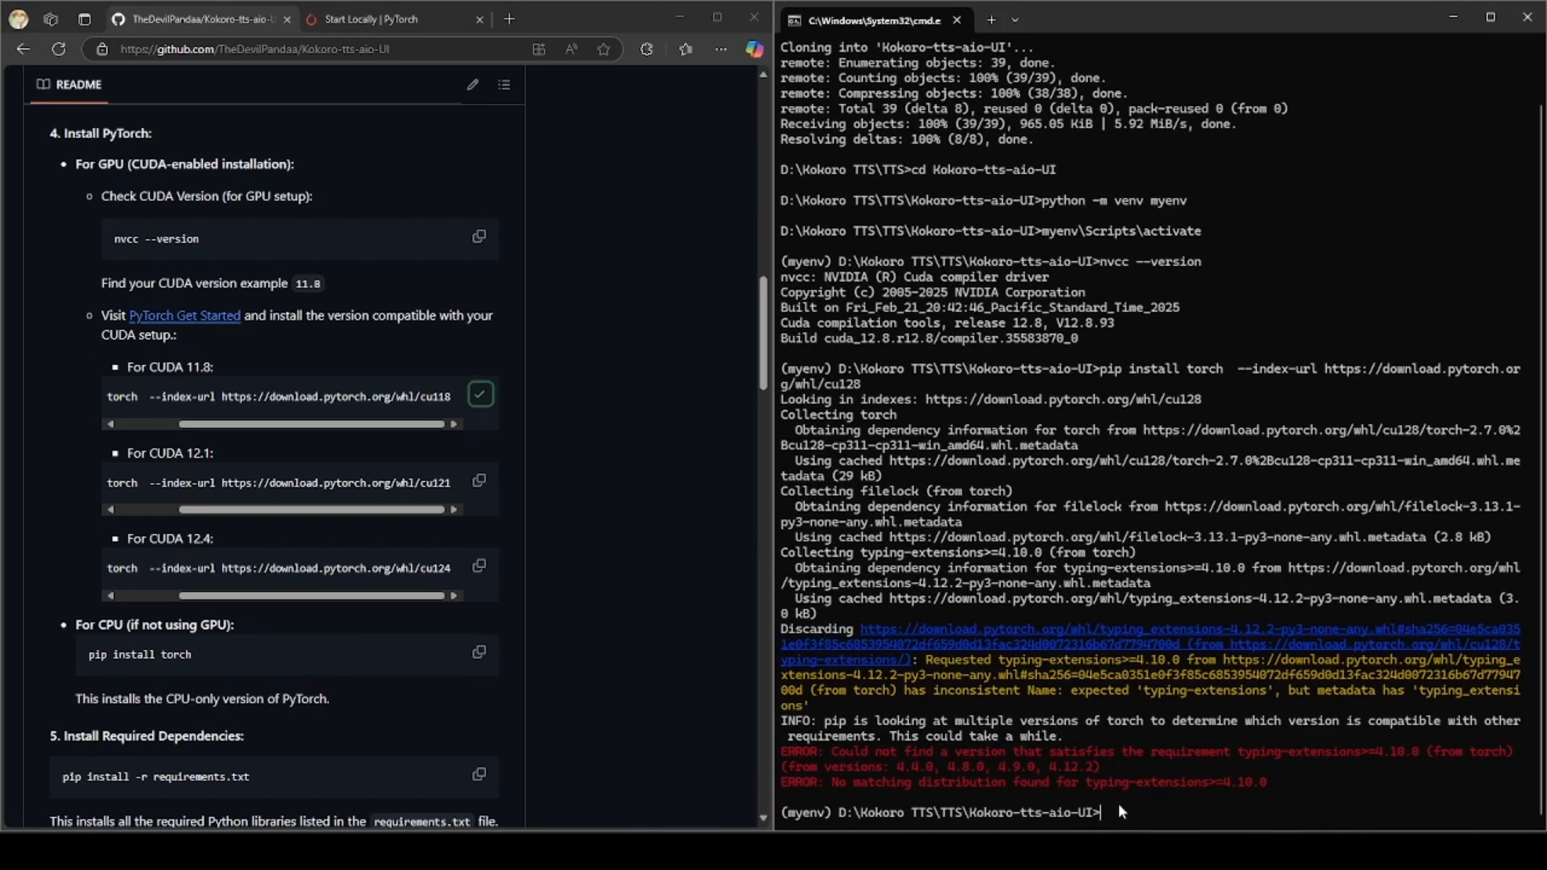
{"action": "type", "text": "pip install torch  --index-url https://download.pytorch.org/whl/cu118"}
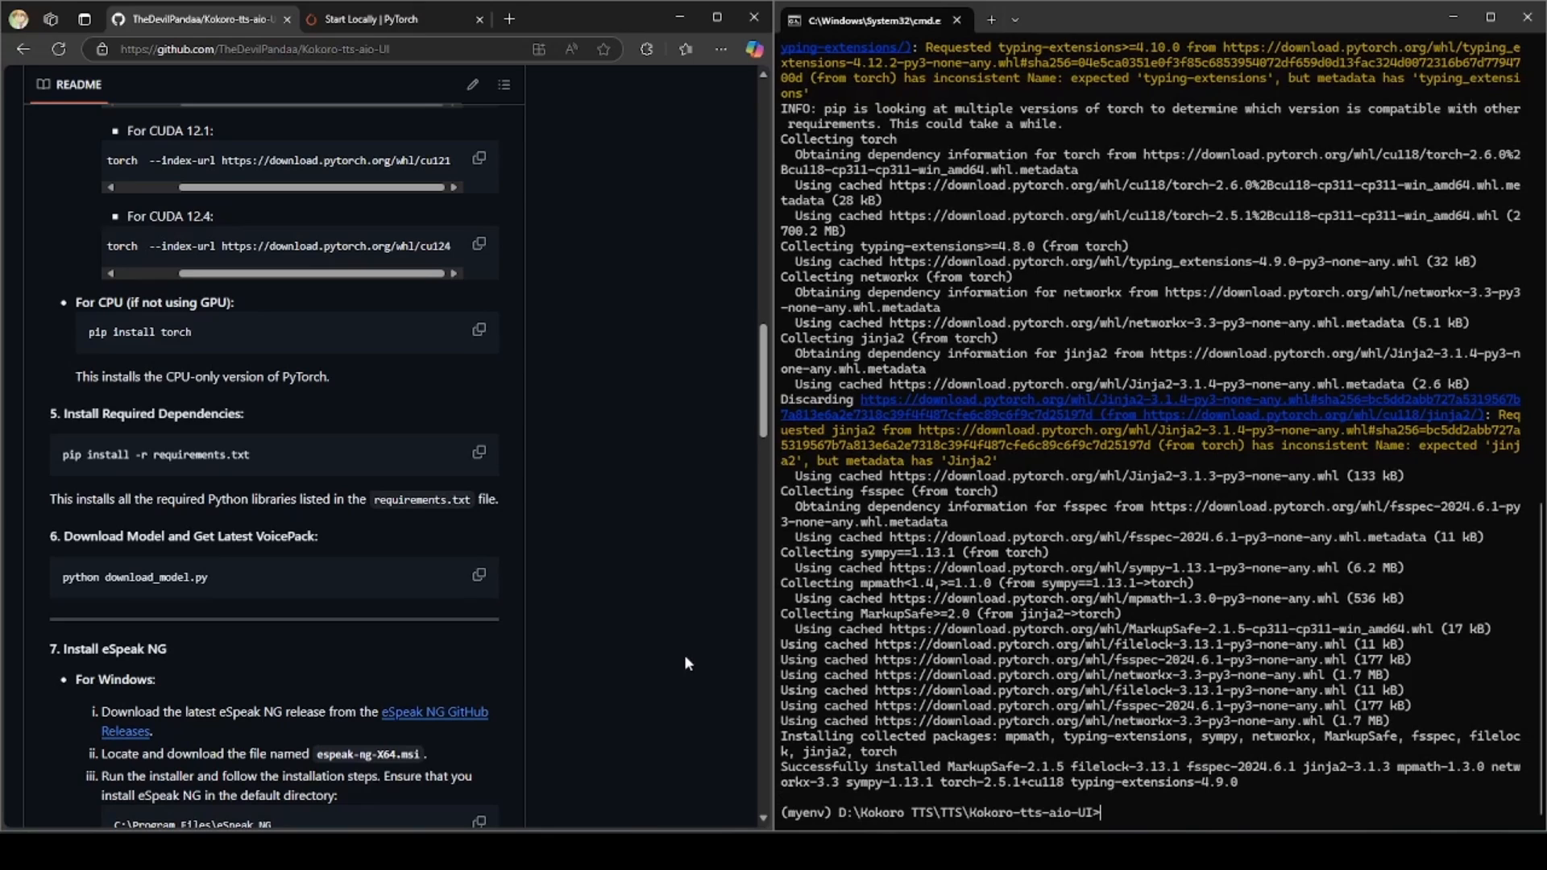
{"action": "mouse_move", "coordinate": [473, 458]}
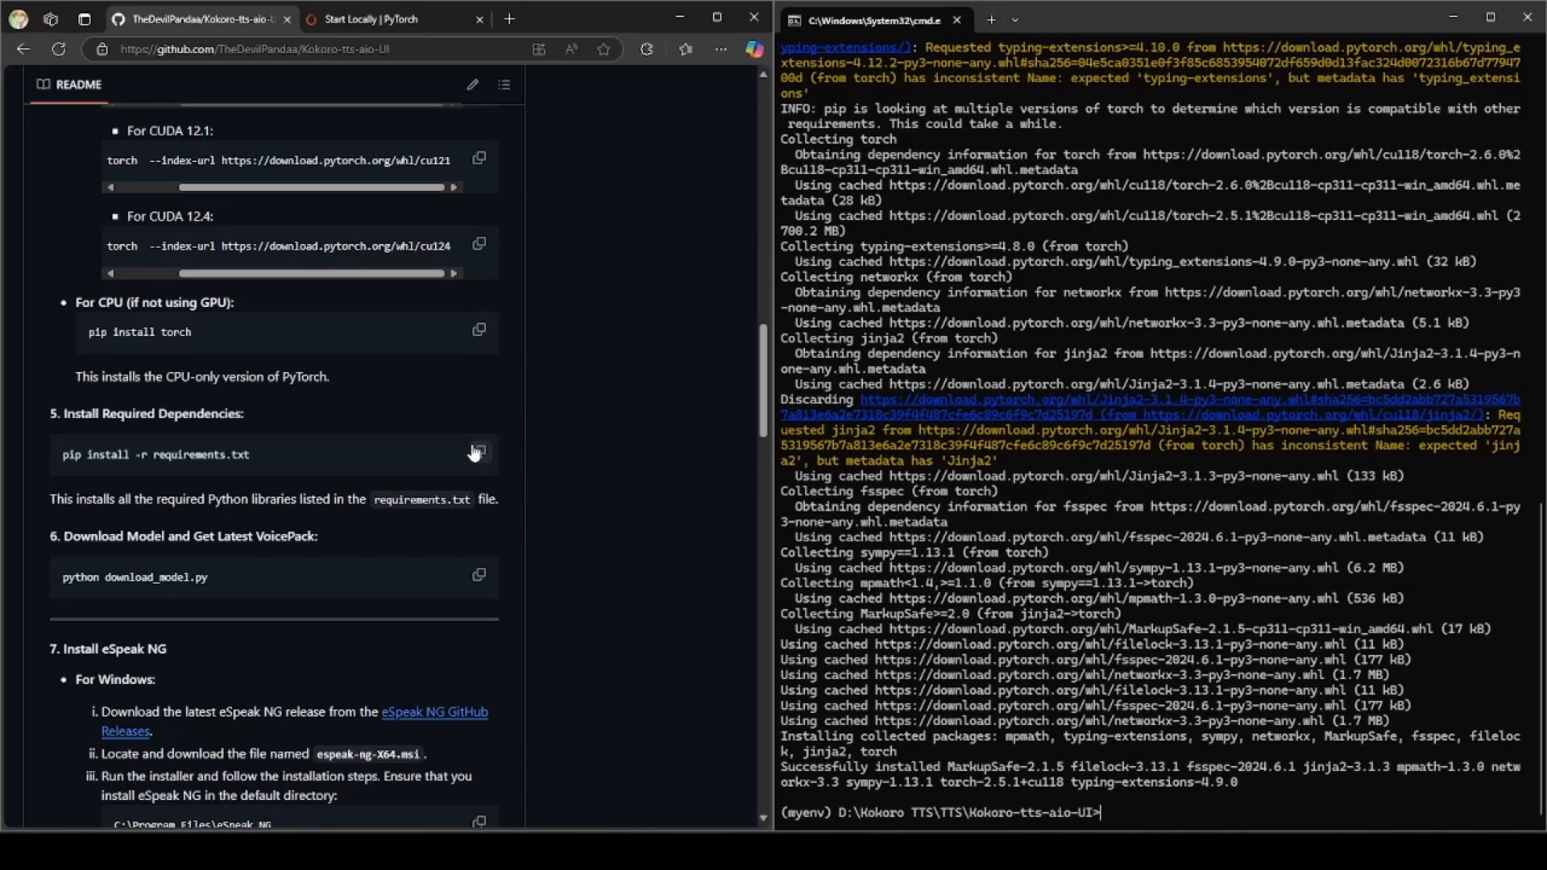
Run pip install -r requirements.txt, then python download_model.py to fetch models, voices and ffmpeg.
{"action": "left_click", "coordinate": [479, 453]}
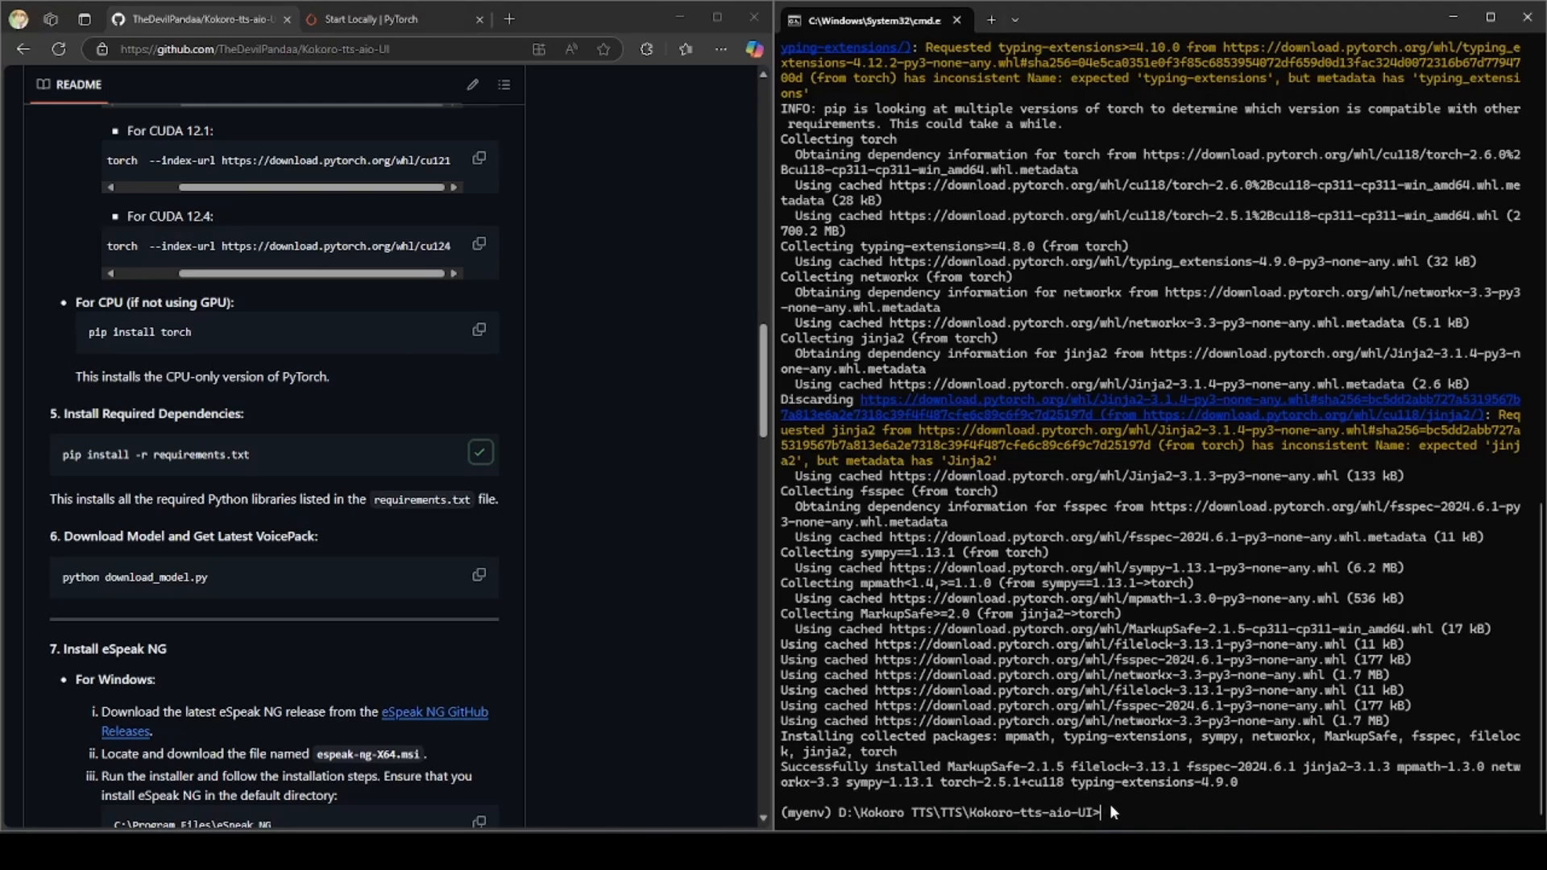
{"action": "type", "text": "pip install -r requirements.txt"}
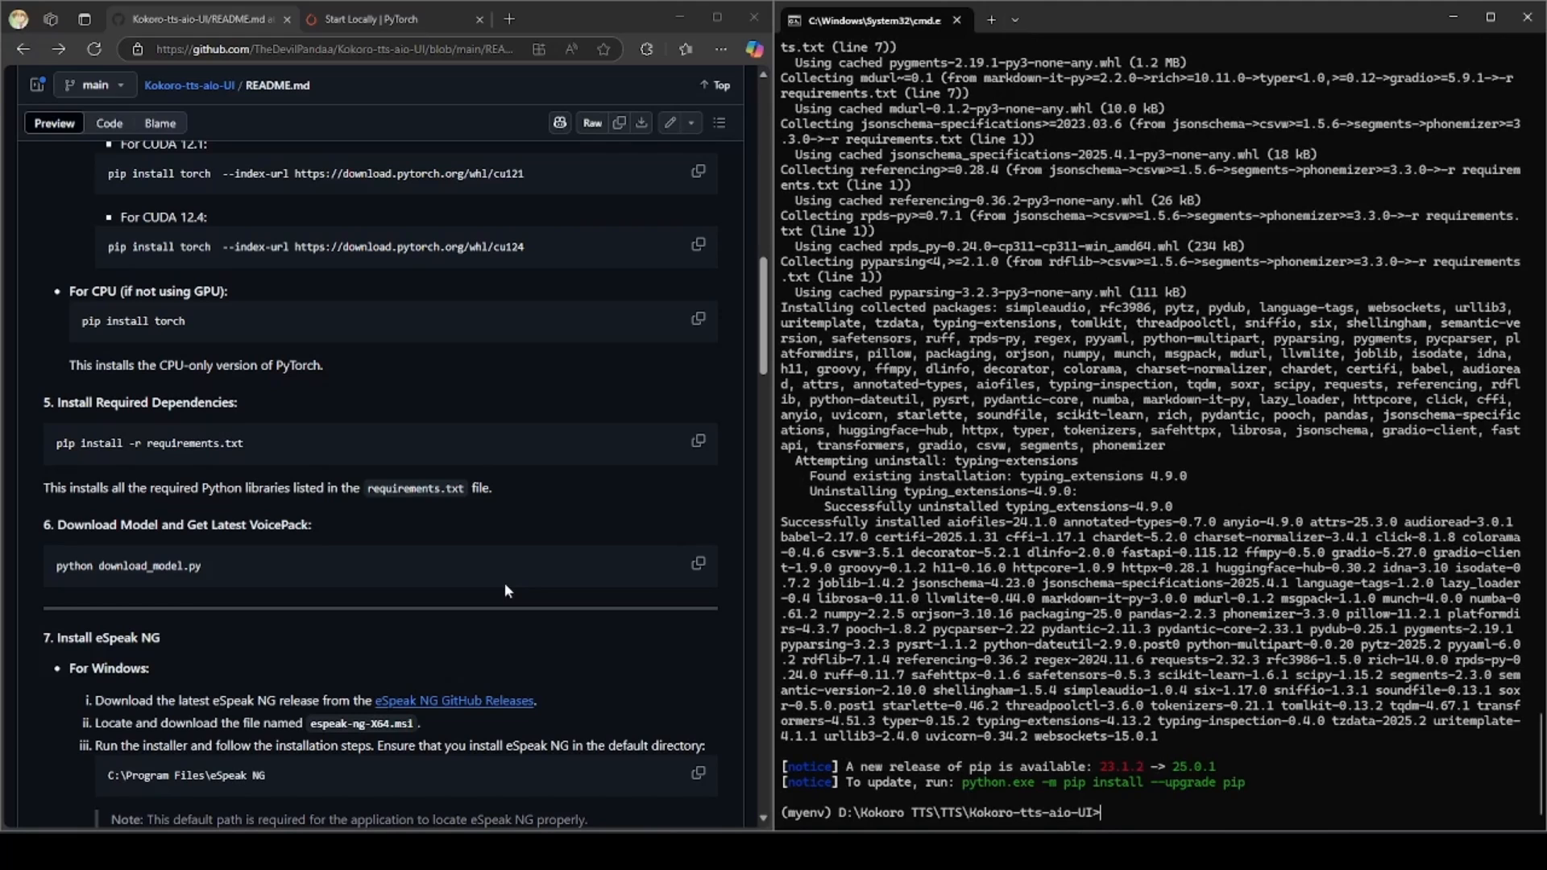
{"action": "mouse_move", "coordinate": [481, 555]}
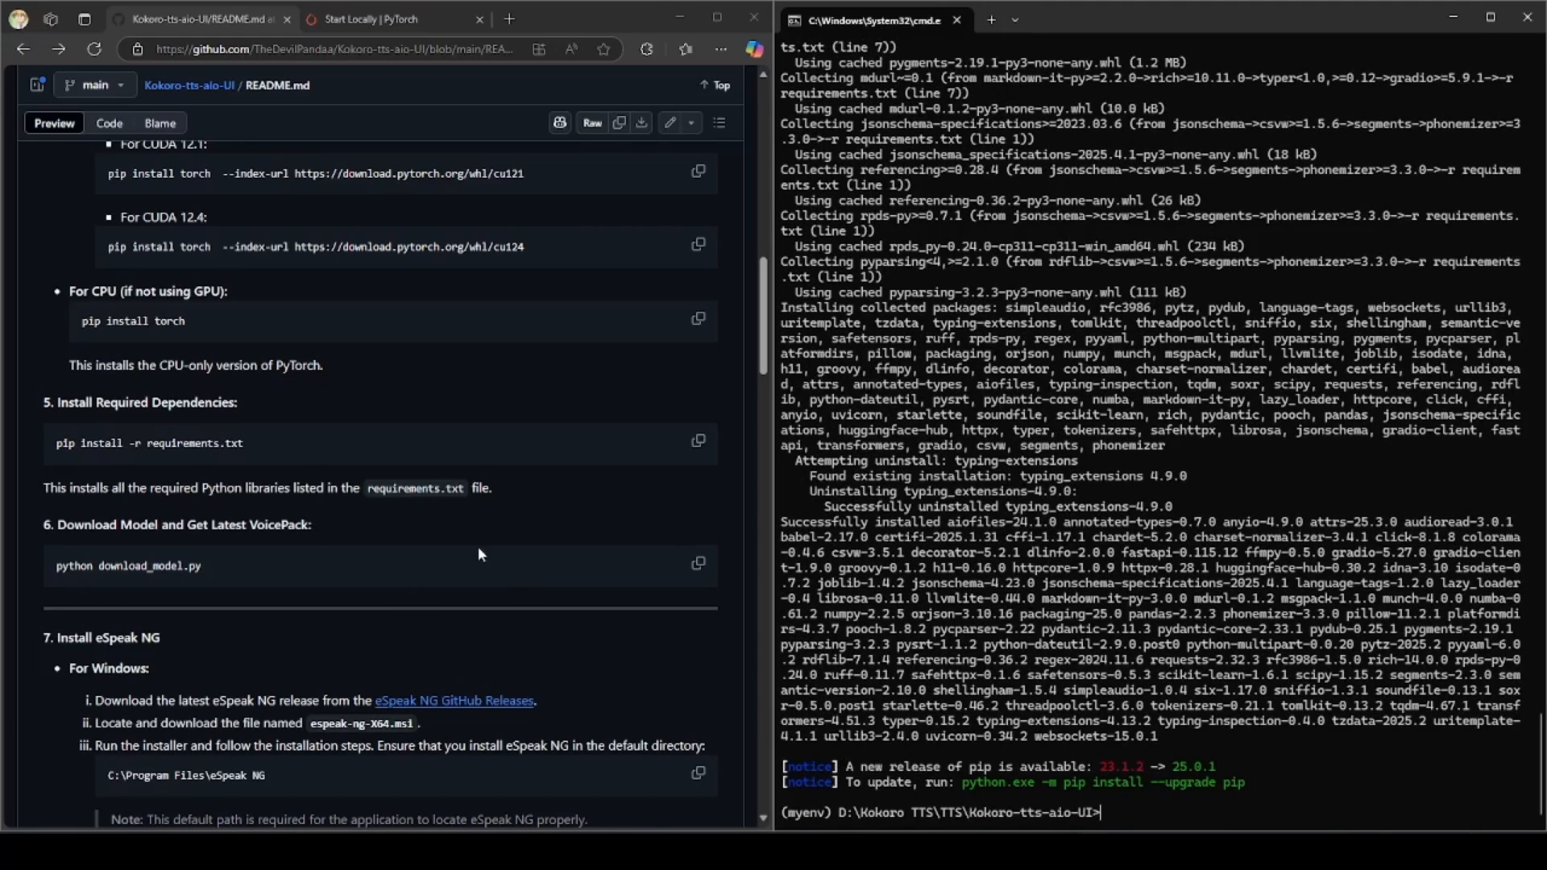
{"action": "left_click", "coordinate": [697, 563]}
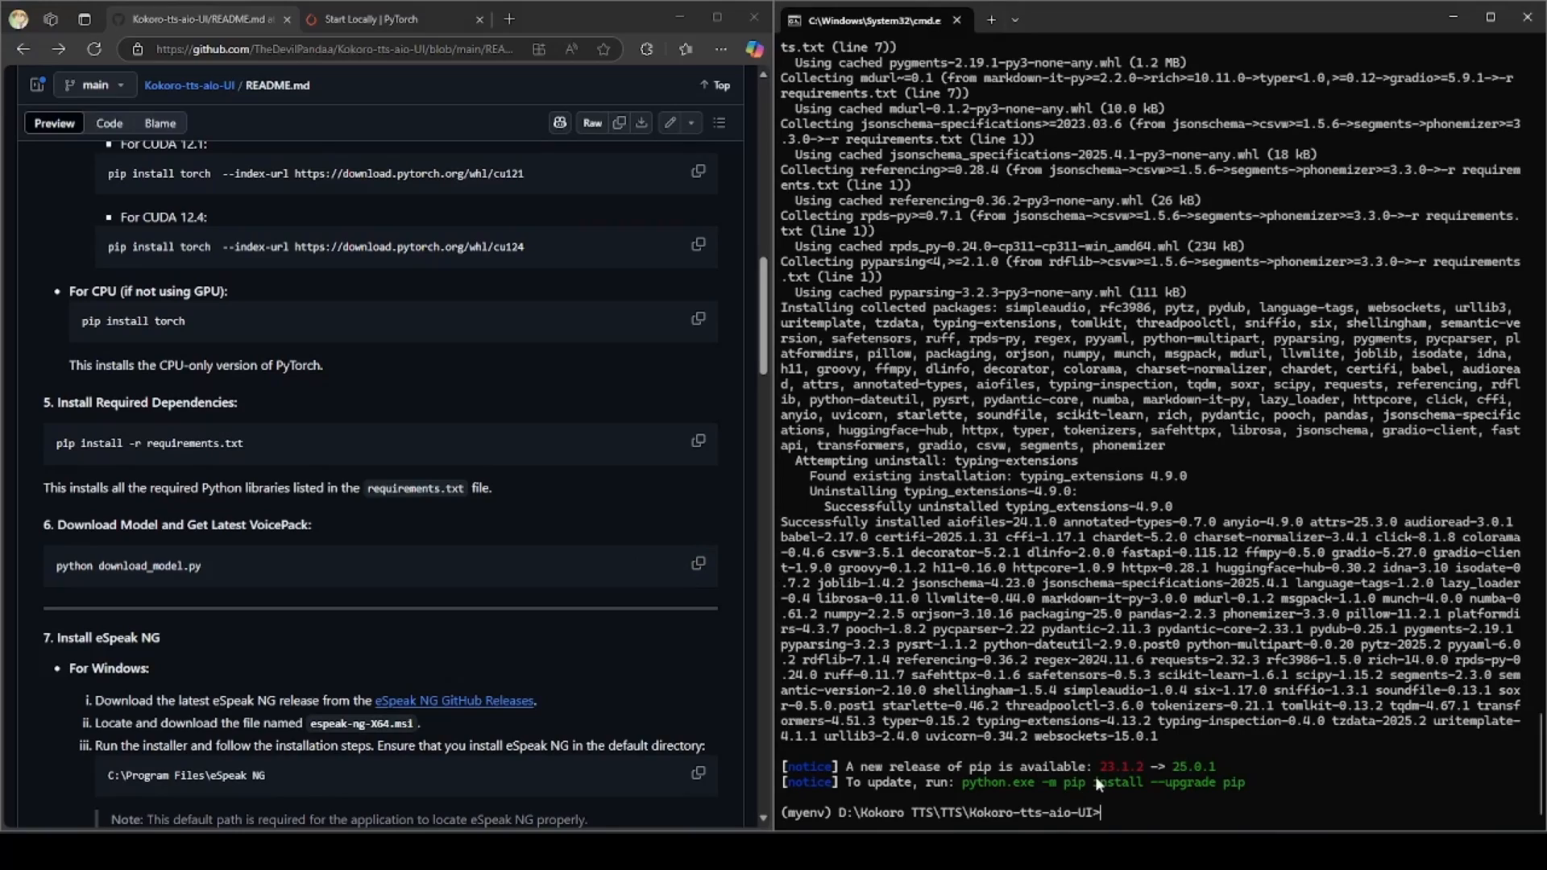
{"action": "type", "text": "python download_model.py"}
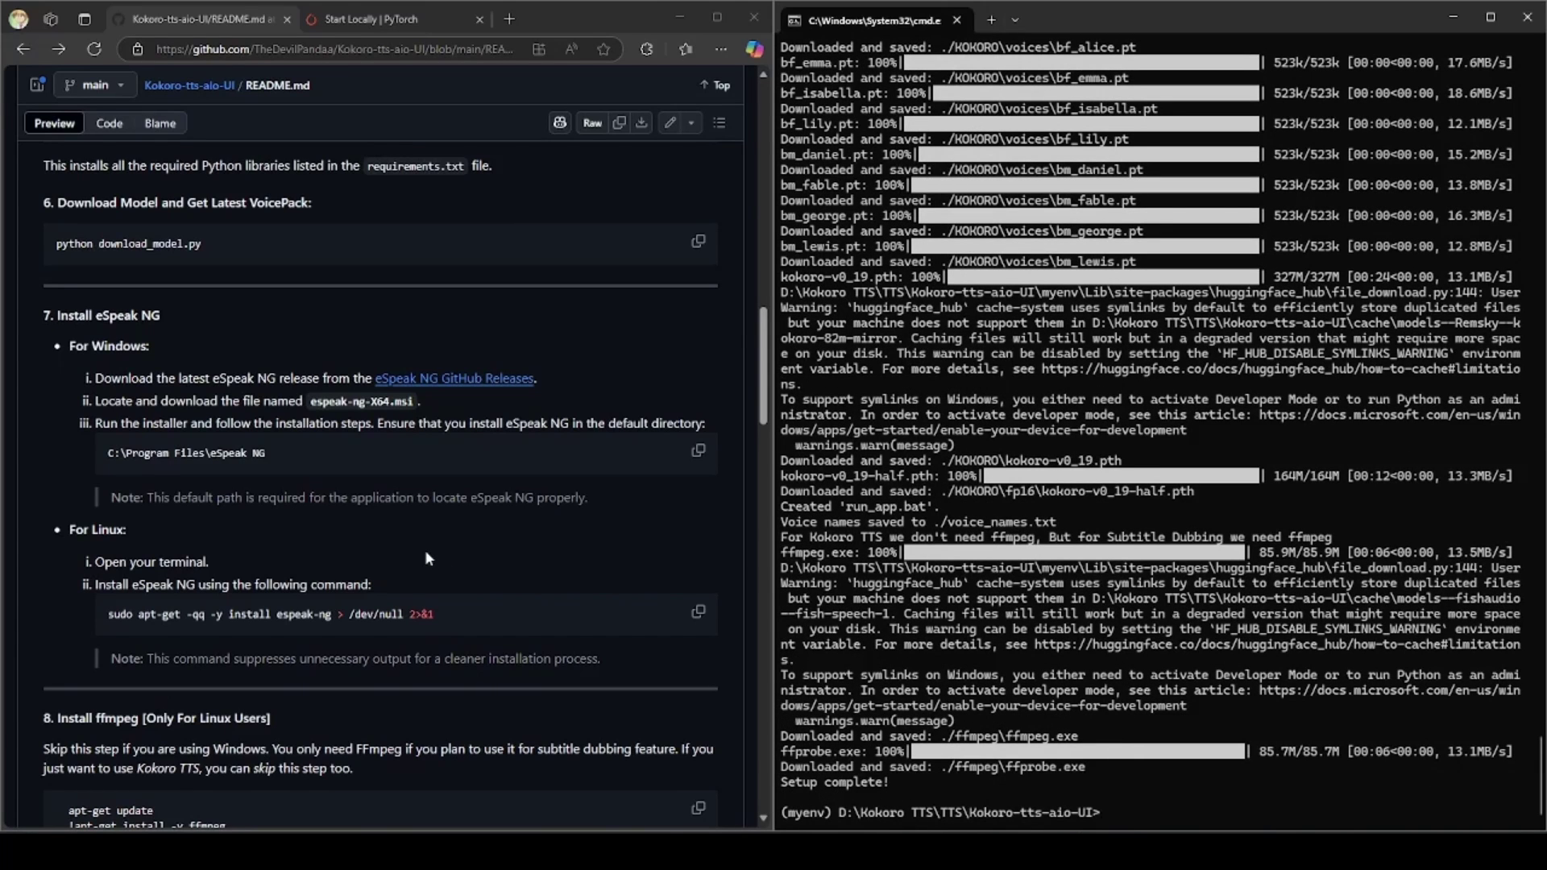
{"action": "mouse_move", "coordinate": [403, 554]}
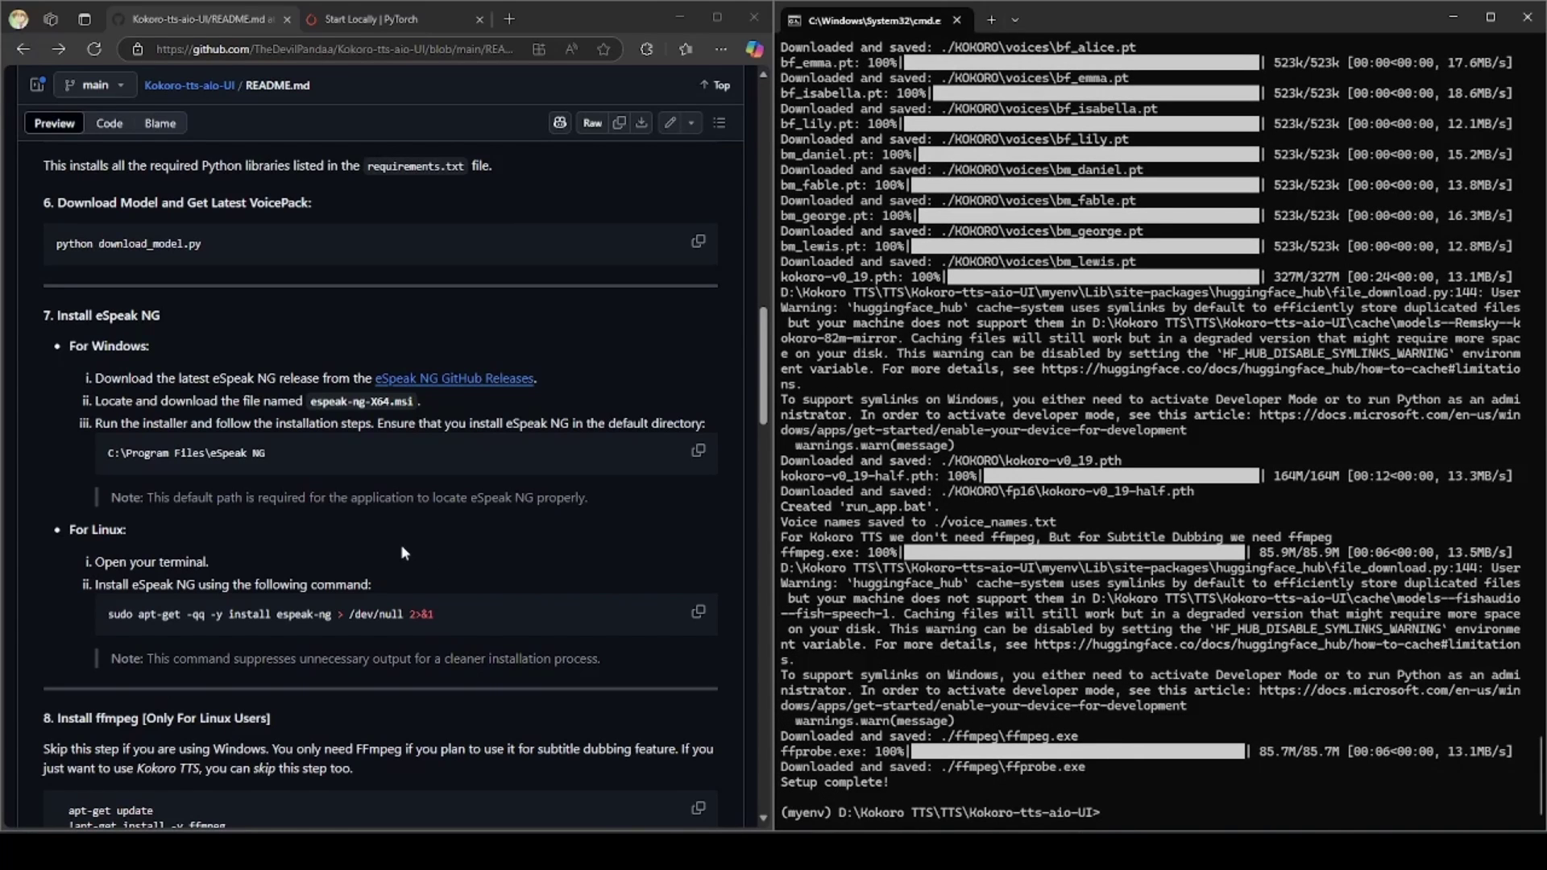
{"action": "mouse_move", "coordinate": [449, 394]}
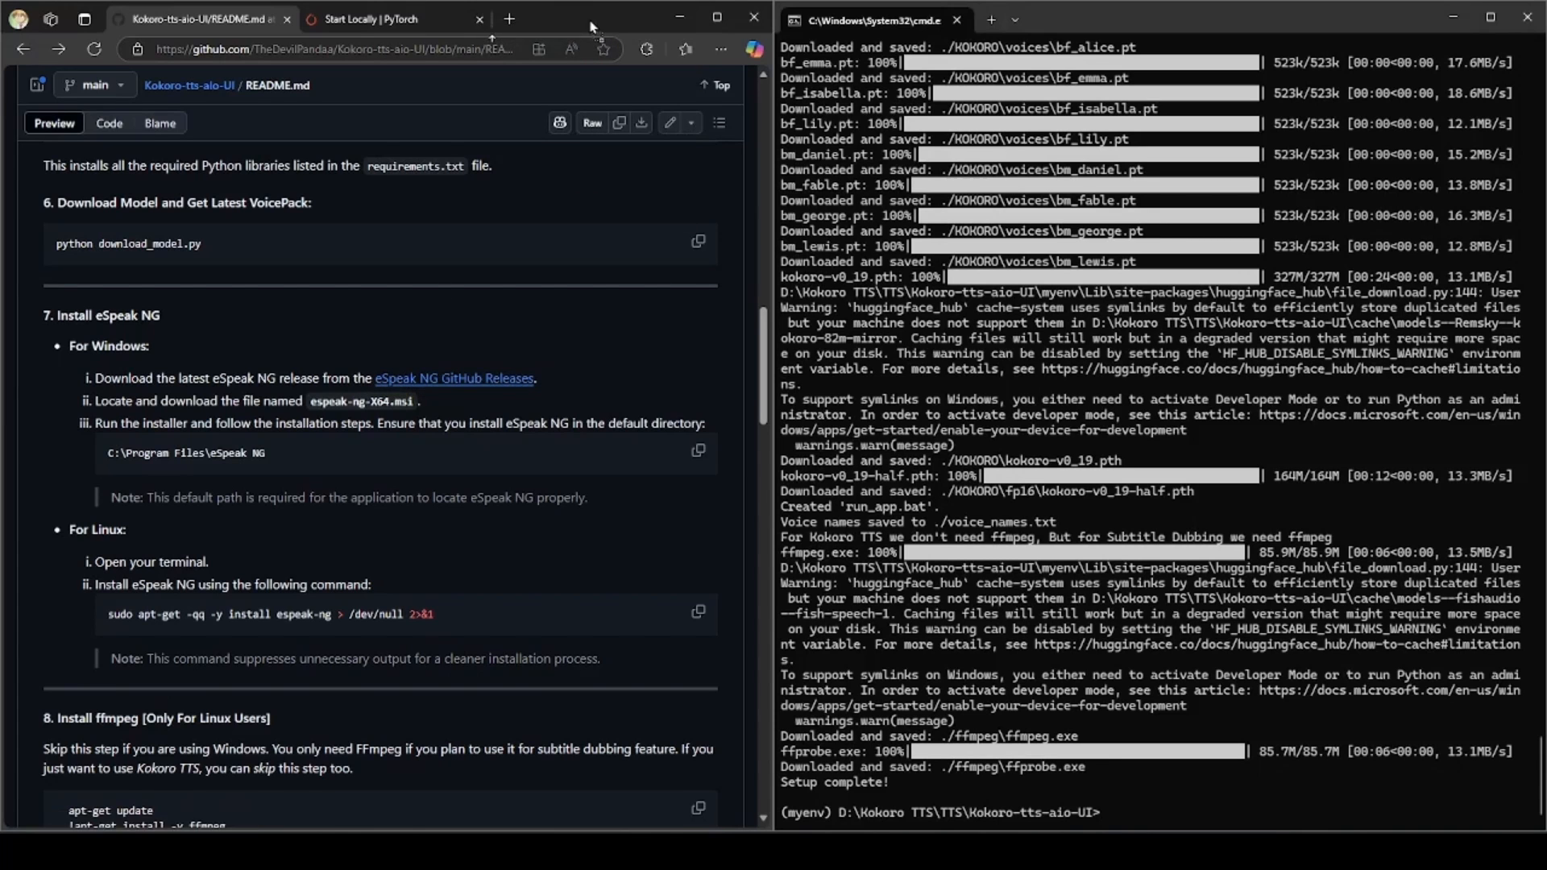
Open the eSpeak NG releases page and scroll down to the 1.51 release assets.
{"action": "left_click", "coordinate": [454, 378]}
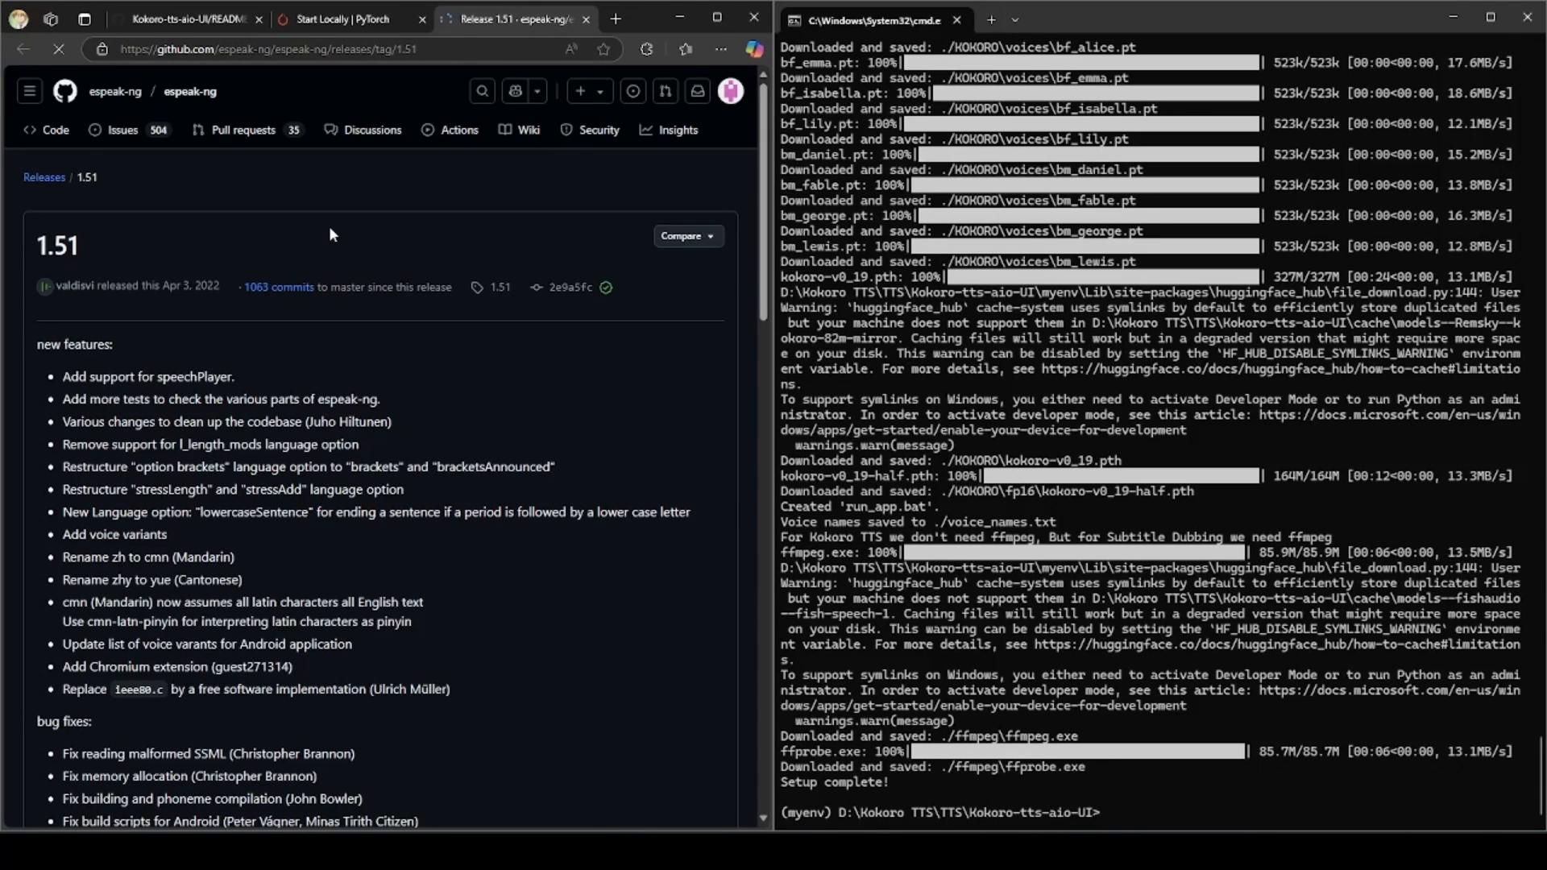
{"action": "scroll", "scroll_direction": "down", "scroll_amount": 3}
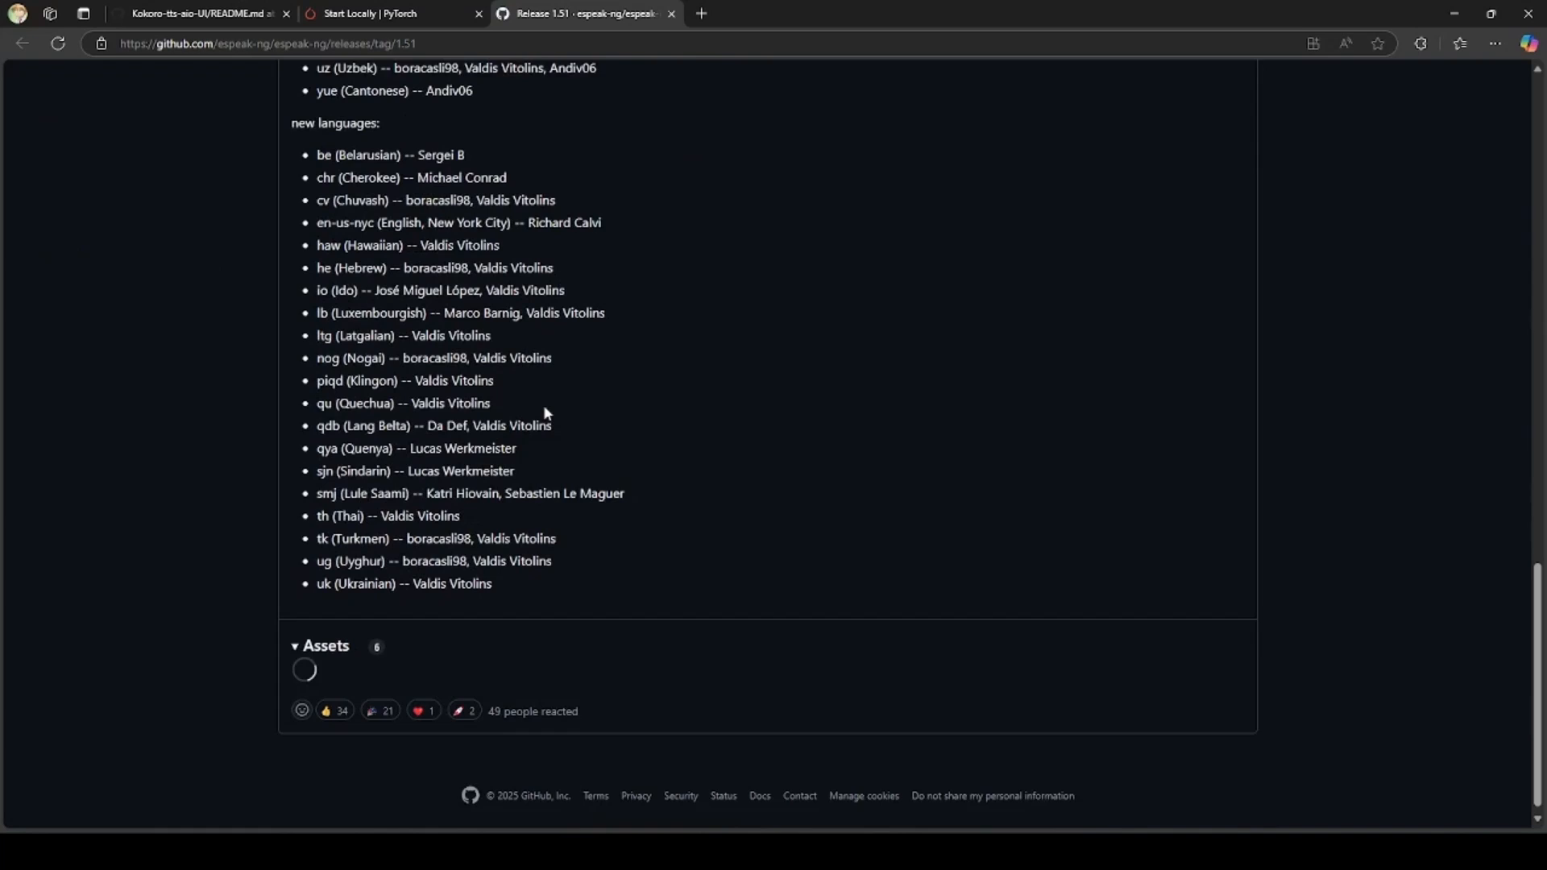
{"action": "scroll", "scroll_direction": "down", "scroll_amount": 3}
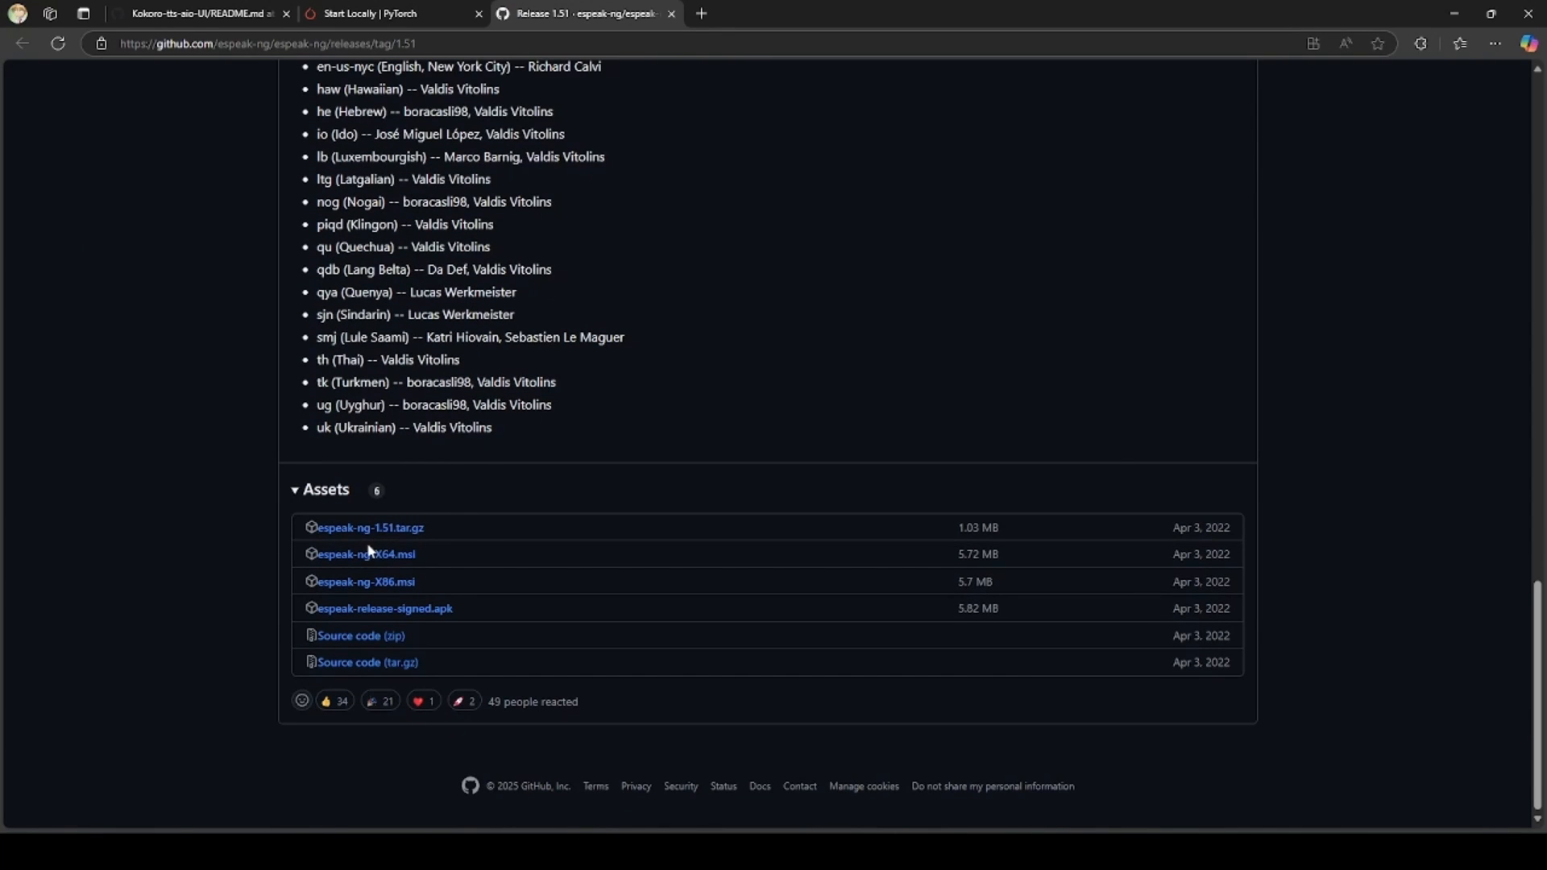
{"action": "mouse_move", "coordinate": [349, 567]}
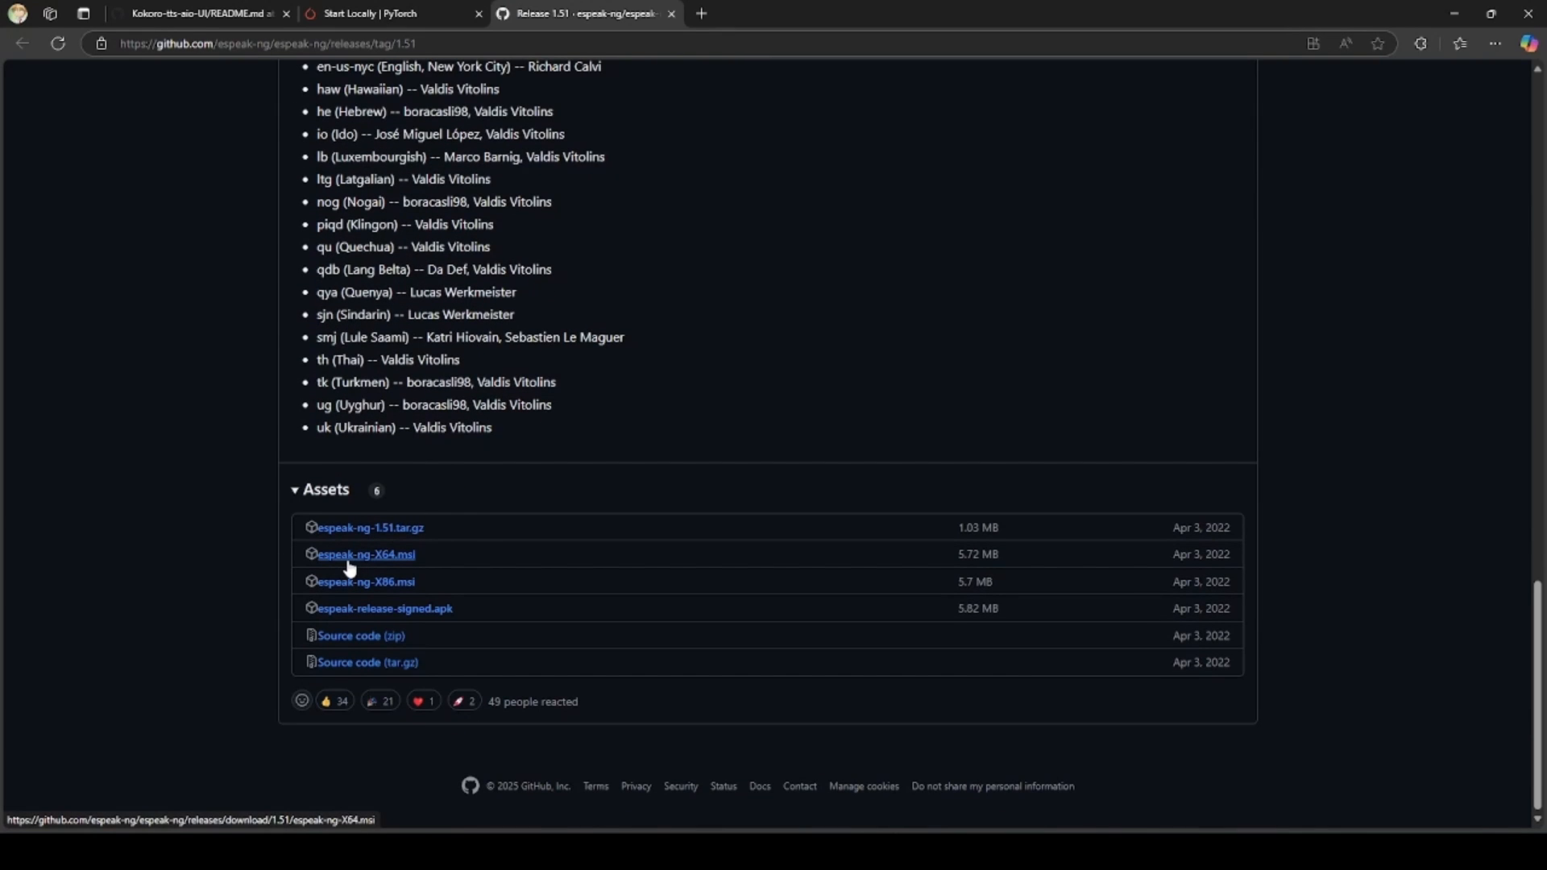
{"action": "mouse_move", "coordinate": [764, 417]}
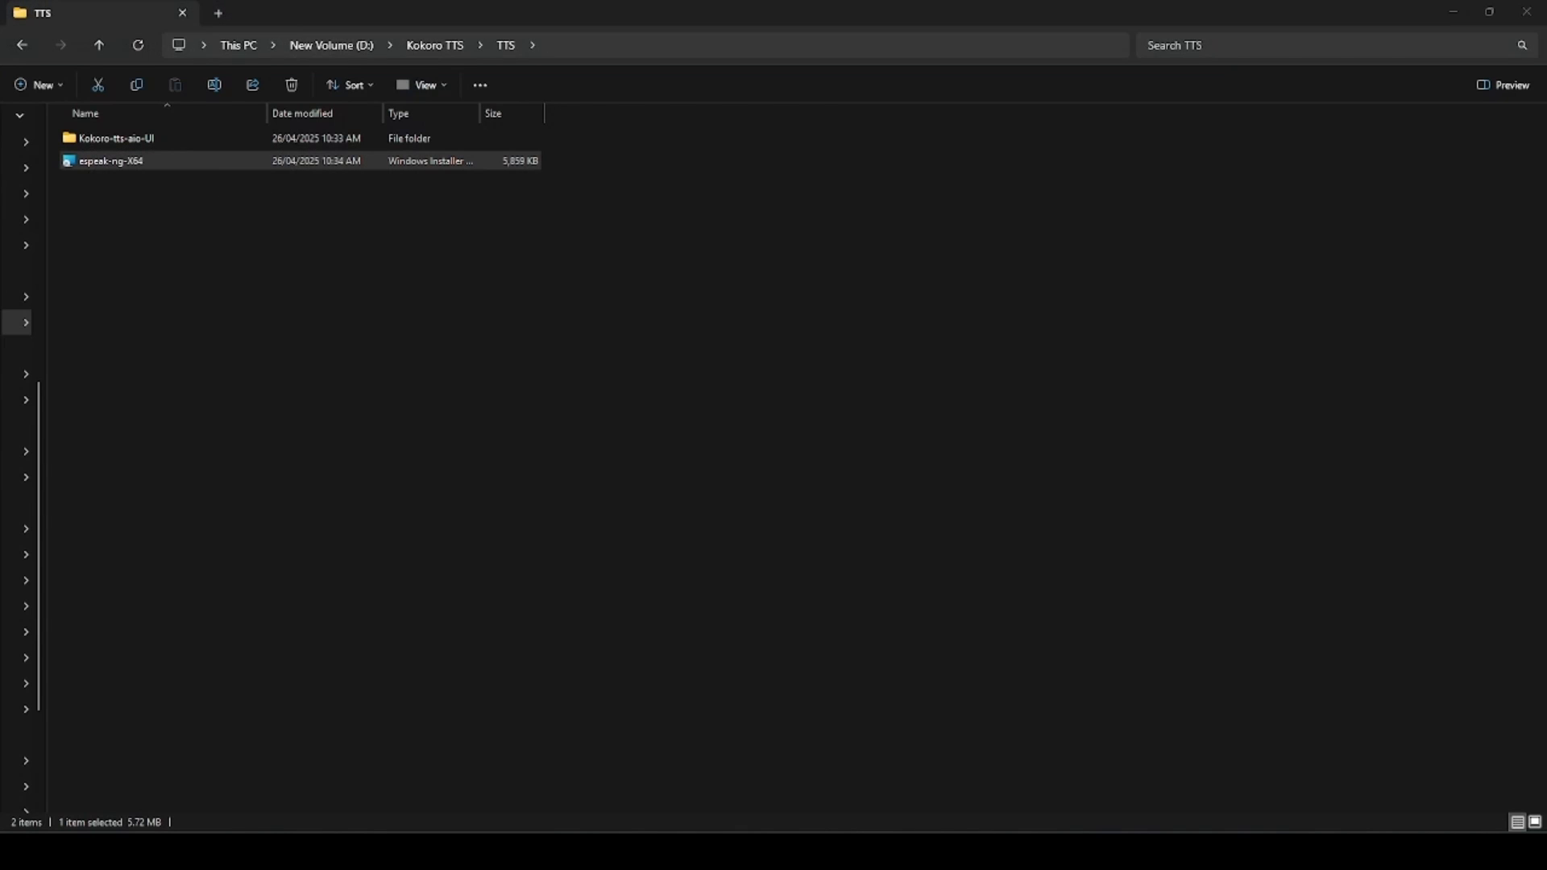
Run espeak-ng-X64.msi, dismiss the already-installed warning, and open the eSpeak NG folder in Program Files.
{"action": "double_click", "coordinate": [110, 160]}
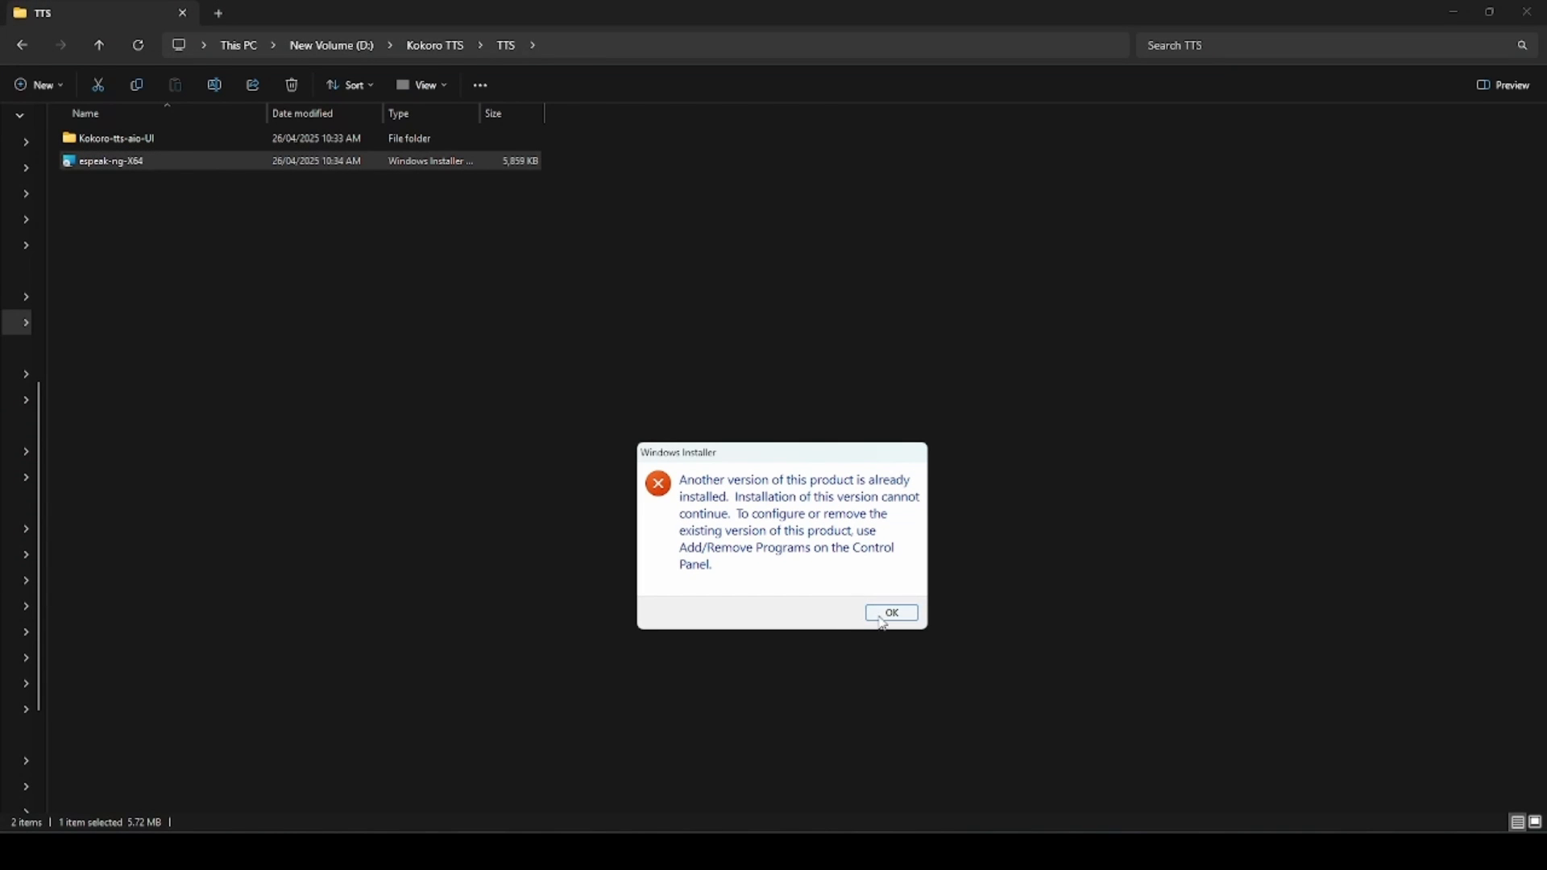
{"action": "left_click", "coordinate": [891, 613]}
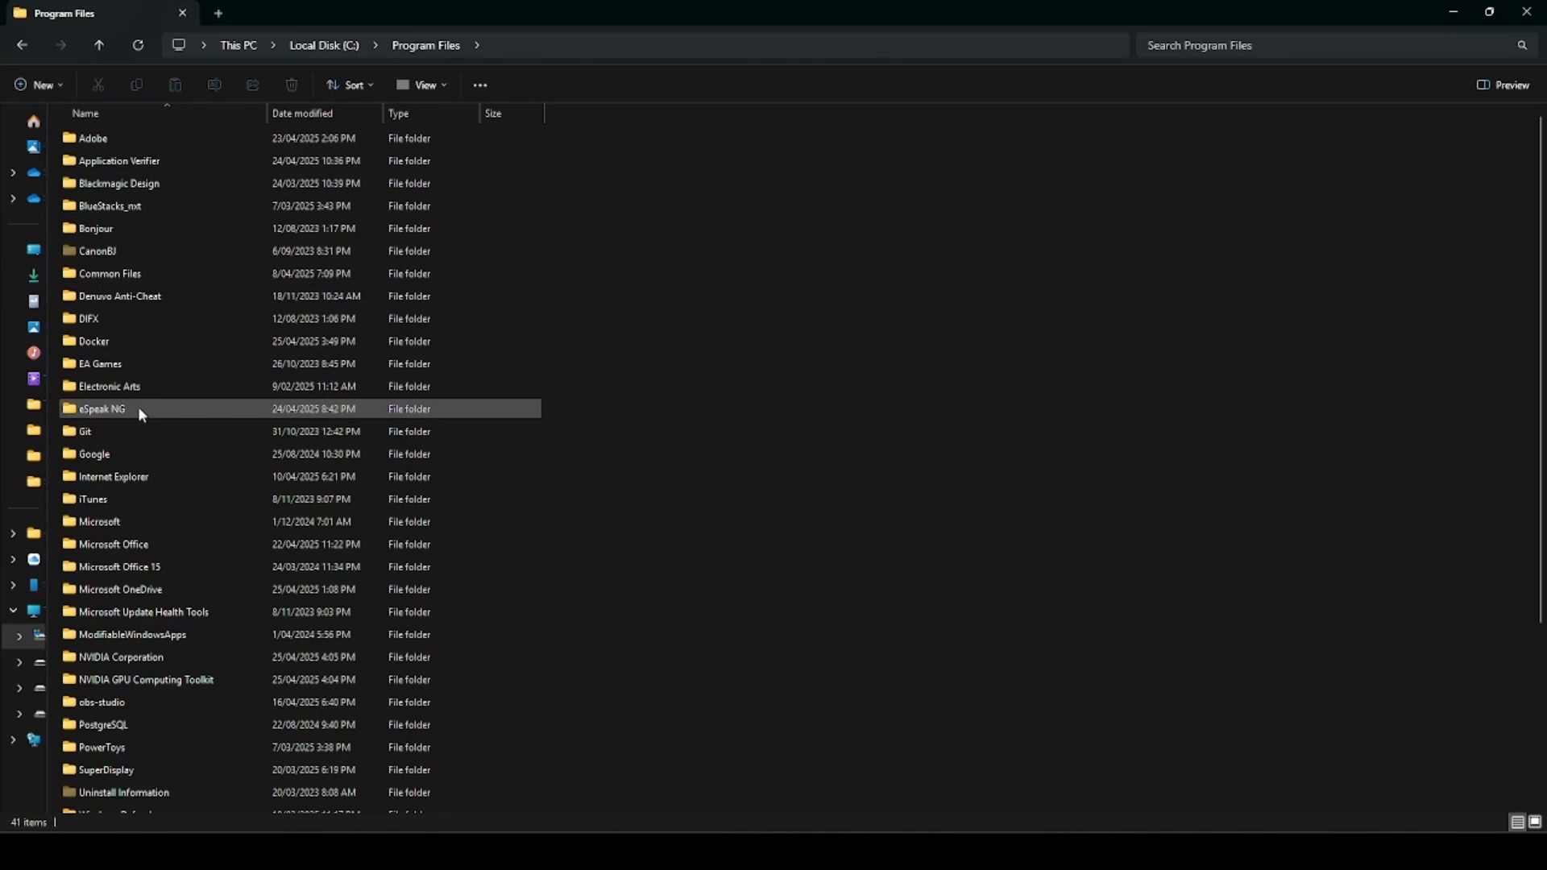
{"action": "double_click", "coordinate": [98, 408]}
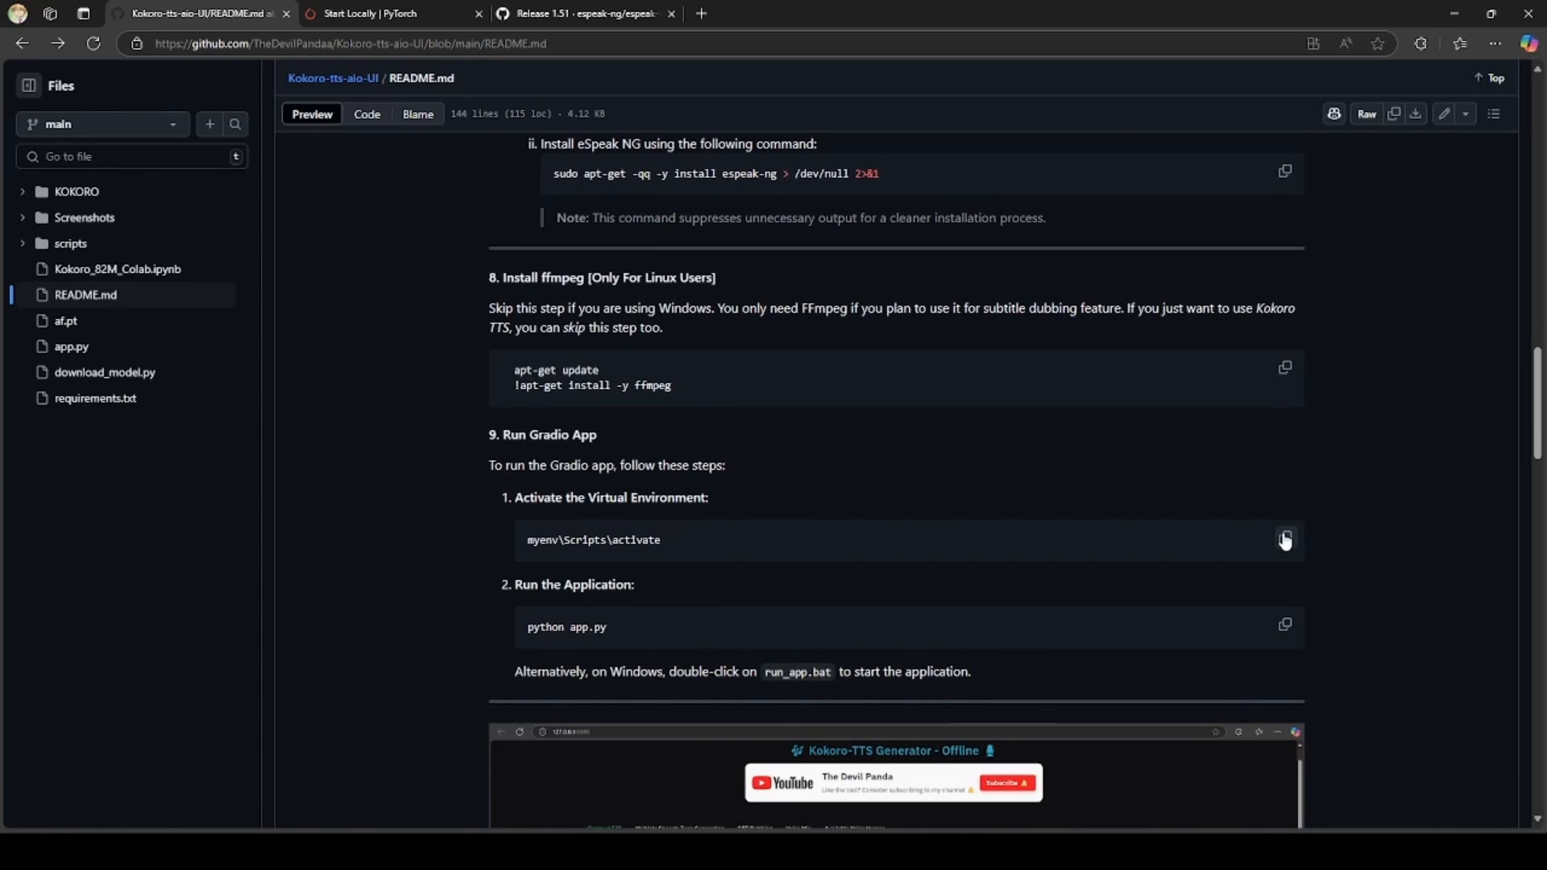
Copy myenv\Scripts\activate from the README into cmd, then select the python app.py command.
{"action": "left_click", "coordinate": [1285, 539]}
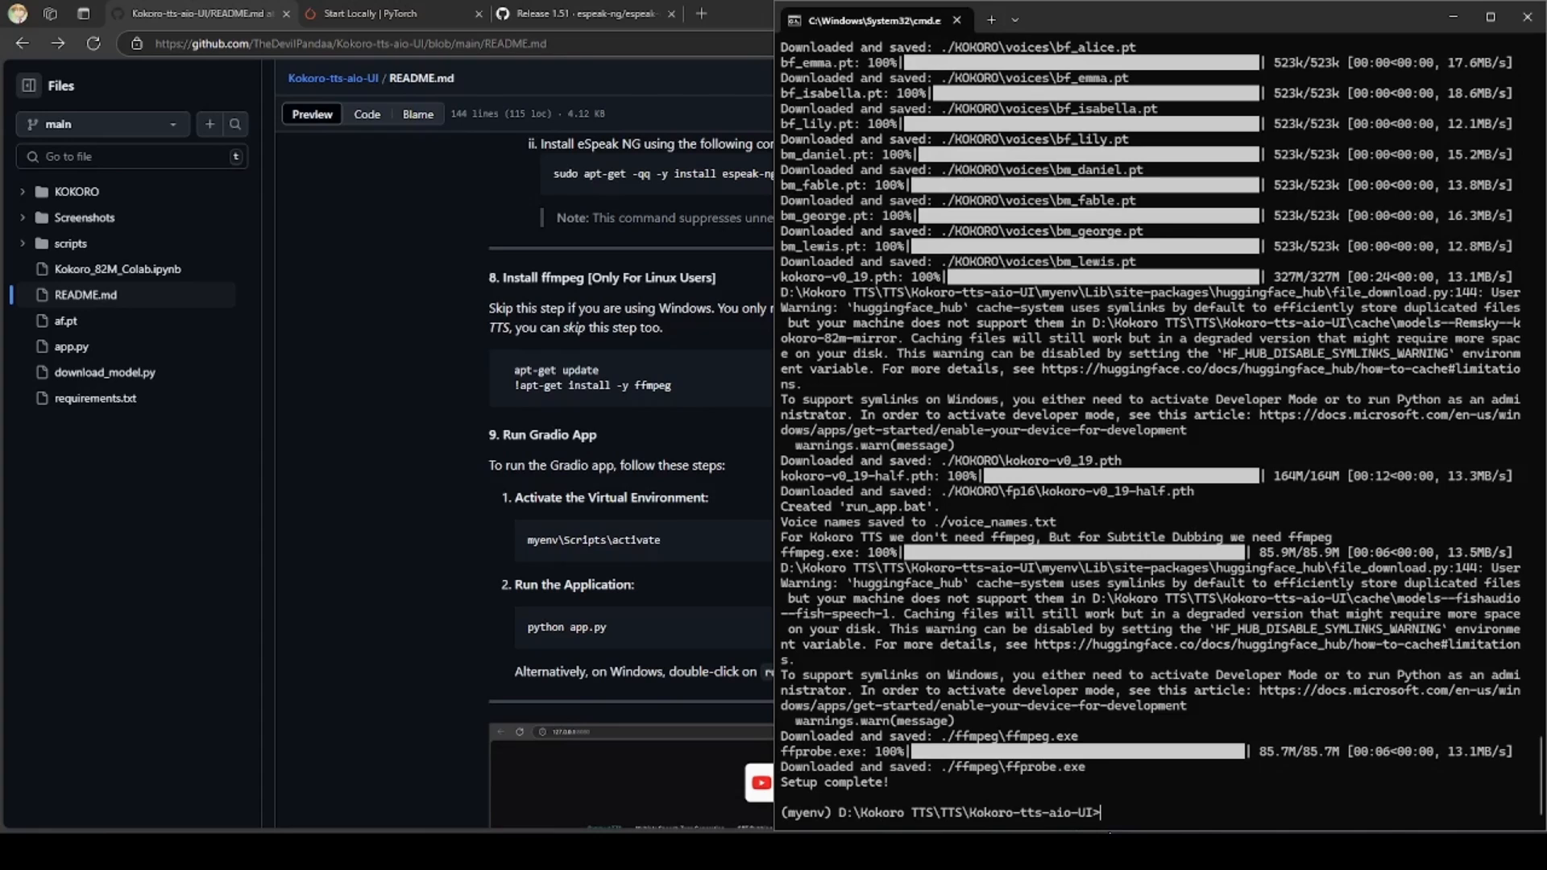
{"action": "type", "text": "myenv\\Scripts\\activate"}
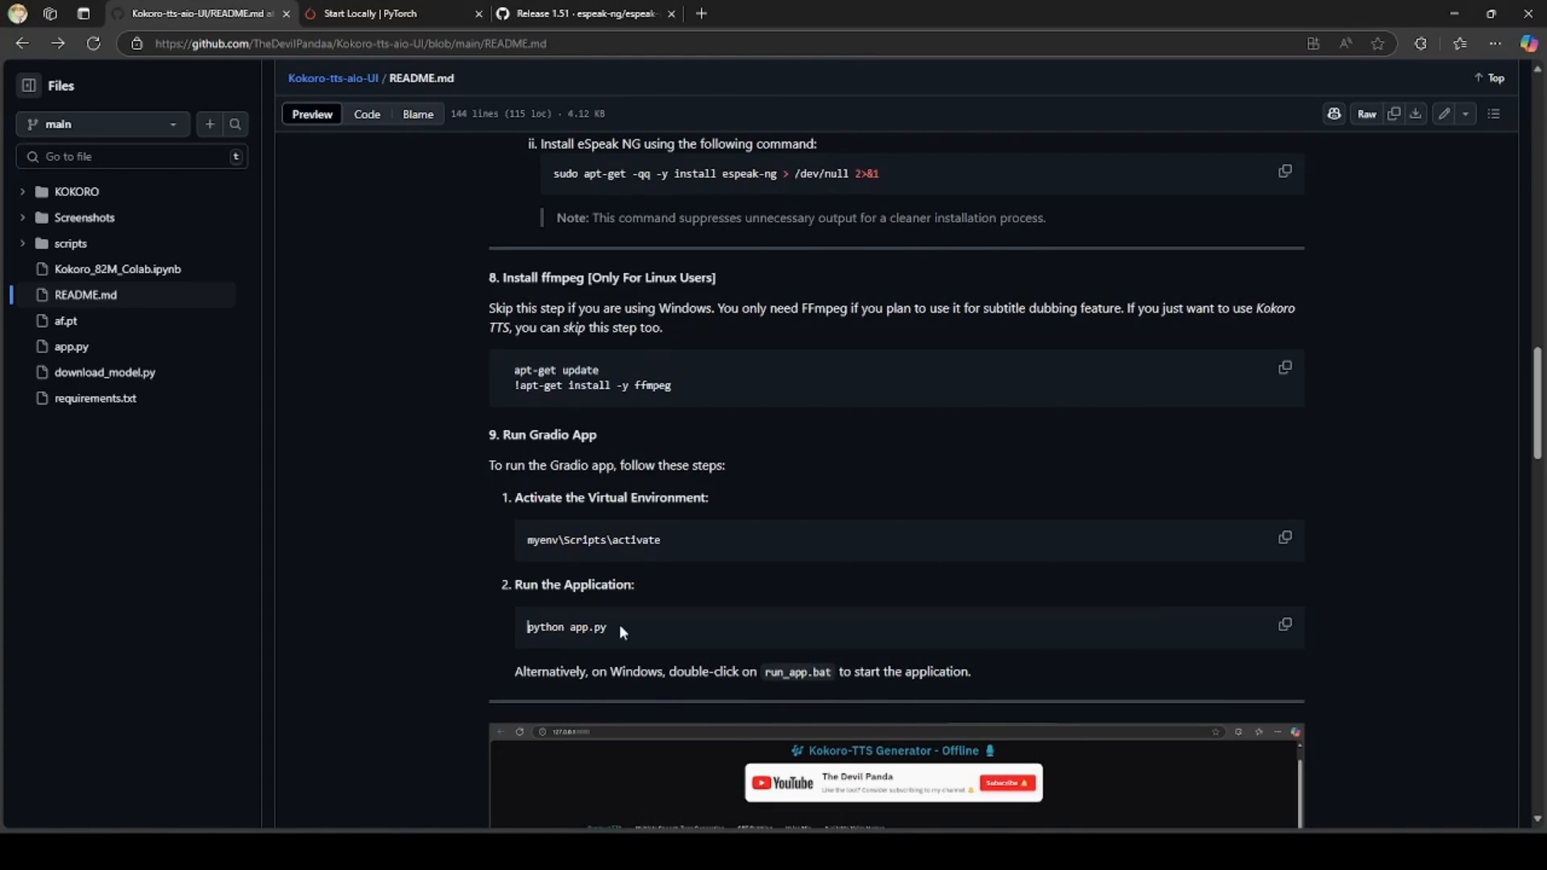
{"action": "double_click", "coordinate": [566, 626]}
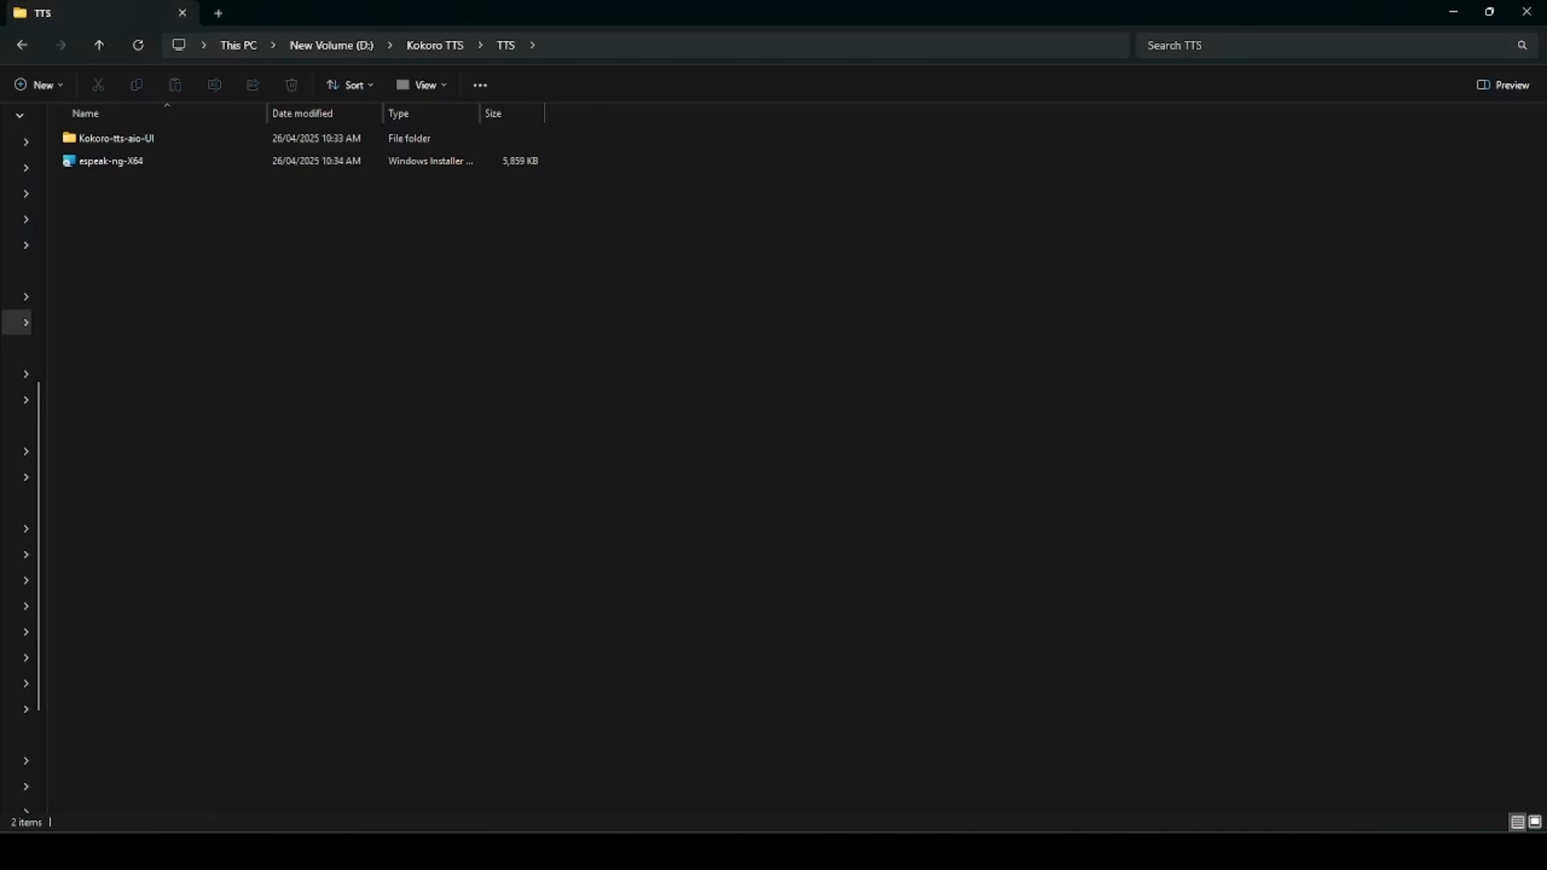
Open Kokoro-tts-aio-UI and launch run_app.bat so the model loads on CUDA.
{"action": "double_click", "coordinate": [113, 137]}
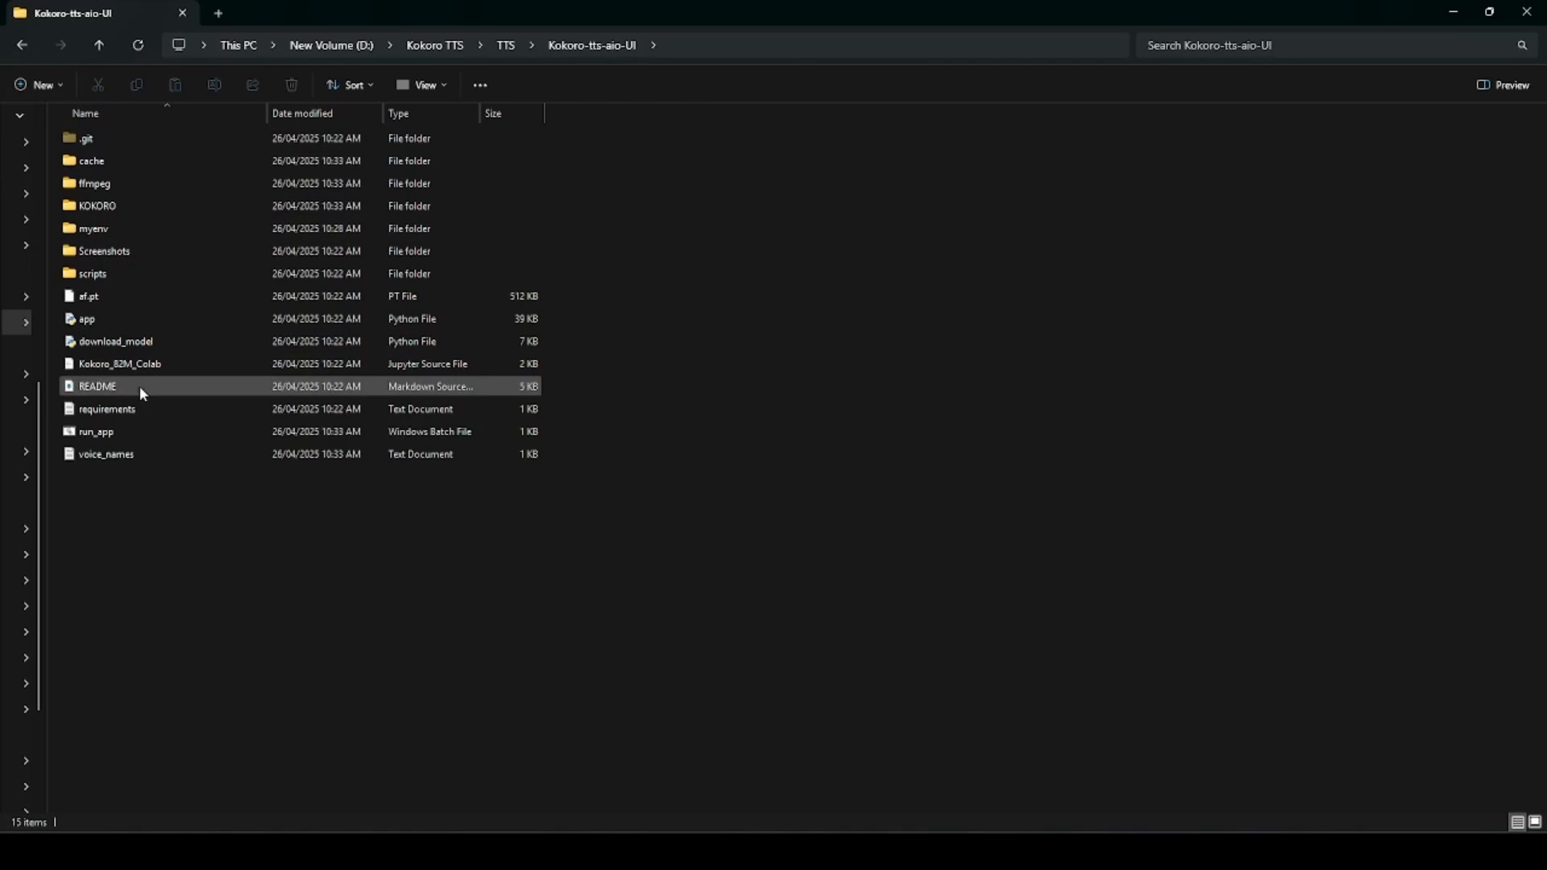
{"action": "left_click", "coordinate": [95, 431]}
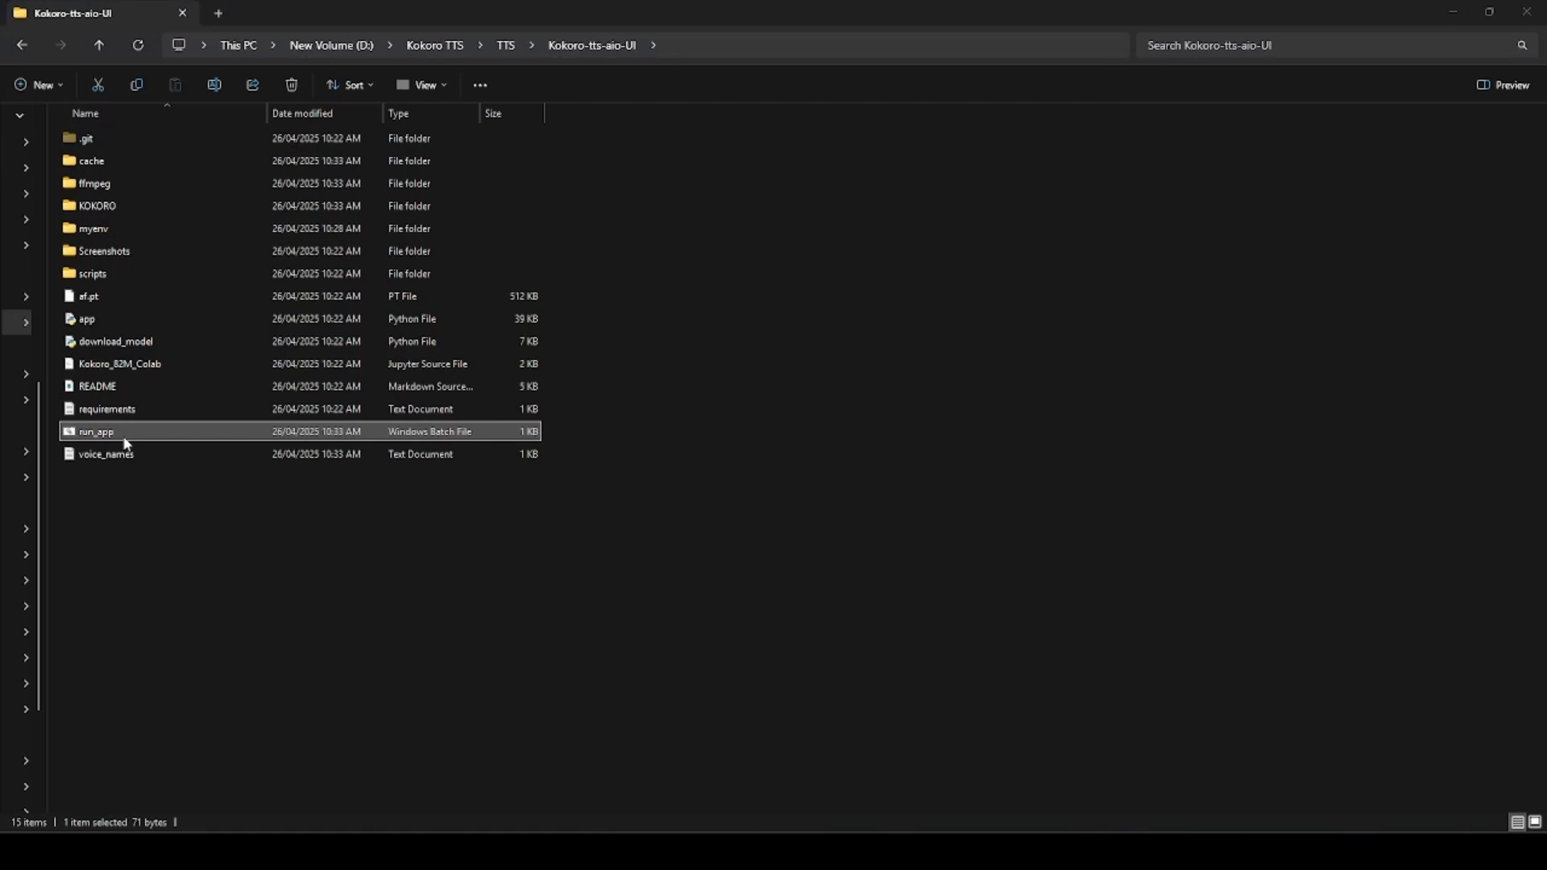
{"action": "double_click", "coordinate": [96, 431]}
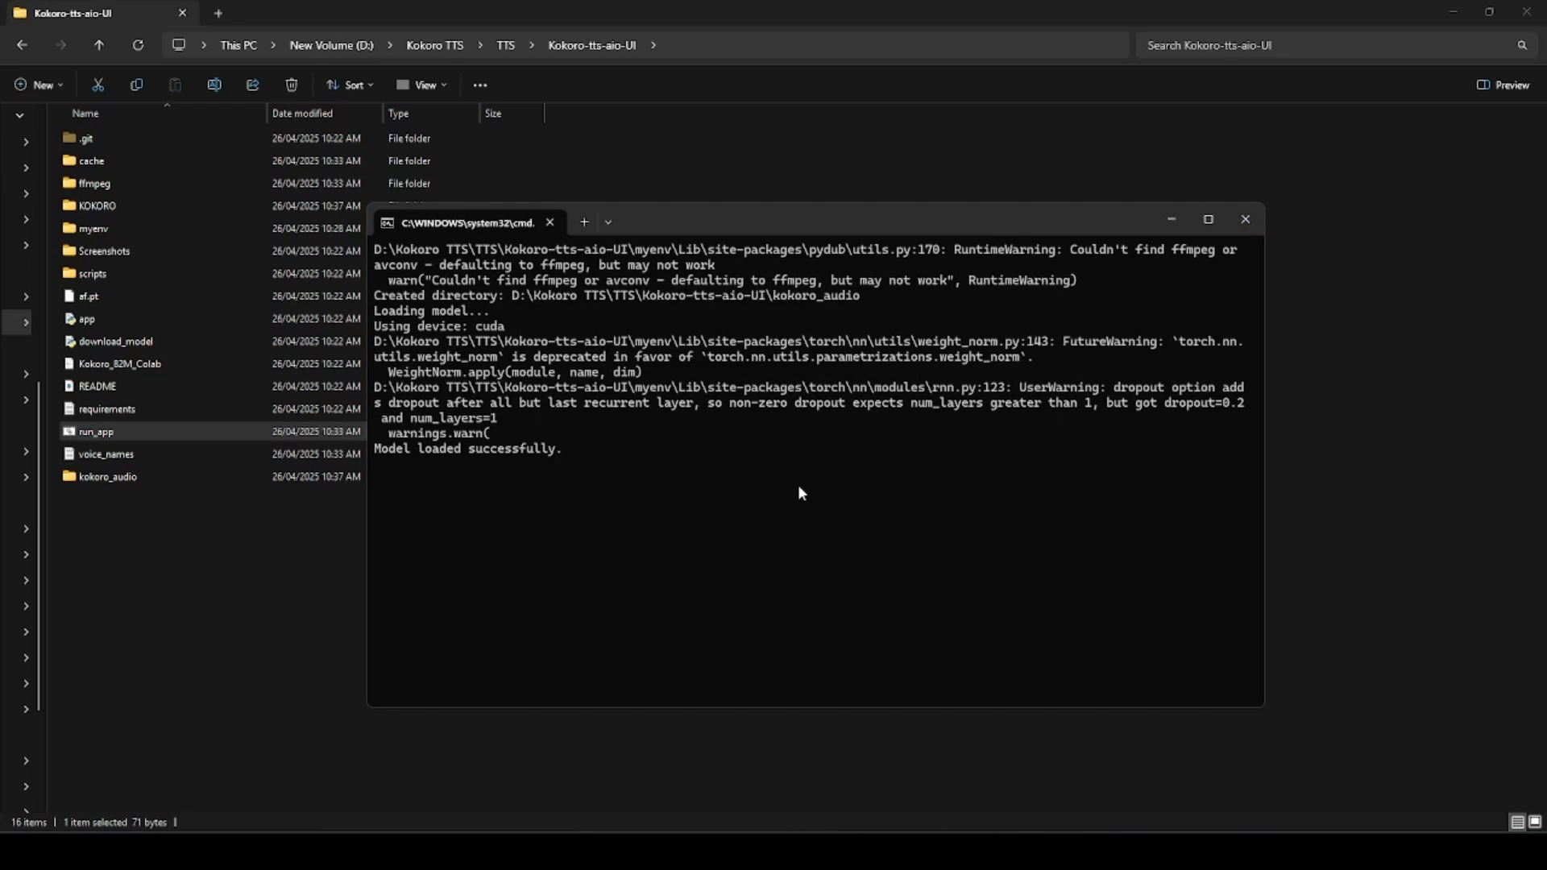
{"action": "mouse_move", "coordinate": [682, 530]}
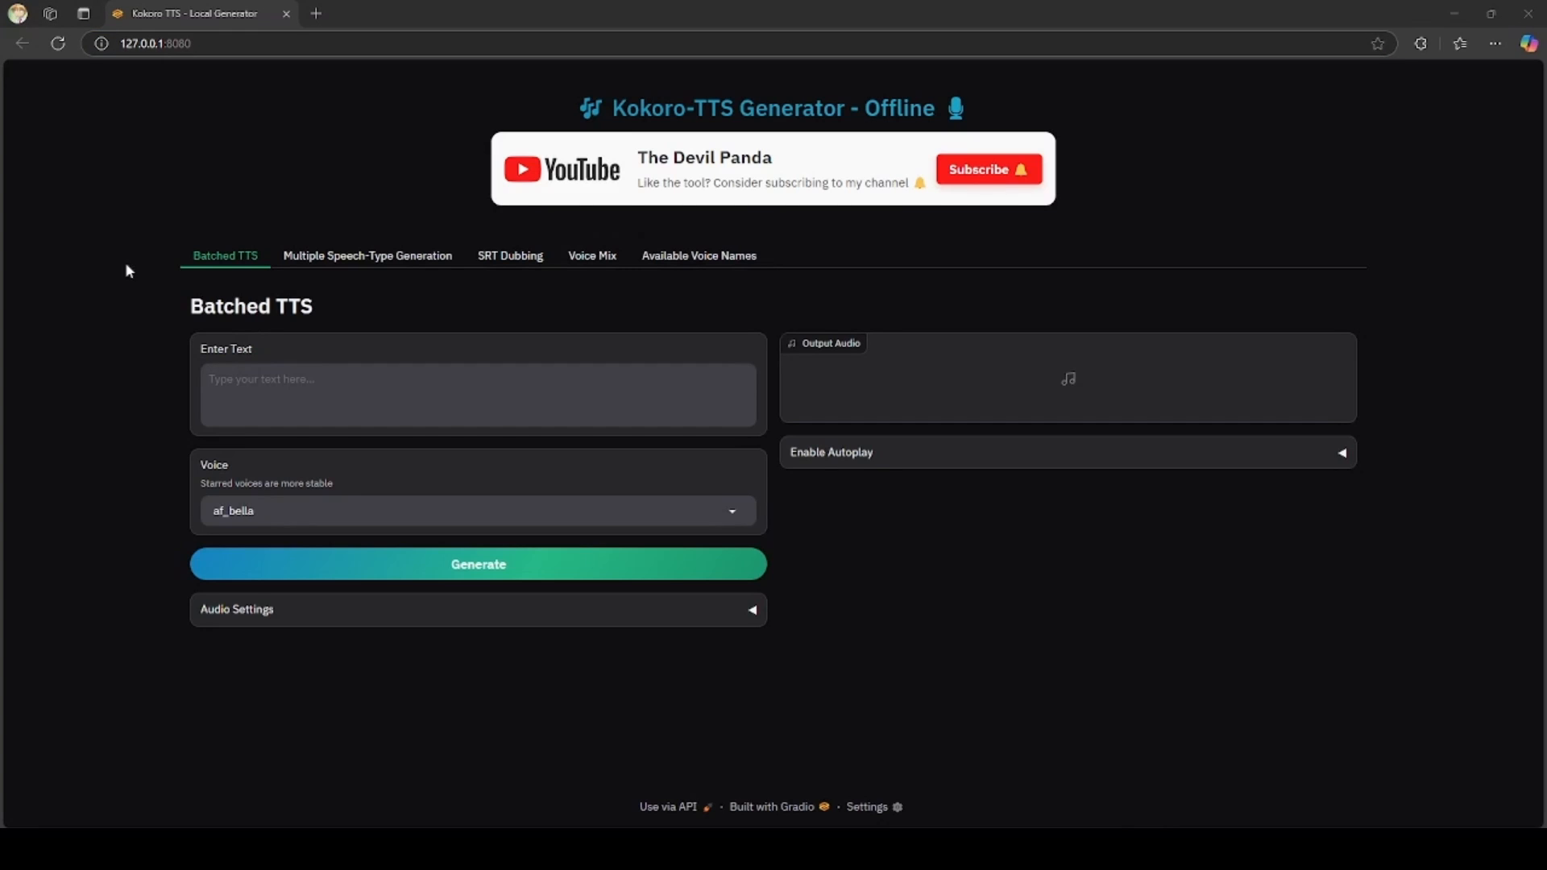
{"action": "mouse_move", "coordinate": [157, 272]}
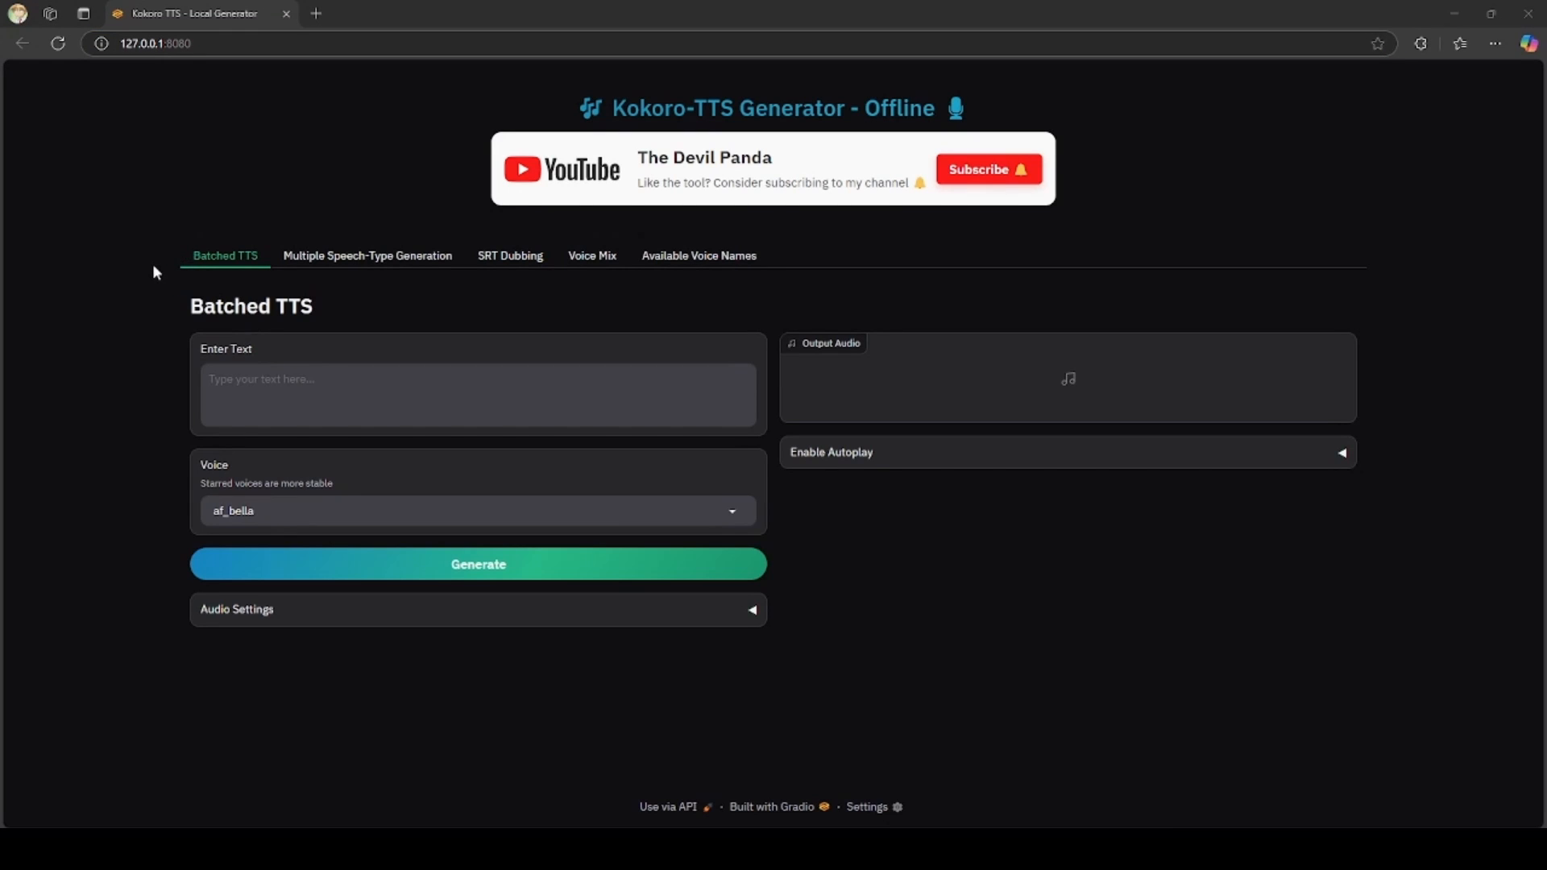
{"action": "mouse_move", "coordinate": [219, 278]}
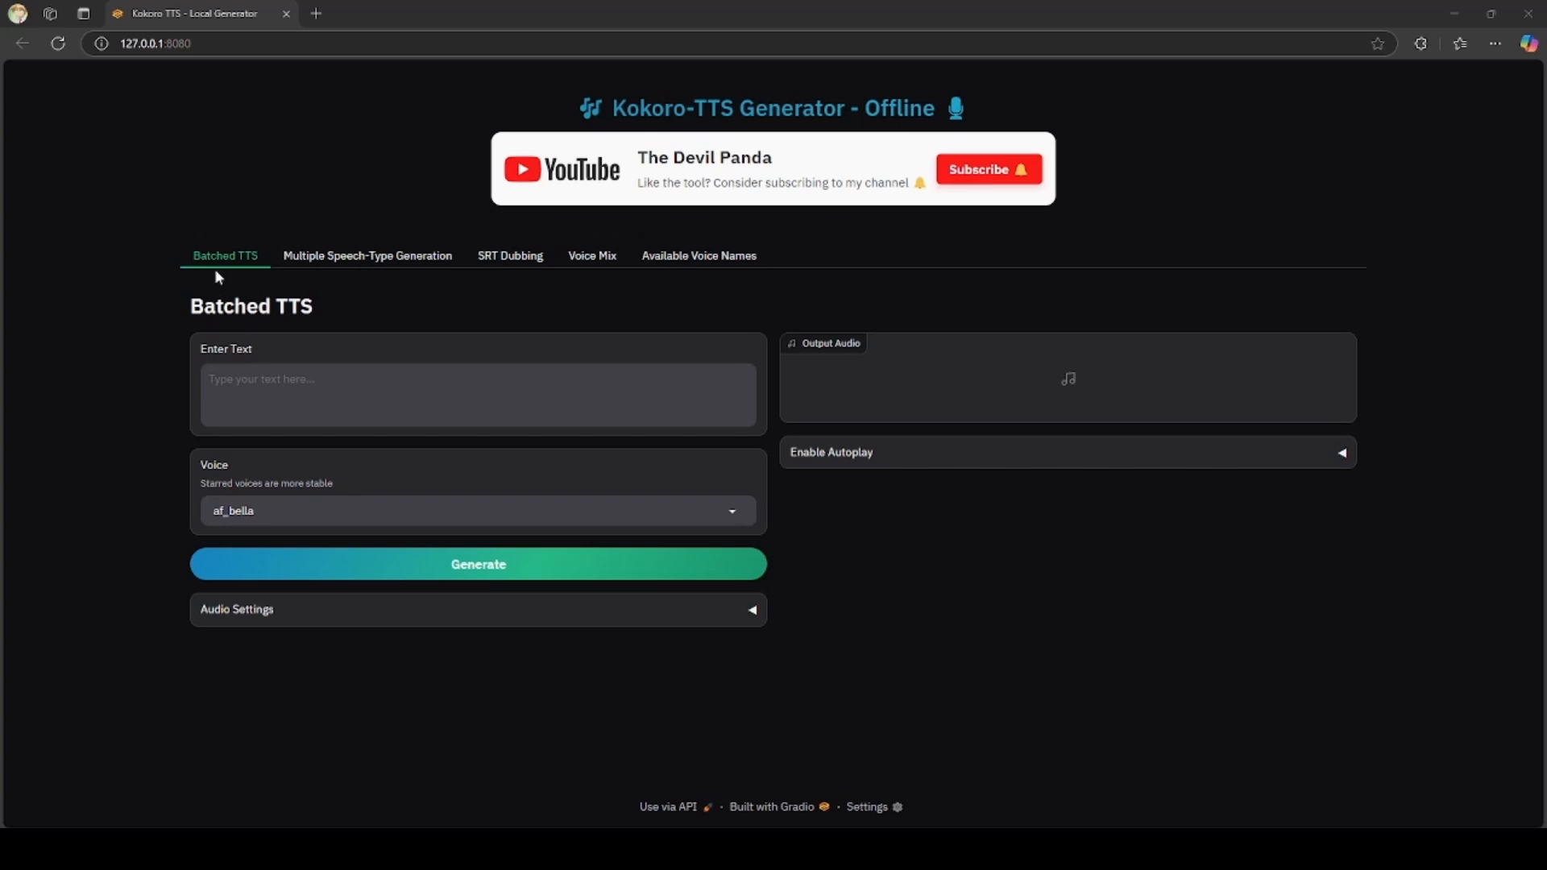
{"action": "mouse_move", "coordinate": [244, 272]}
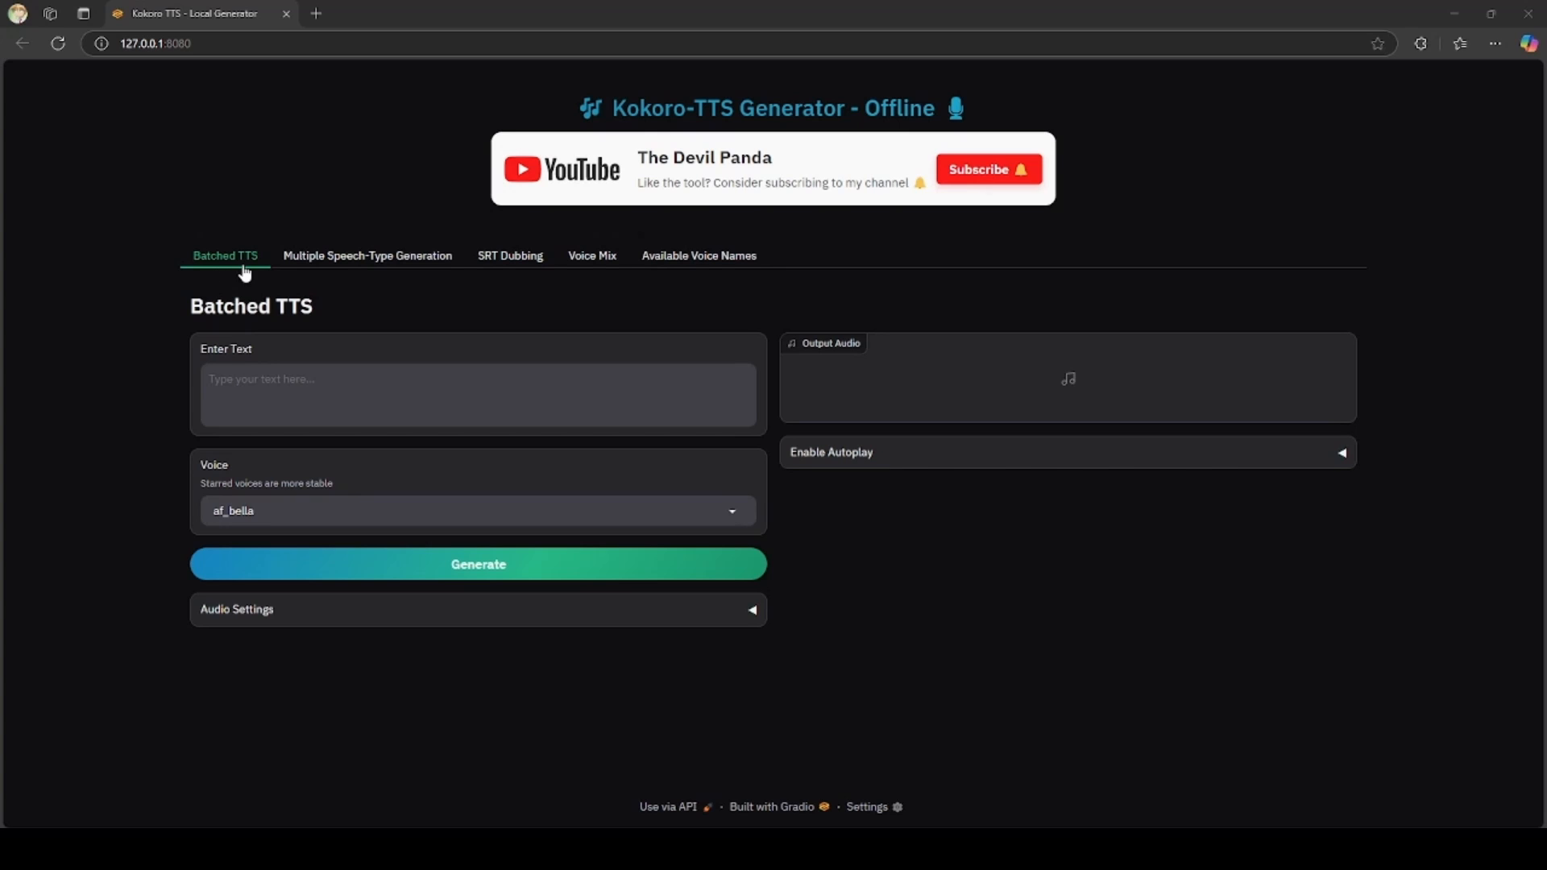
Look over the Multiple Speech-Type and SRT Dubbing generation modes.
{"action": "left_click", "coordinate": [367, 255]}
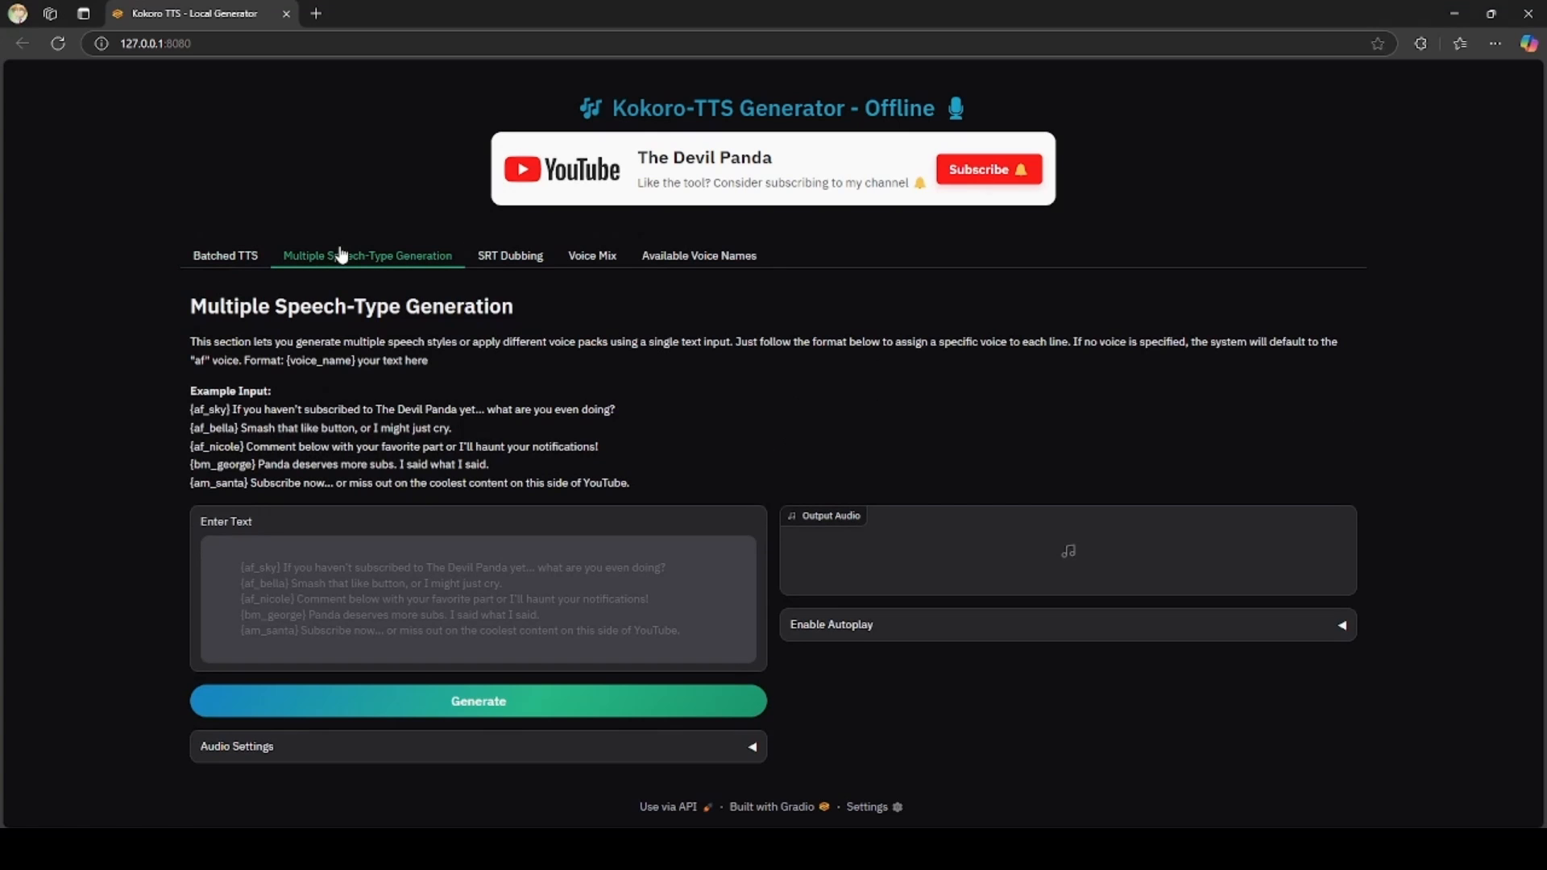
{"action": "double_click", "coordinate": [208, 409]}
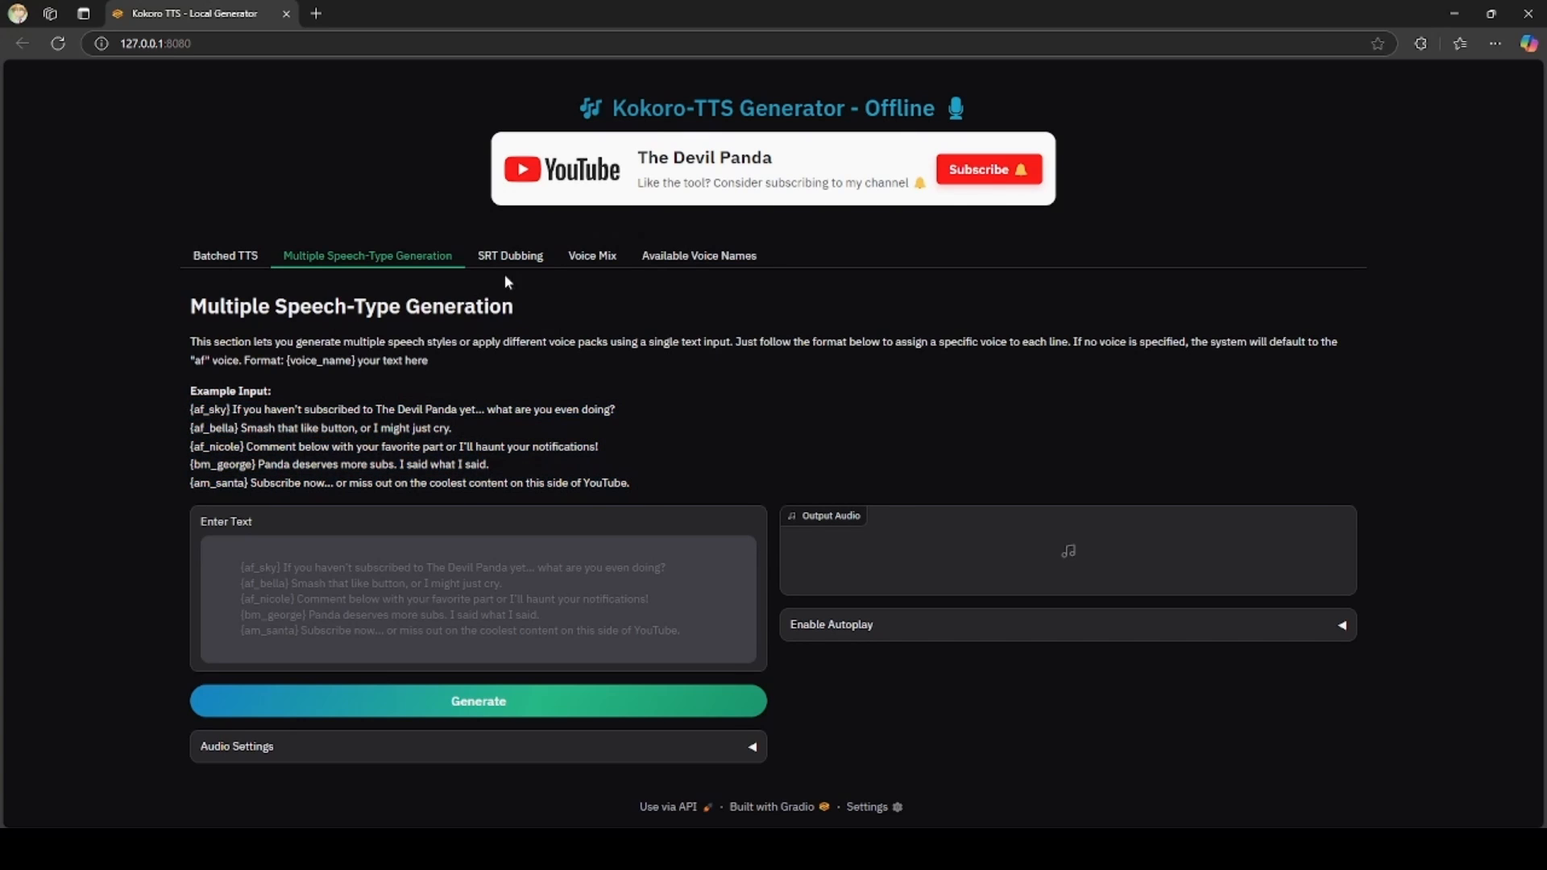
{"action": "left_click", "coordinate": [509, 255]}
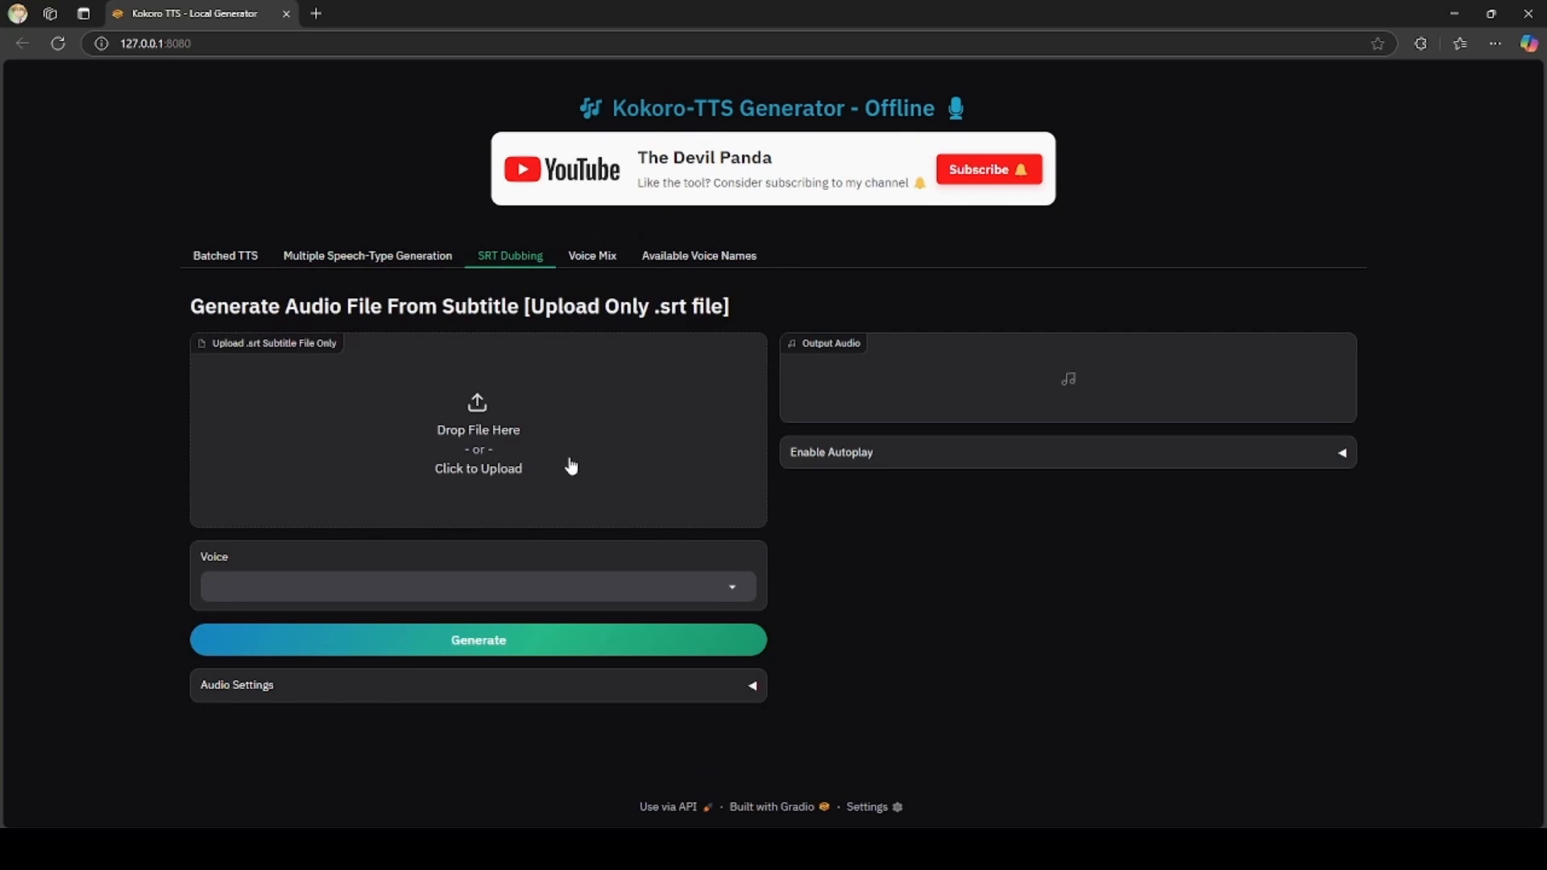
{"action": "mouse_move", "coordinate": [725, 628]}
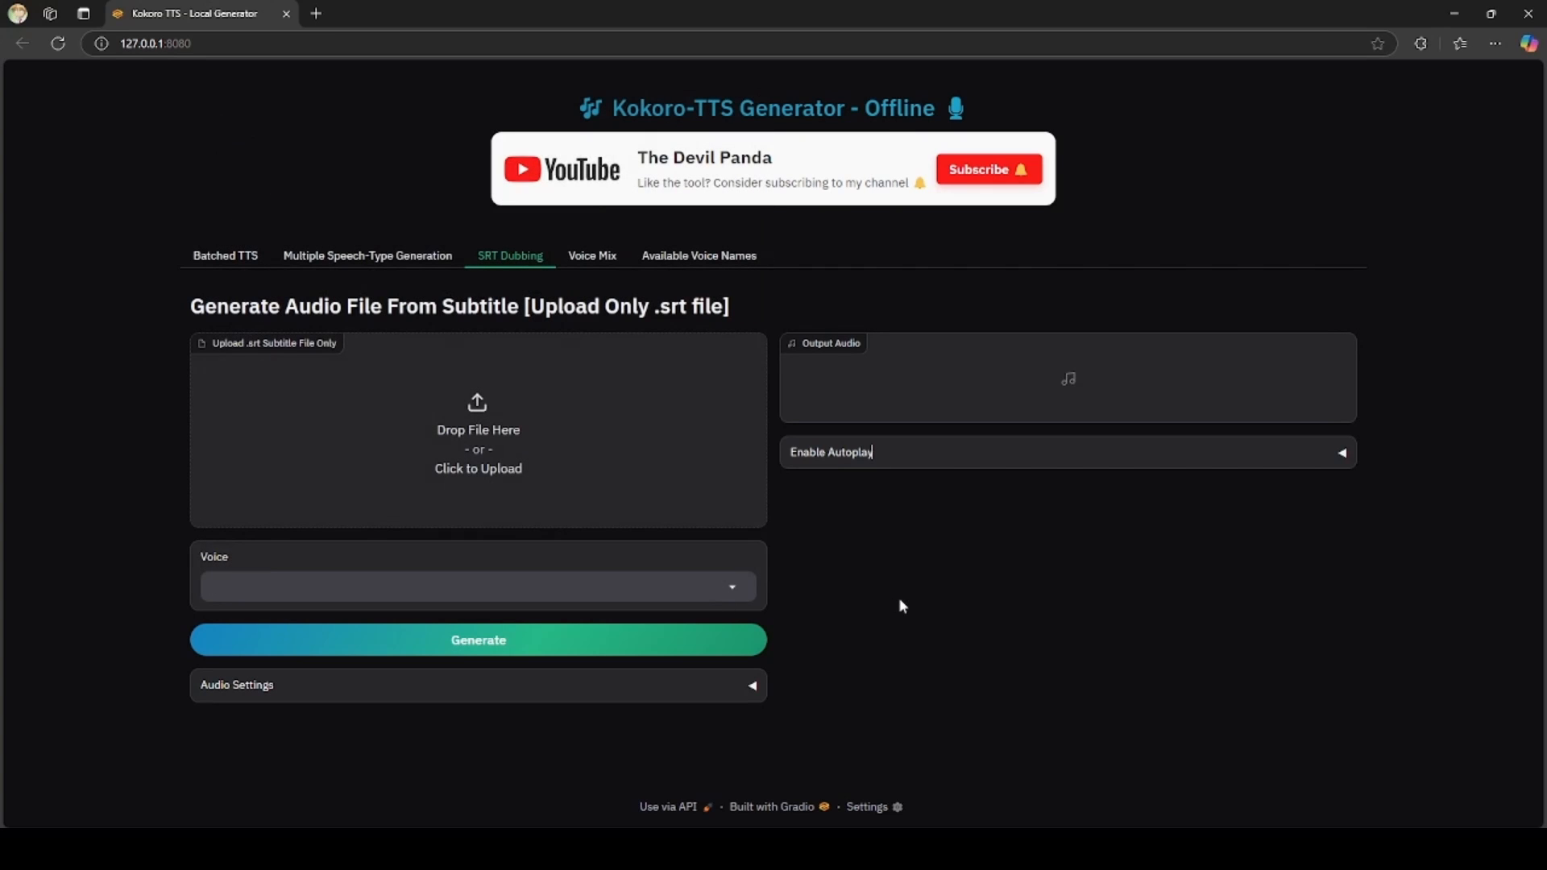
Browse Voice Mix and the voice names list, then blend Sky and Echo (af_sky 1.000 + am_echo 0.540).
{"action": "left_click", "coordinate": [585, 256]}
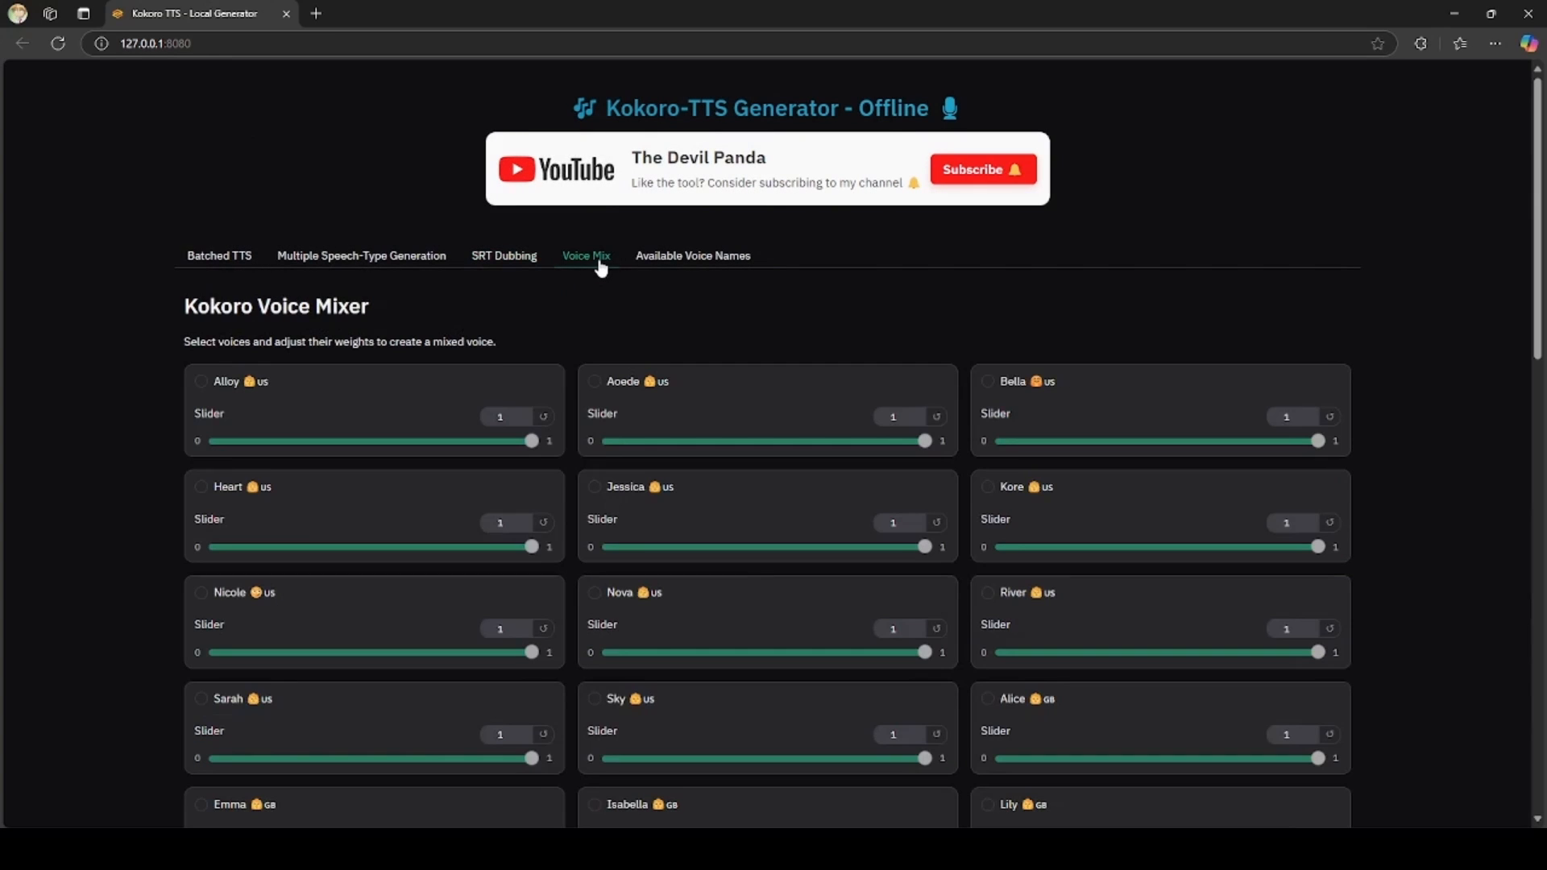
{"action": "scroll", "scroll_direction": "down", "scroll_amount": 3}
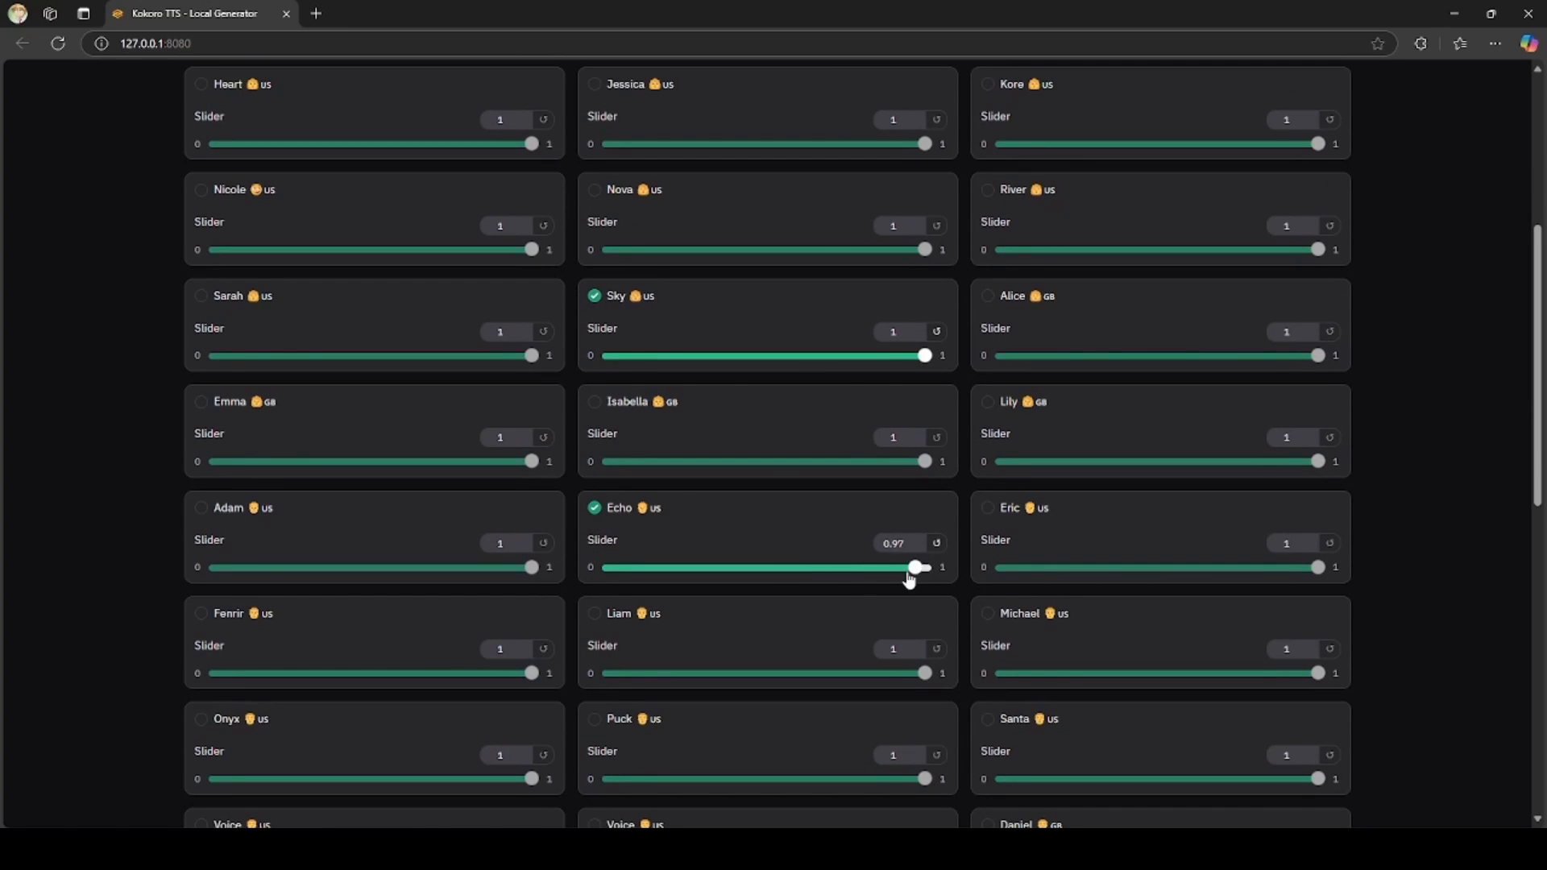
{"action": "scroll", "scroll_direction": "up", "scroll_amount": 3}
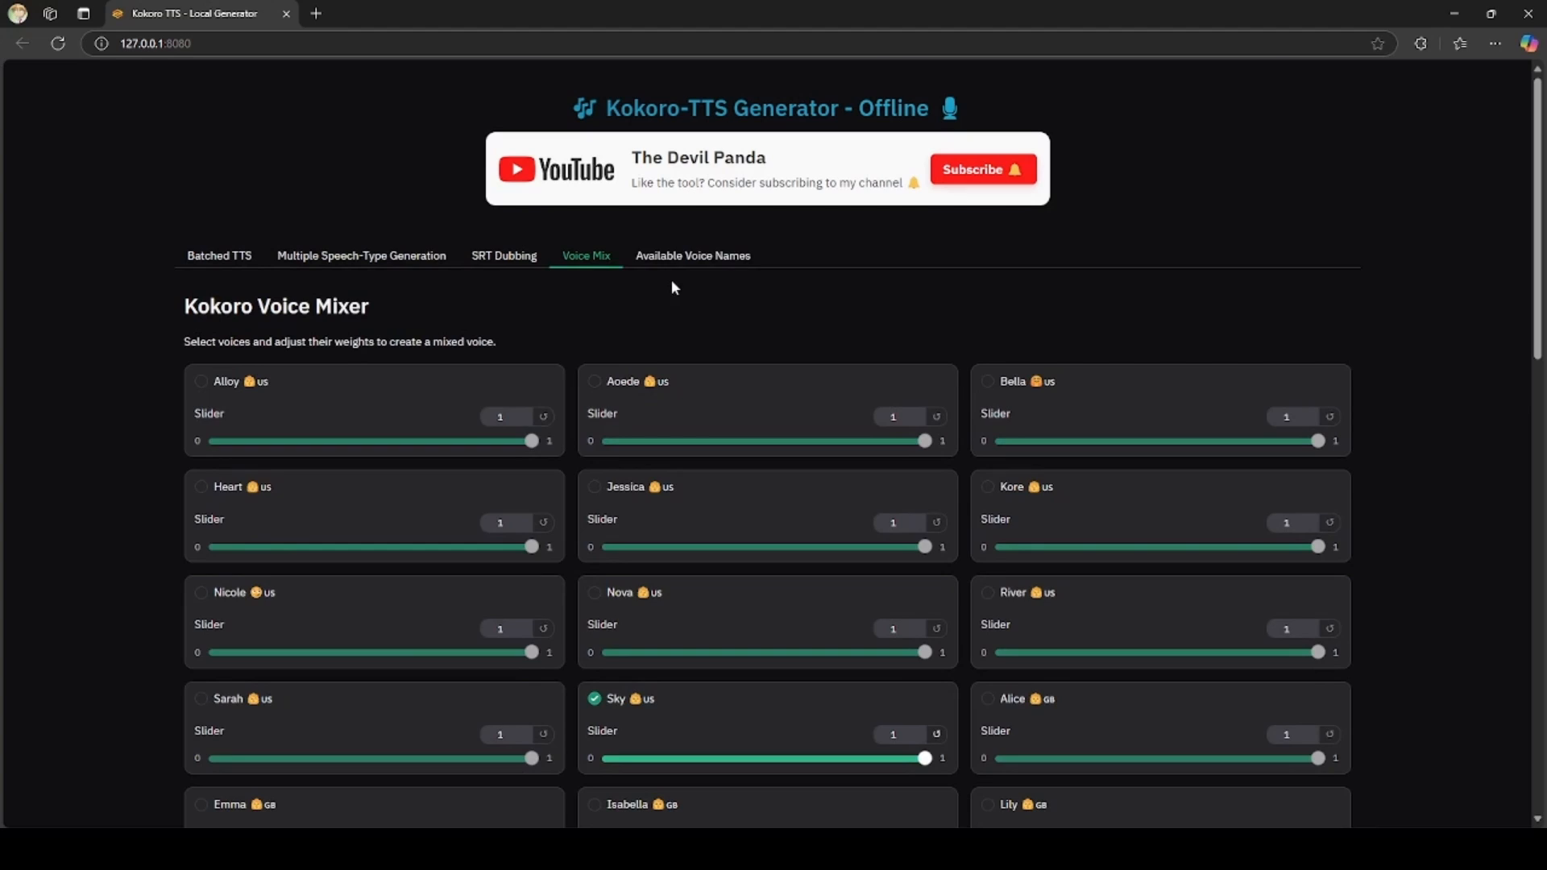
{"action": "left_click", "coordinate": [692, 255]}
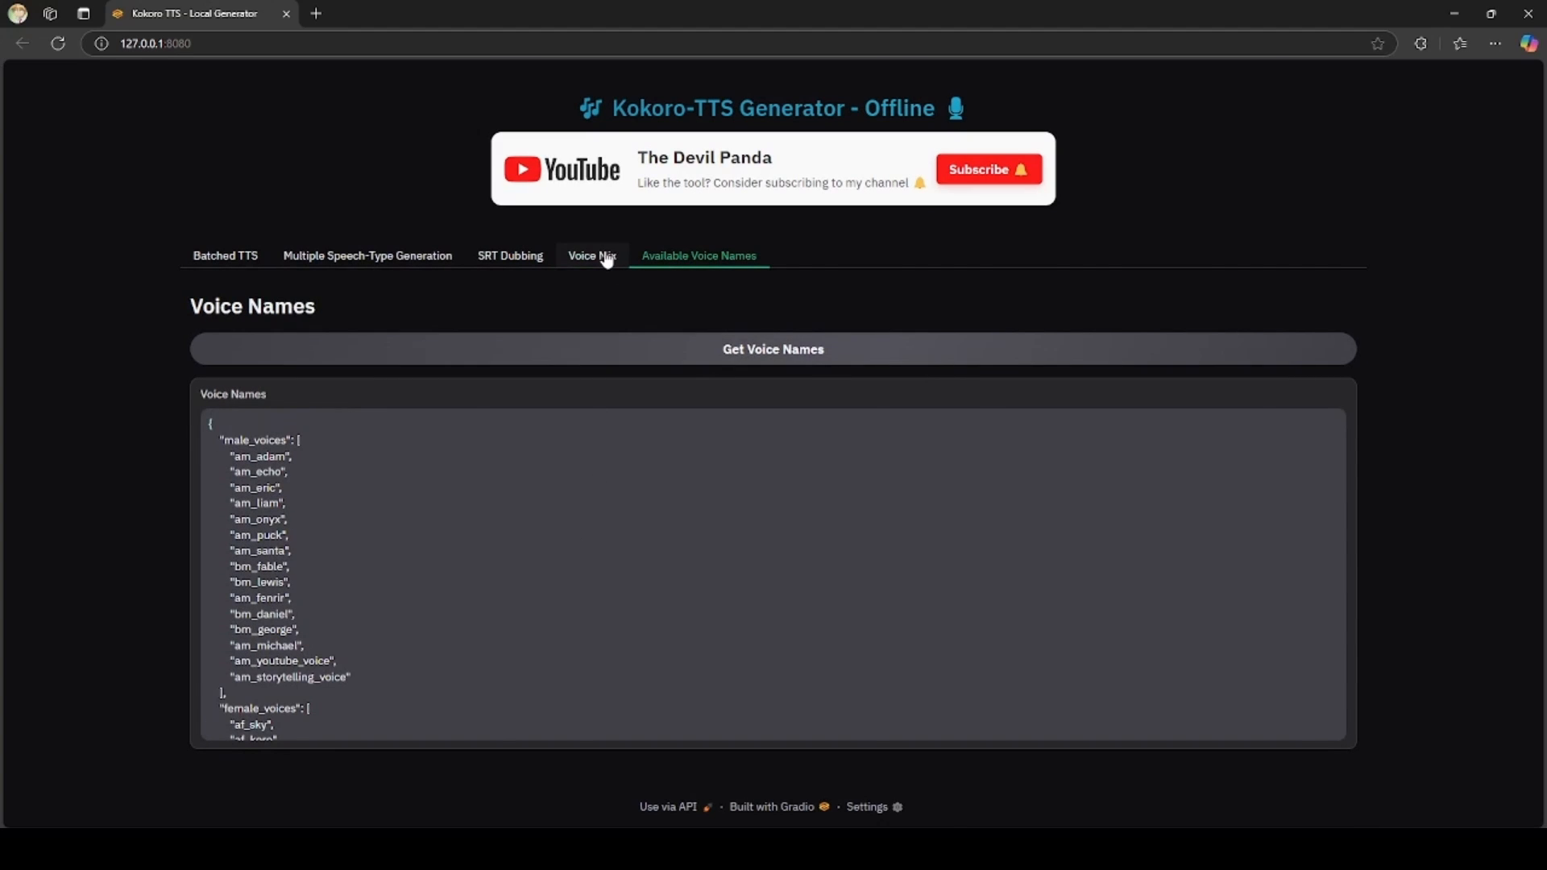
{"action": "left_click", "coordinate": [591, 255]}
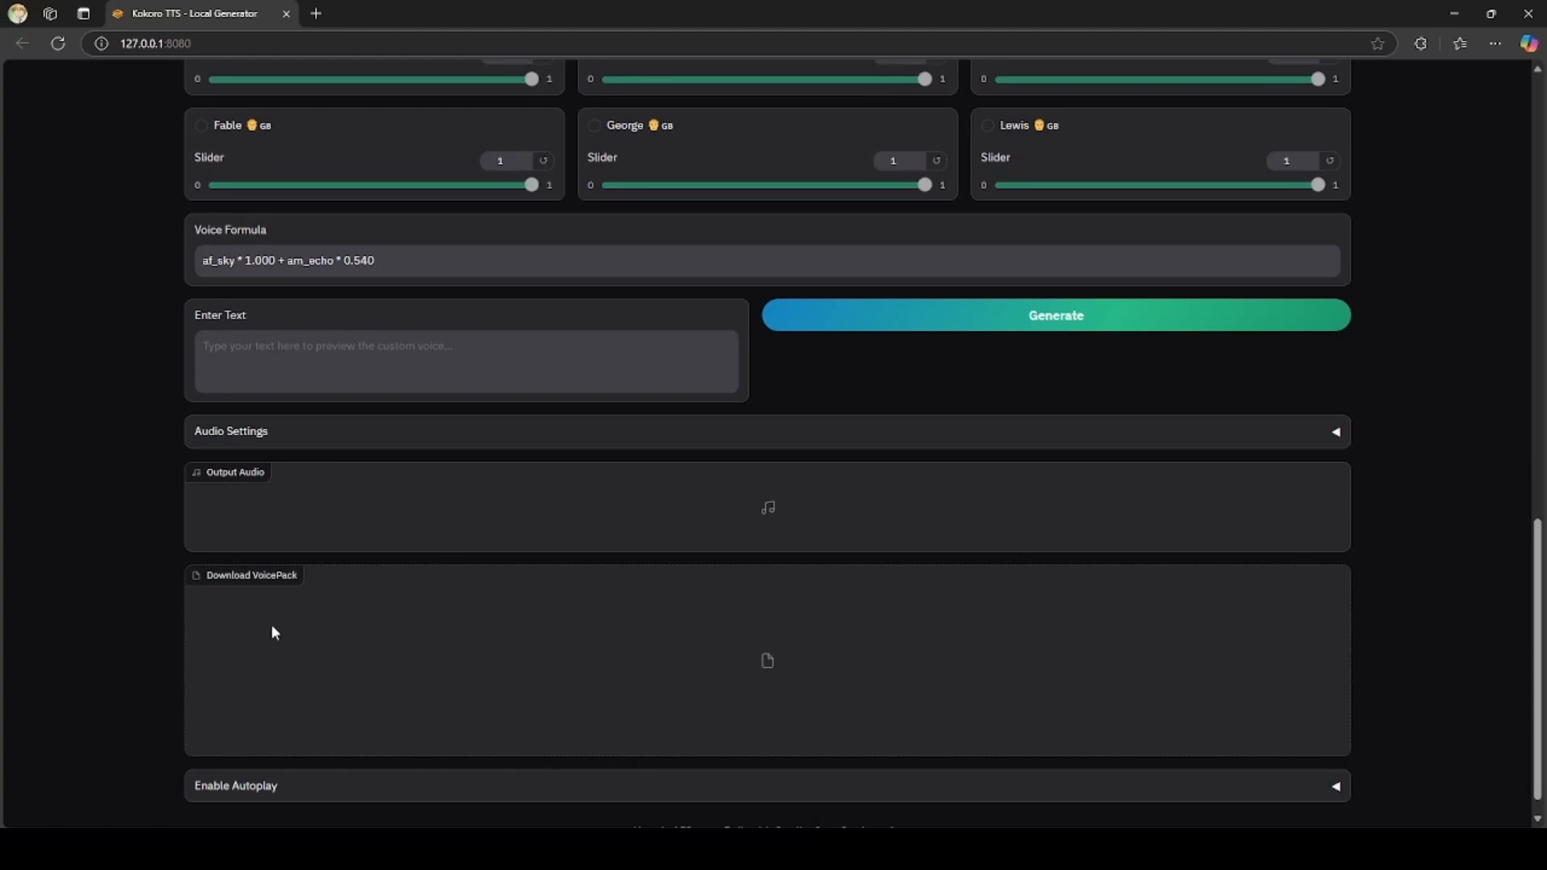
{"action": "mouse_move", "coordinate": [371, 601]}
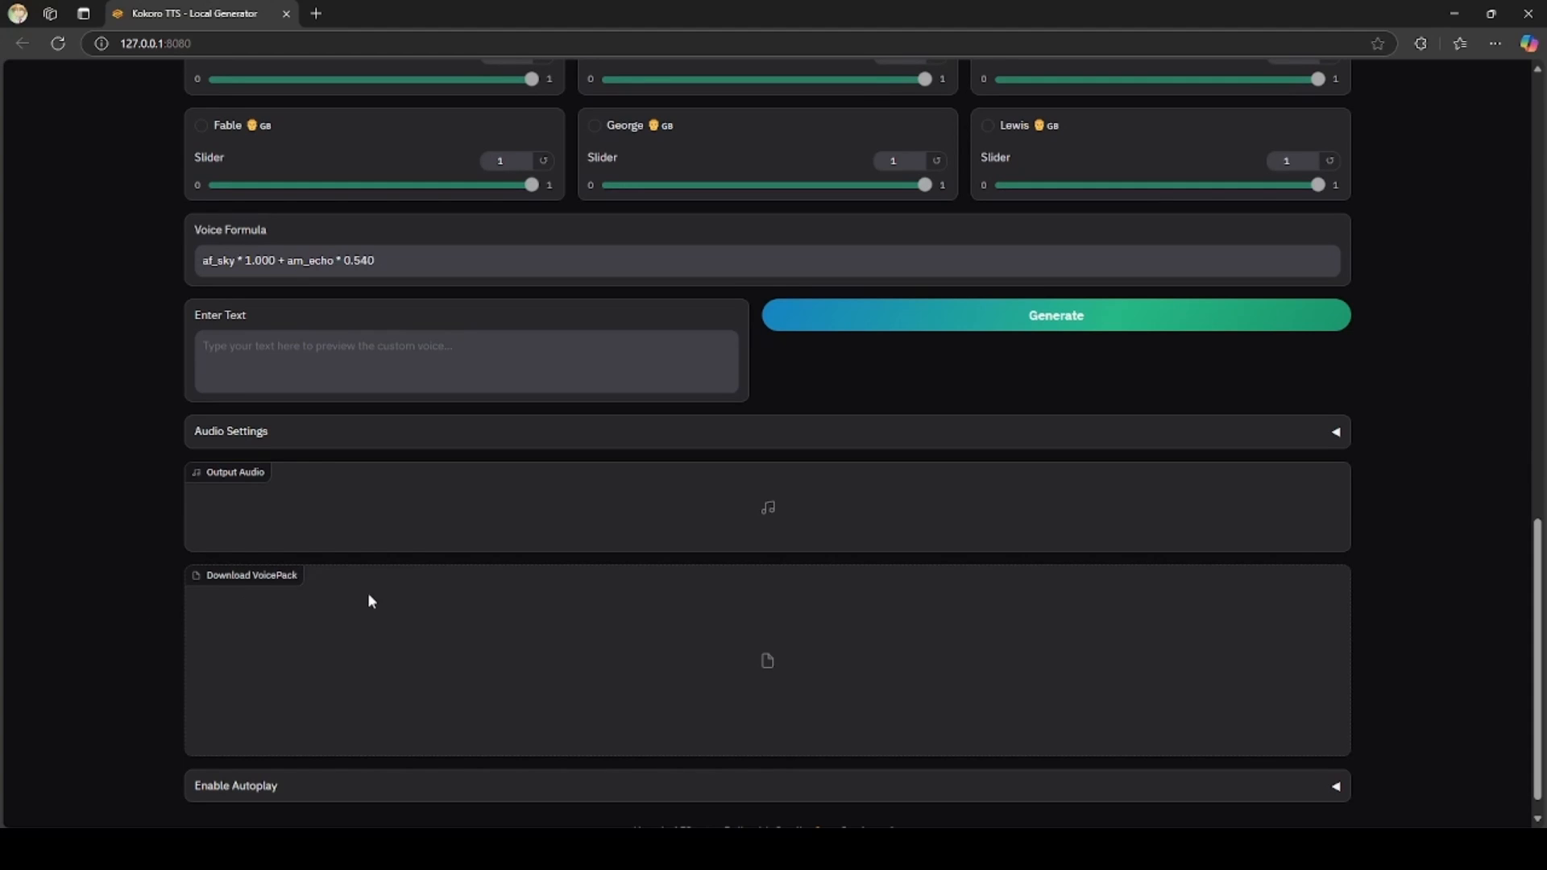
{"action": "scroll", "scroll_direction": "up", "scroll_amount": 3}
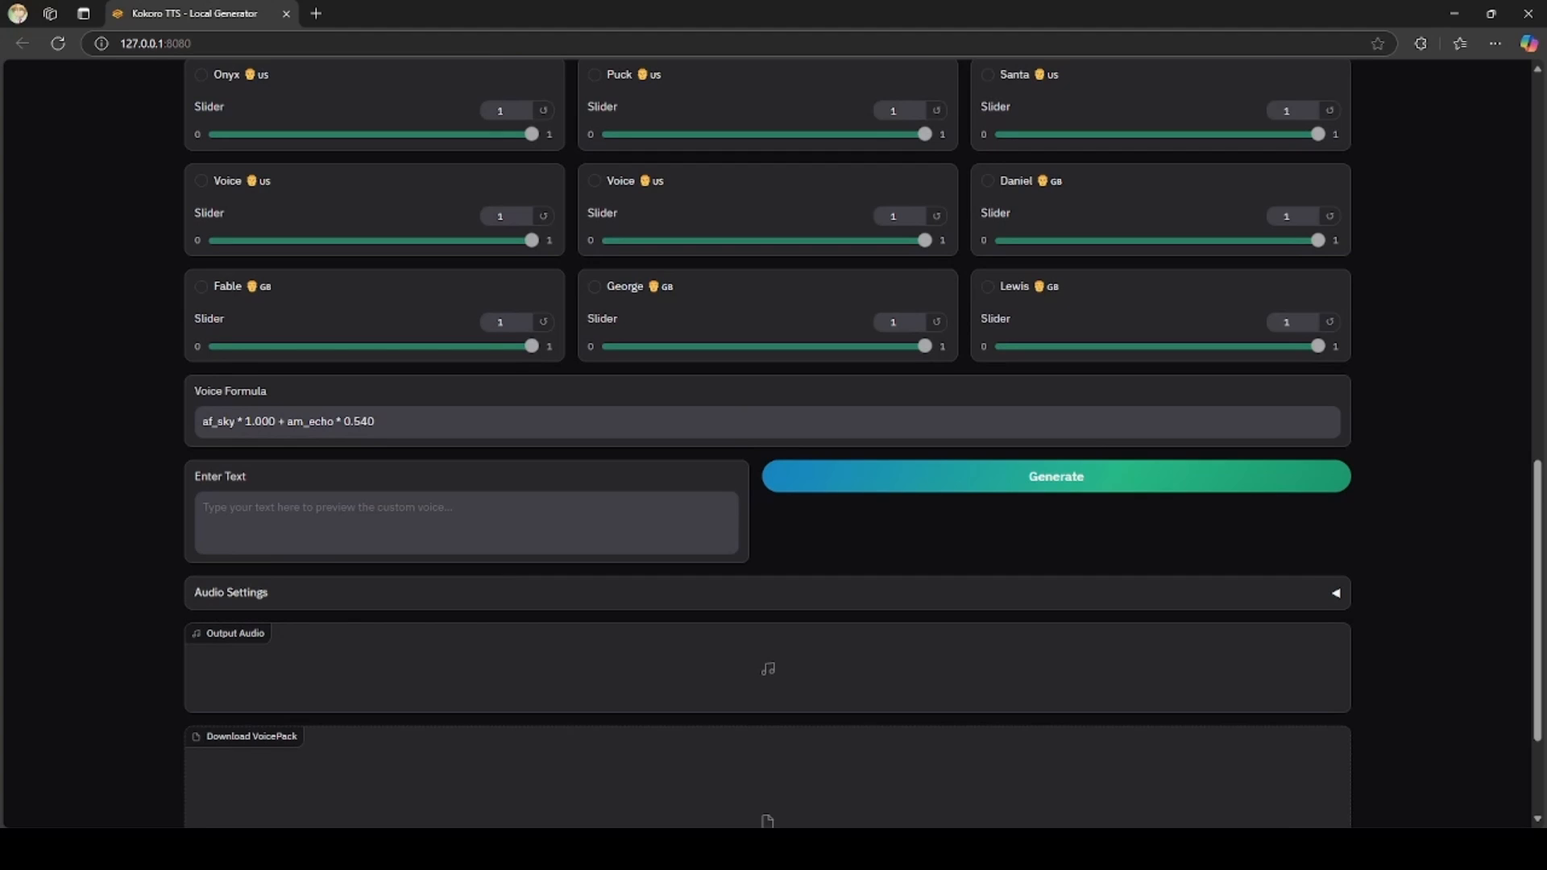
{"action": "mouse_move", "coordinate": [104, 636]}
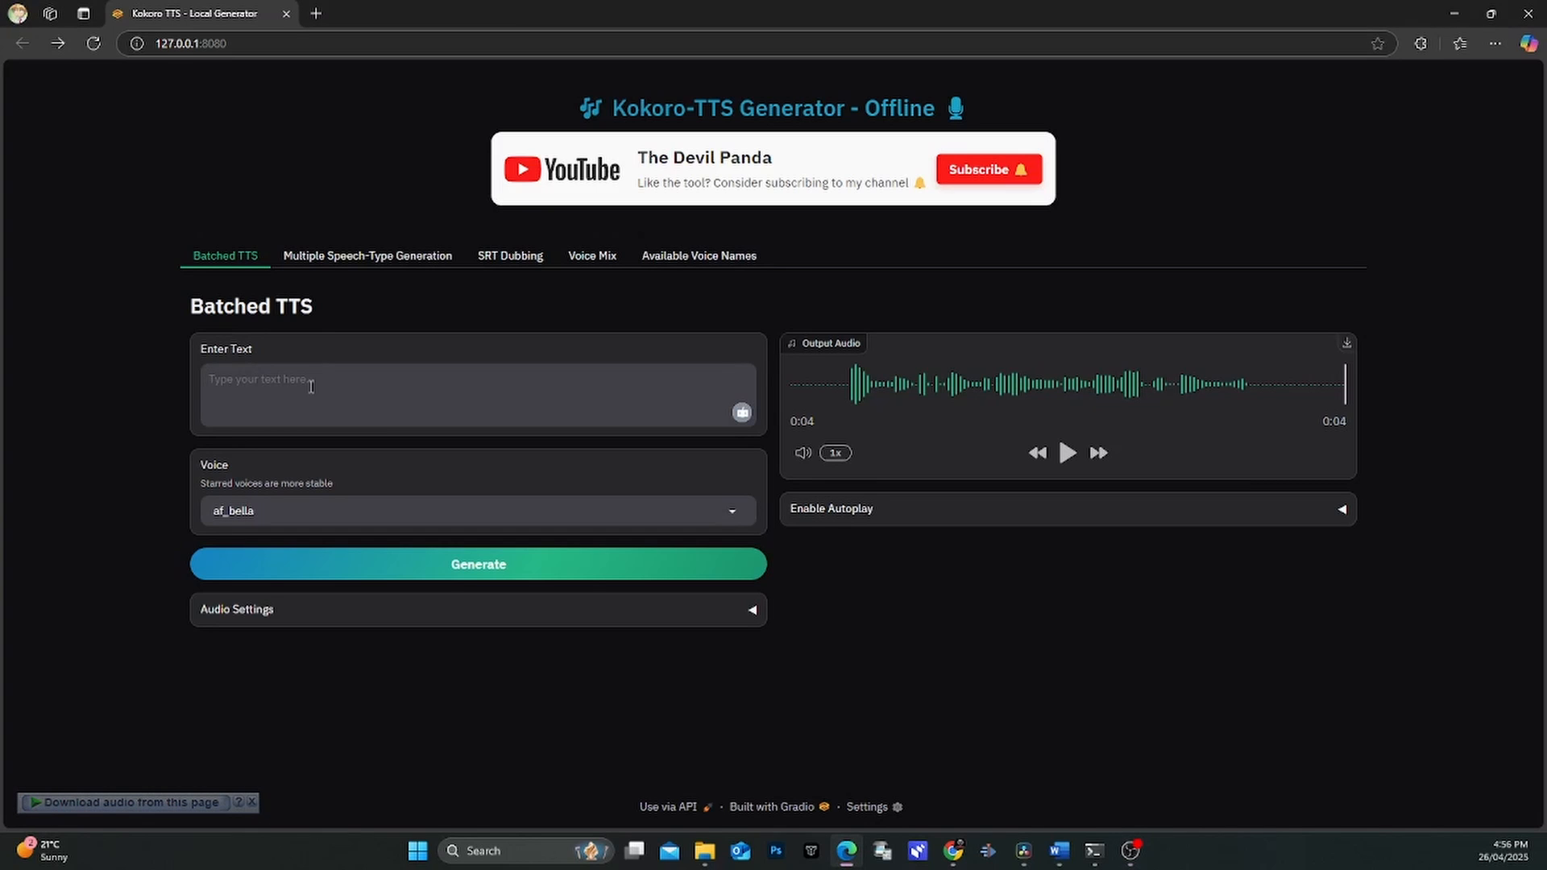
Generate 'This is the test audio to see how it performs.' with the af_nicole voice.
{"action": "type", "text": "This is the test audio to see how it performs."}
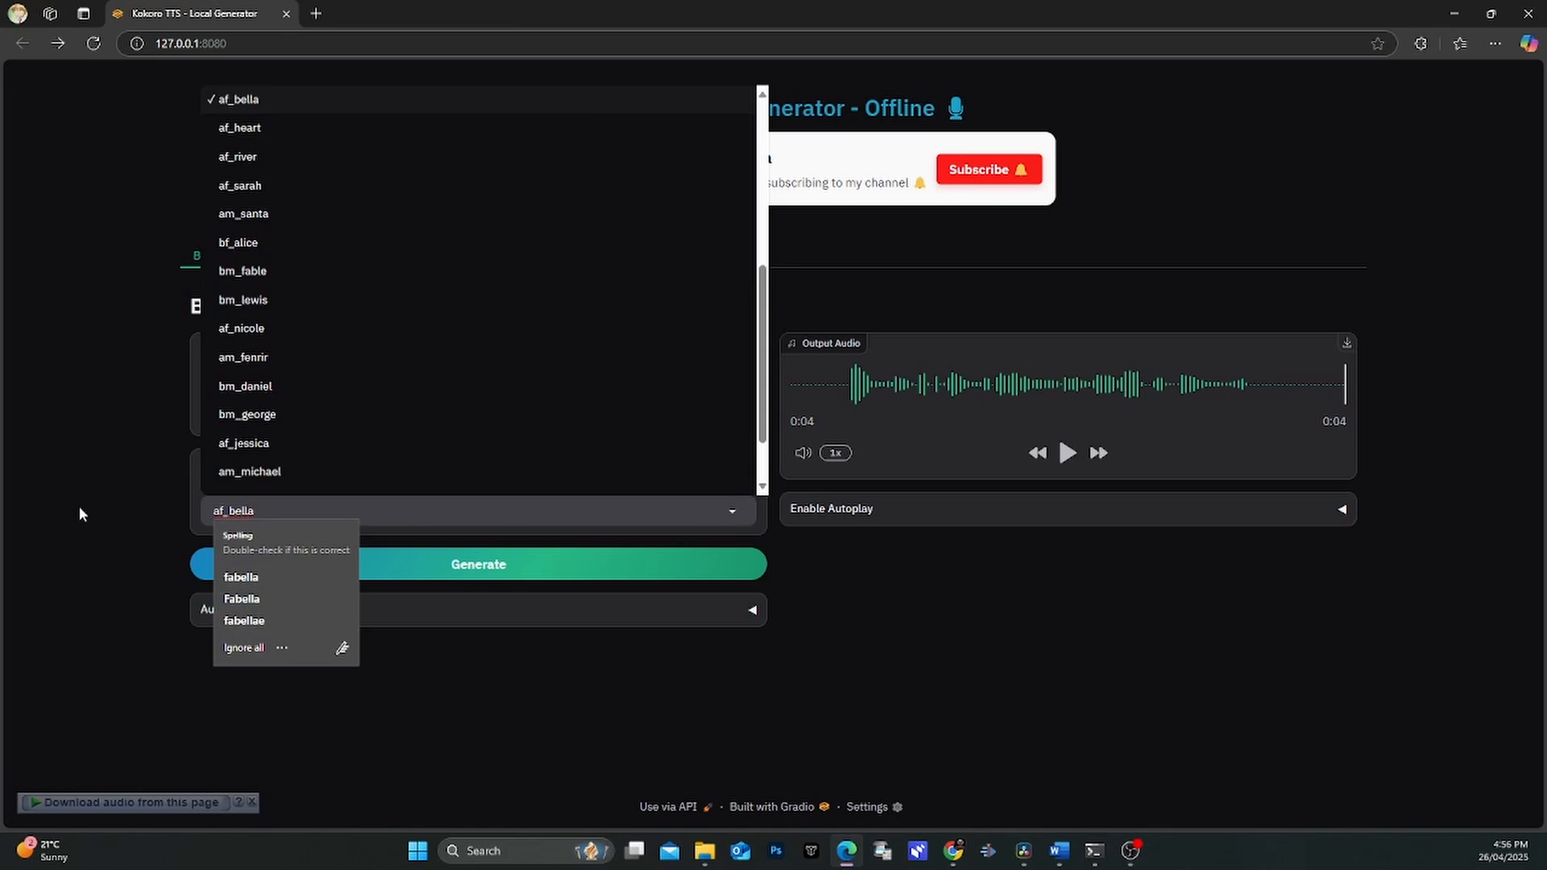
{"action": "left_click", "coordinate": [478, 564]}
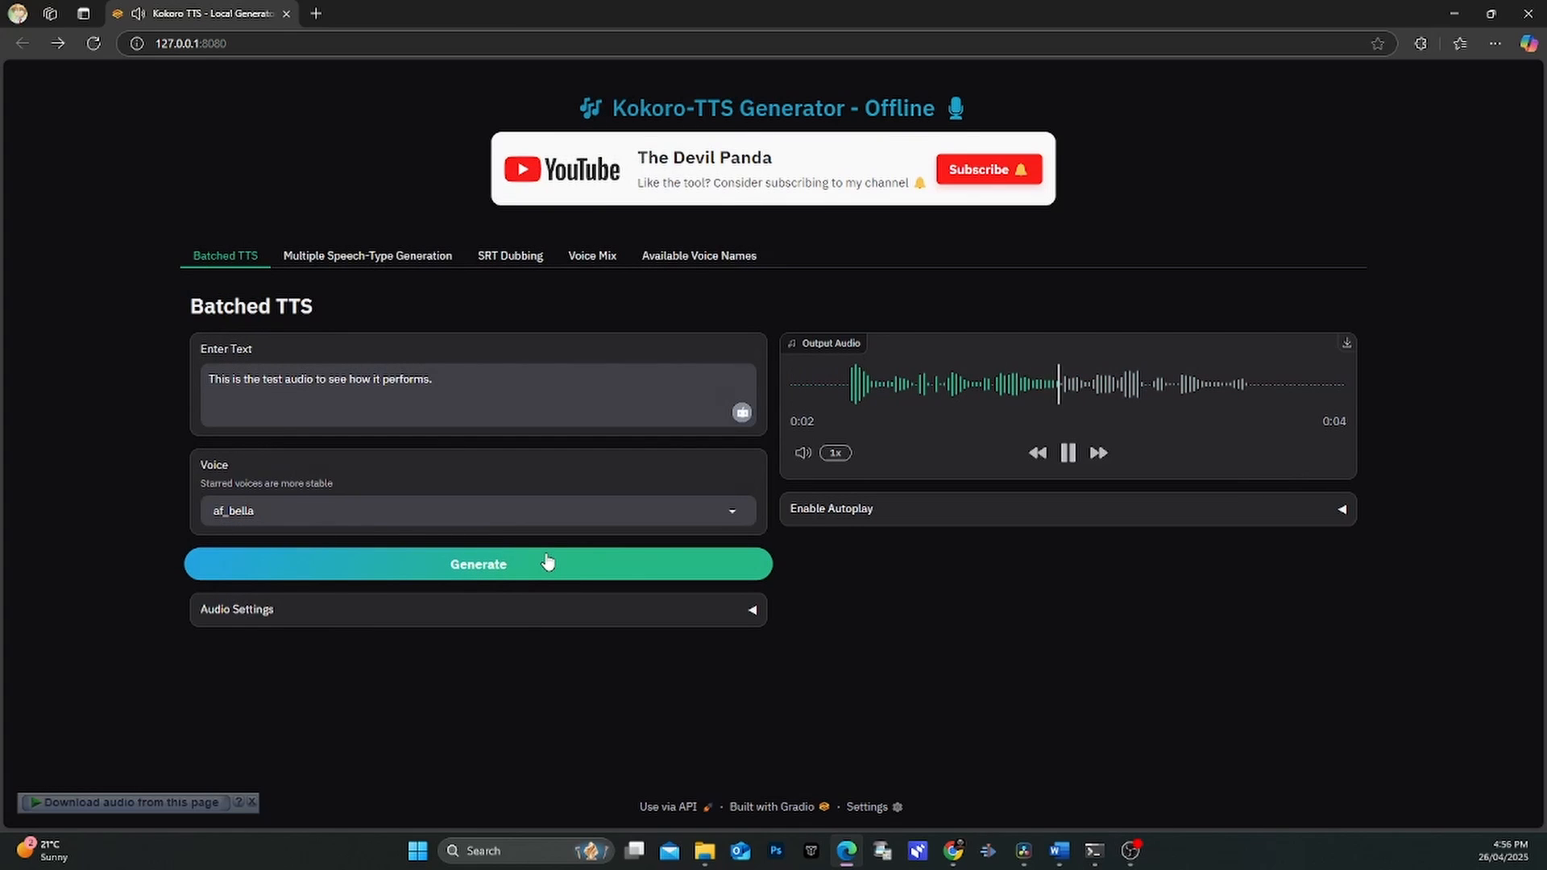
{"action": "left_click", "coordinate": [477, 510]}
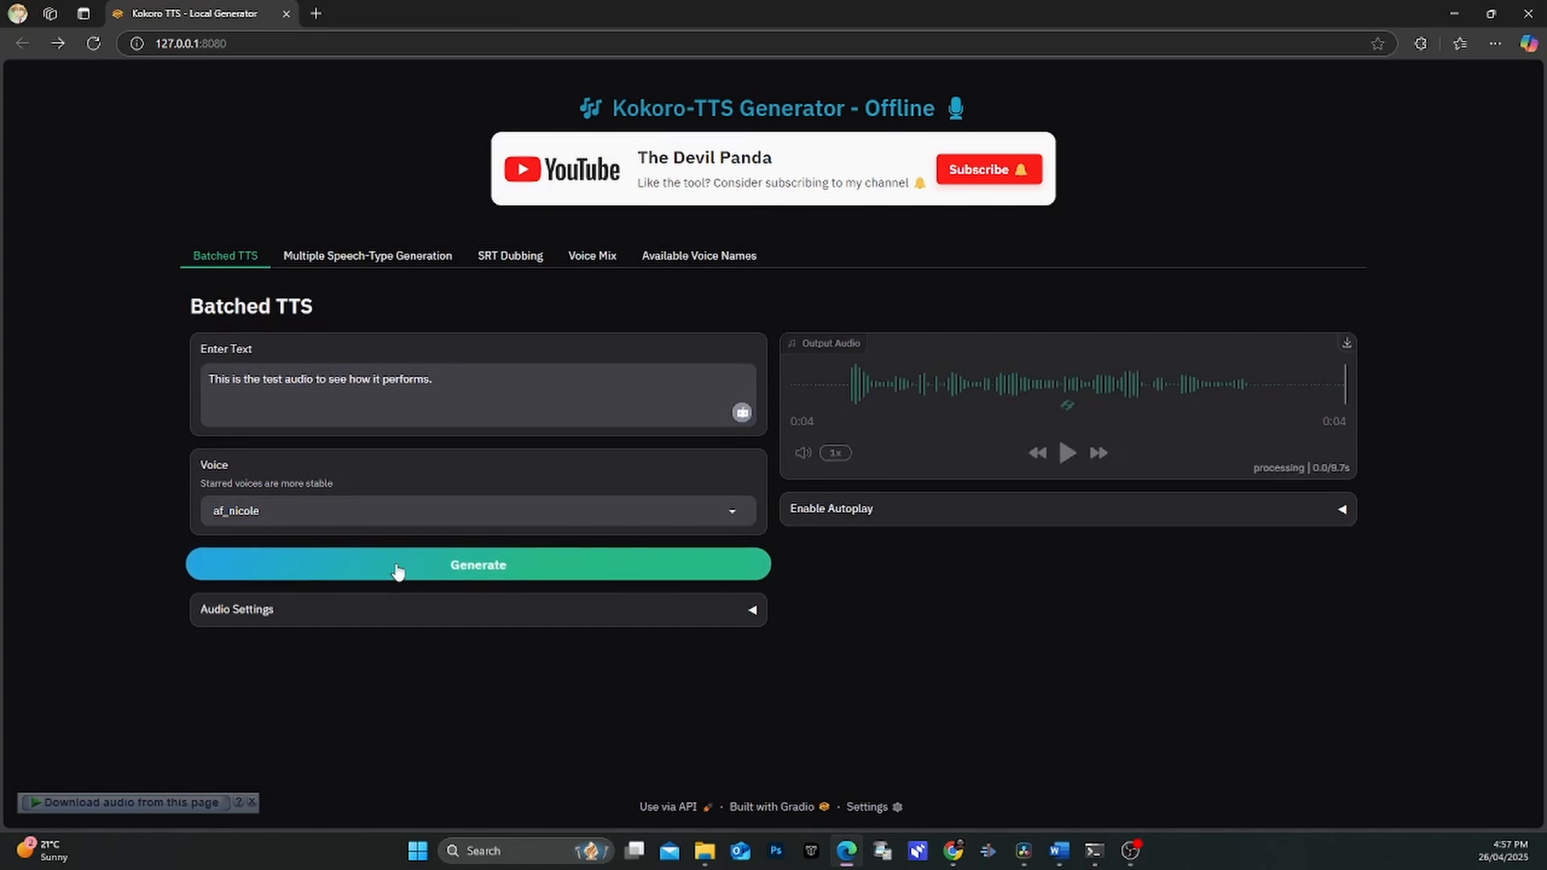
{"action": "left_click", "coordinate": [1067, 453]}
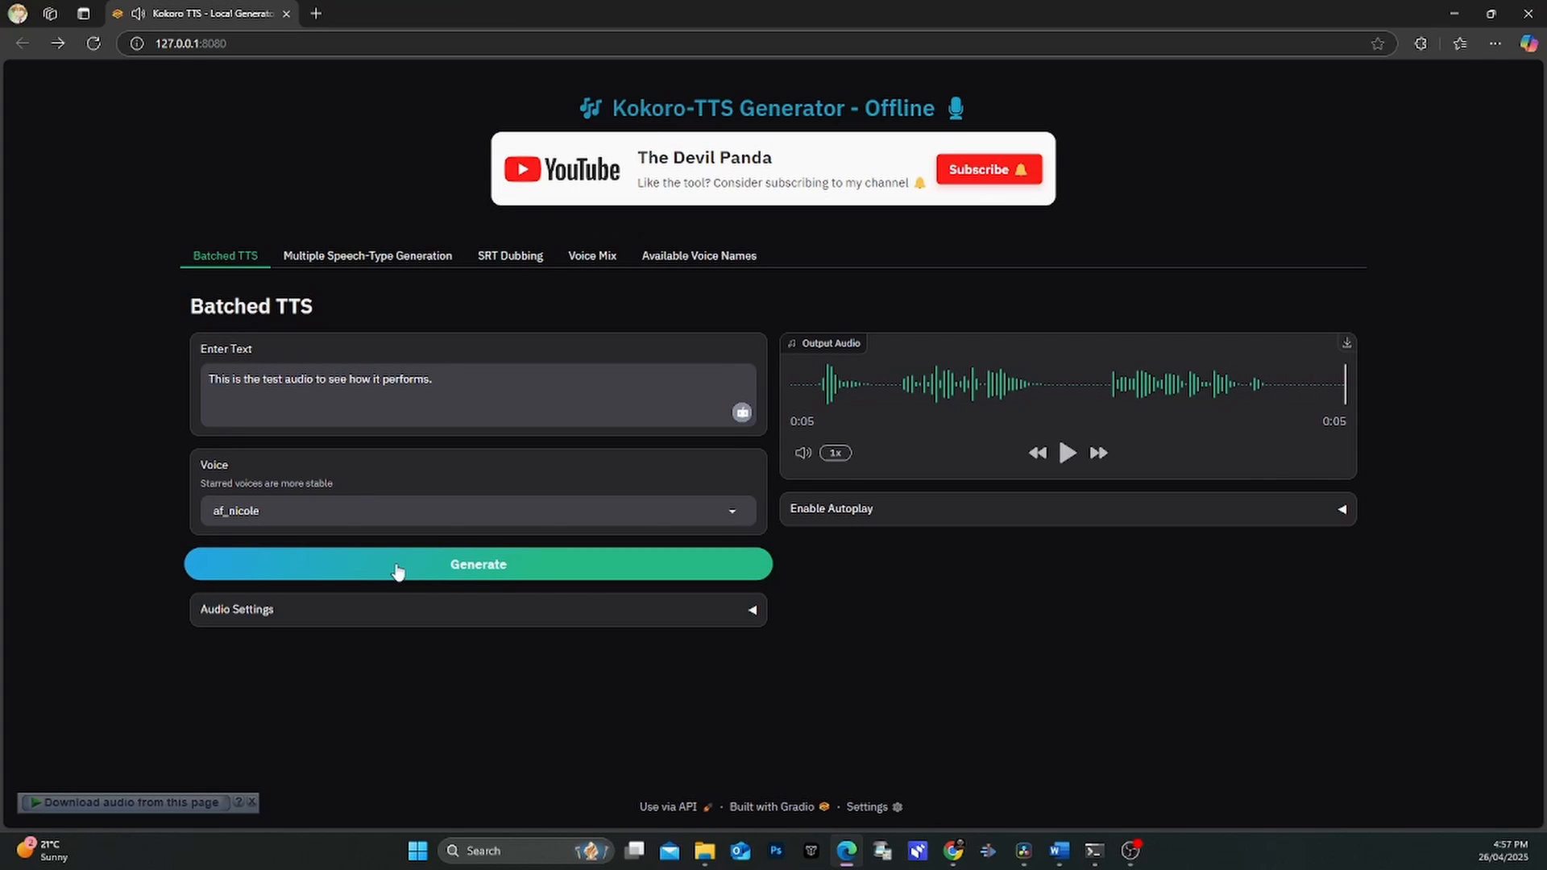
{"action": "left_click", "coordinate": [367, 255]}
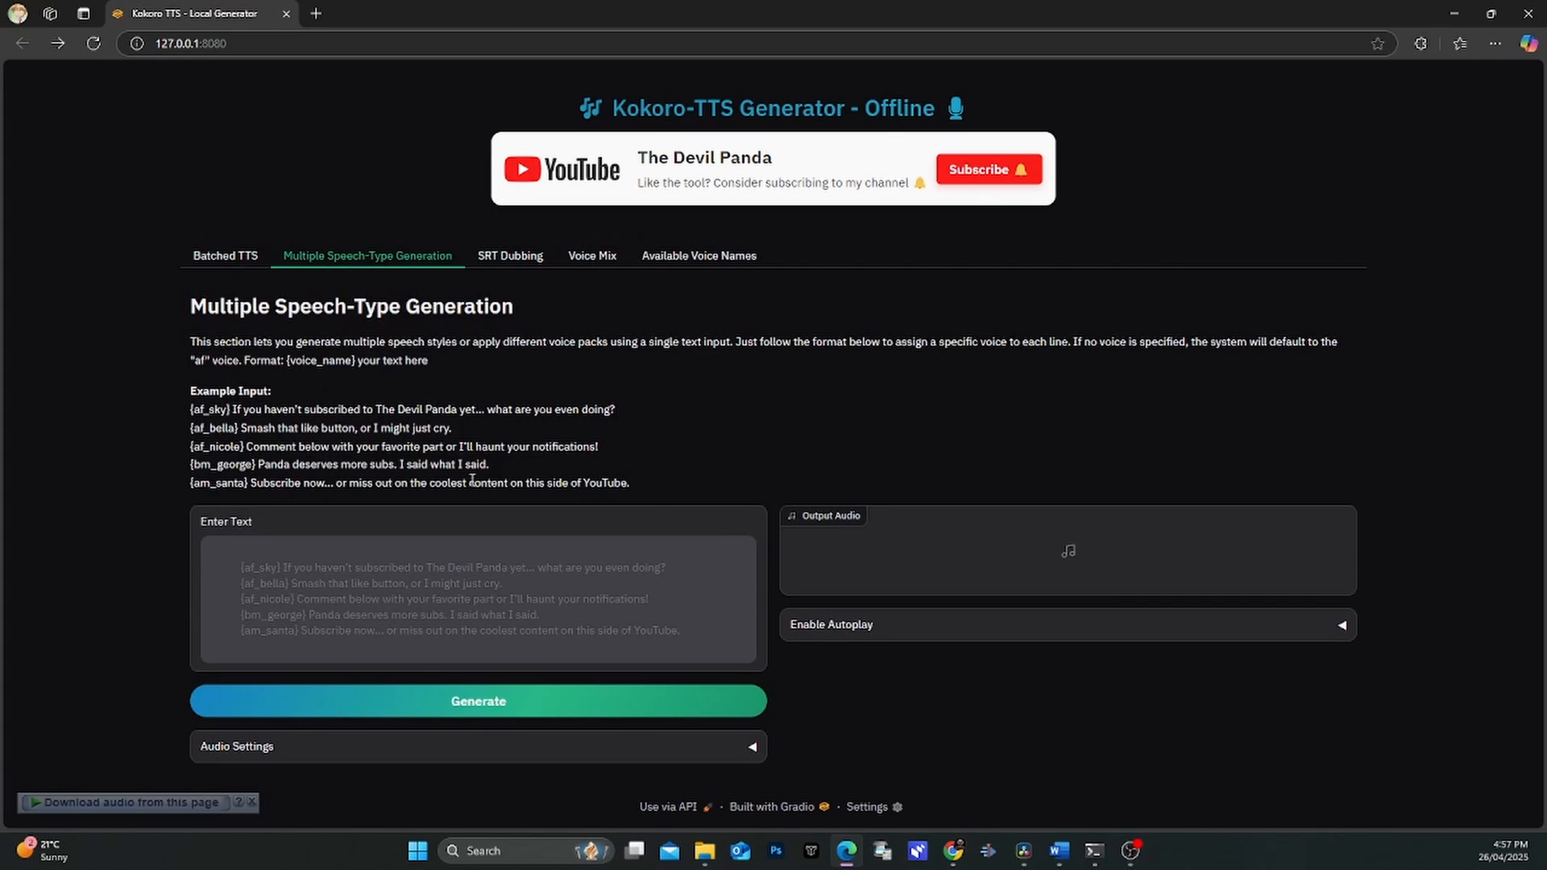
Use the five-voice example script as input and generate 23 seconds of multi-voice audio.
{"action": "left_click_drag", "start_coordinate": [190, 409], "coordinate": [629, 483]}
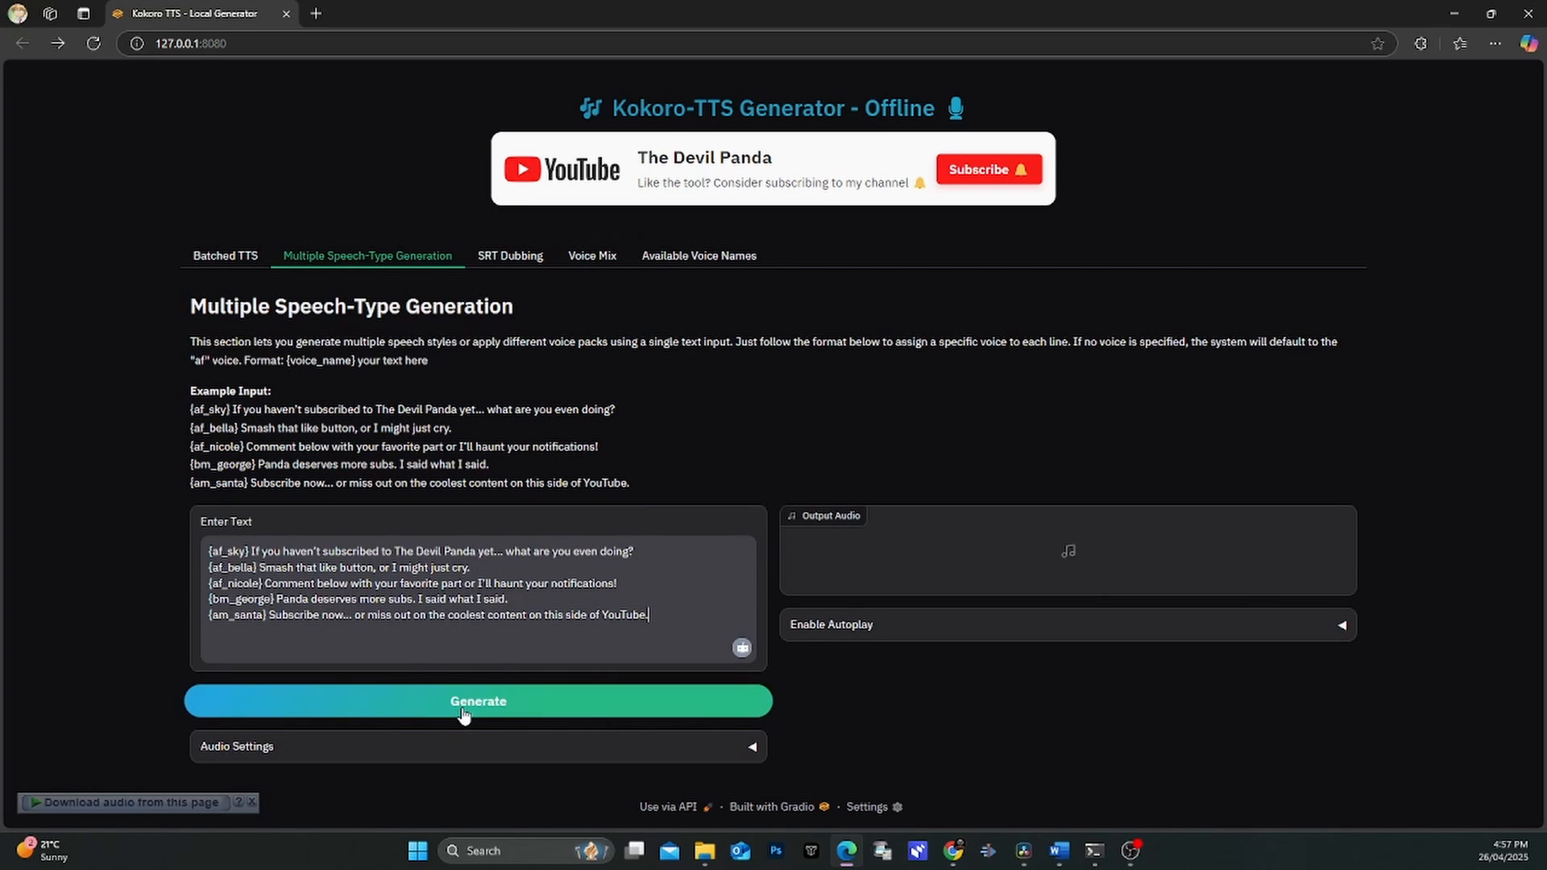
{"action": "left_click", "coordinate": [477, 701]}
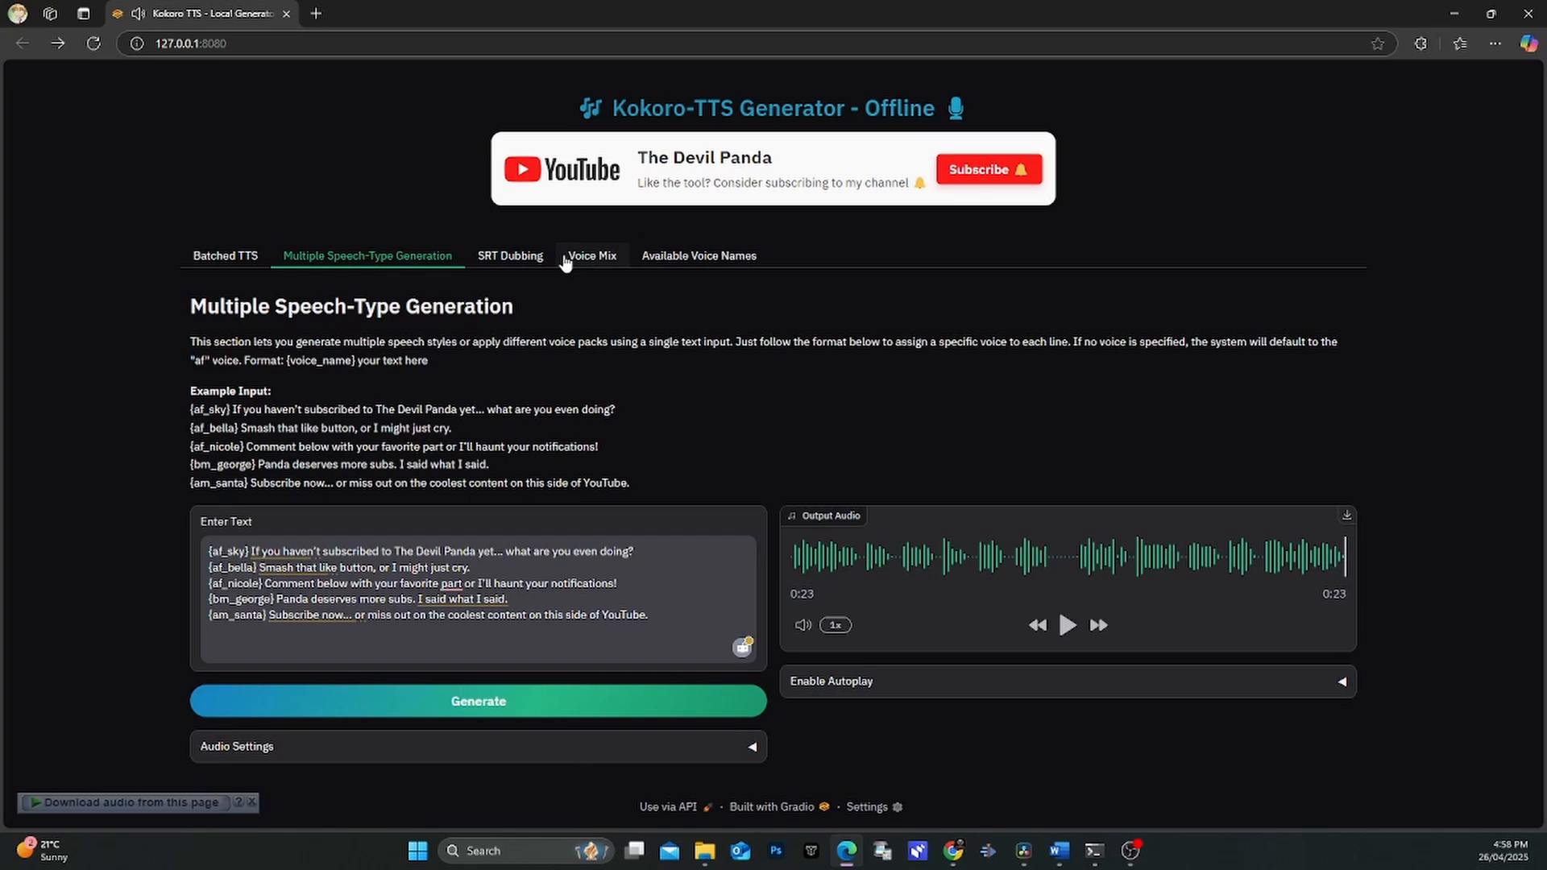
Mix George, Nicole (0.45) and Liam (0.53) into a 6-second clip and voicepack, then reopen Batched TTS.
{"action": "left_click", "coordinate": [591, 255]}
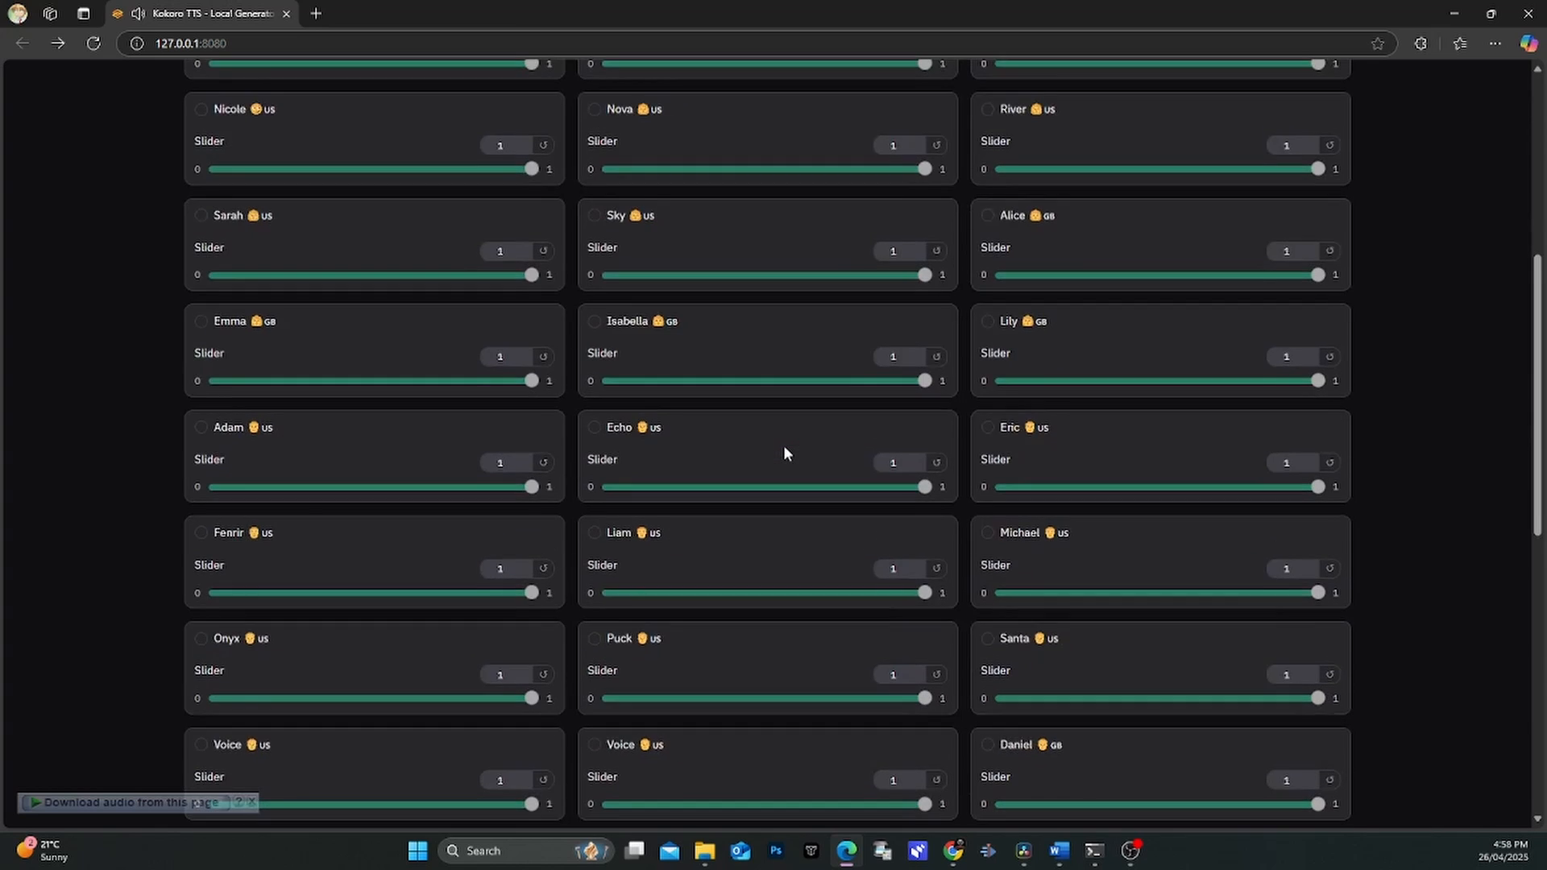
{"action": "scroll", "scroll_direction": "down", "scroll_amount": 3}
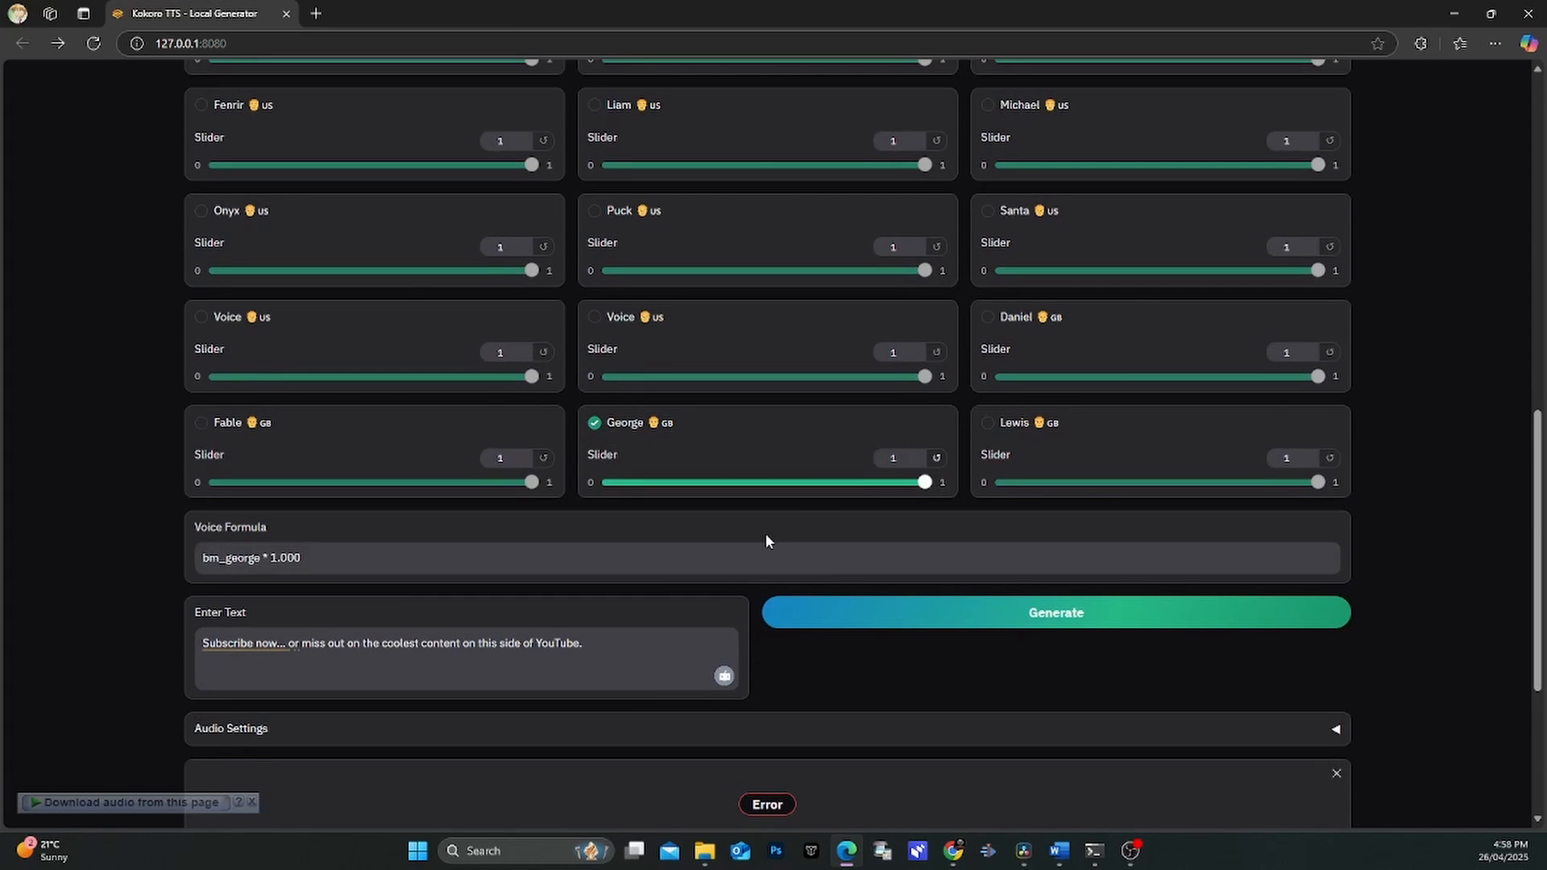
{"action": "left_click", "coordinate": [1056, 612]}
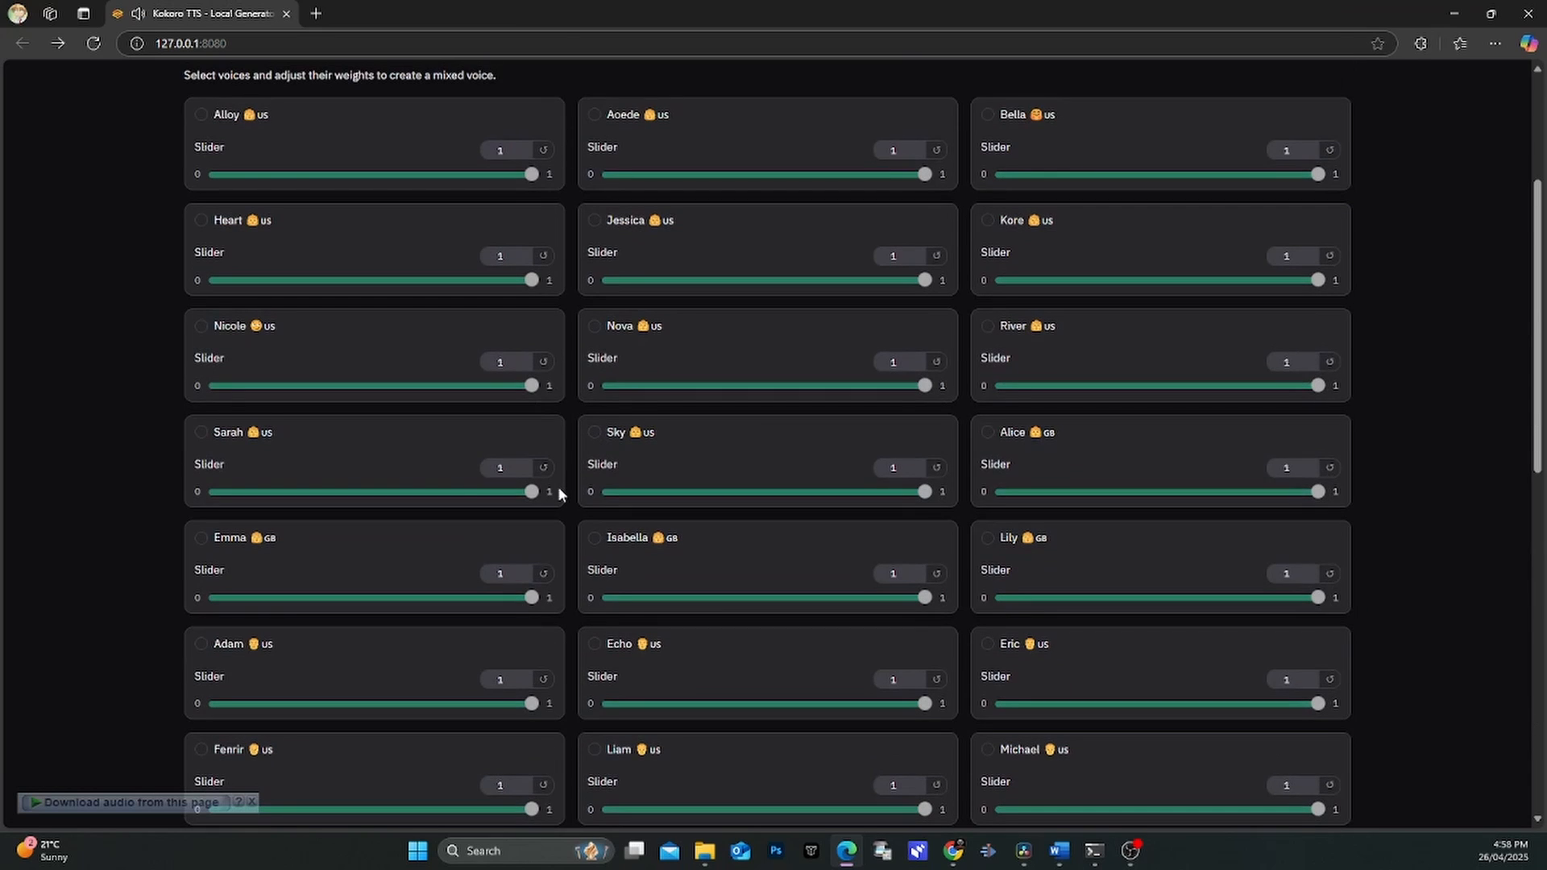
{"action": "left_click_drag", "start_coordinate": [531, 385], "coordinate": [353, 385]}
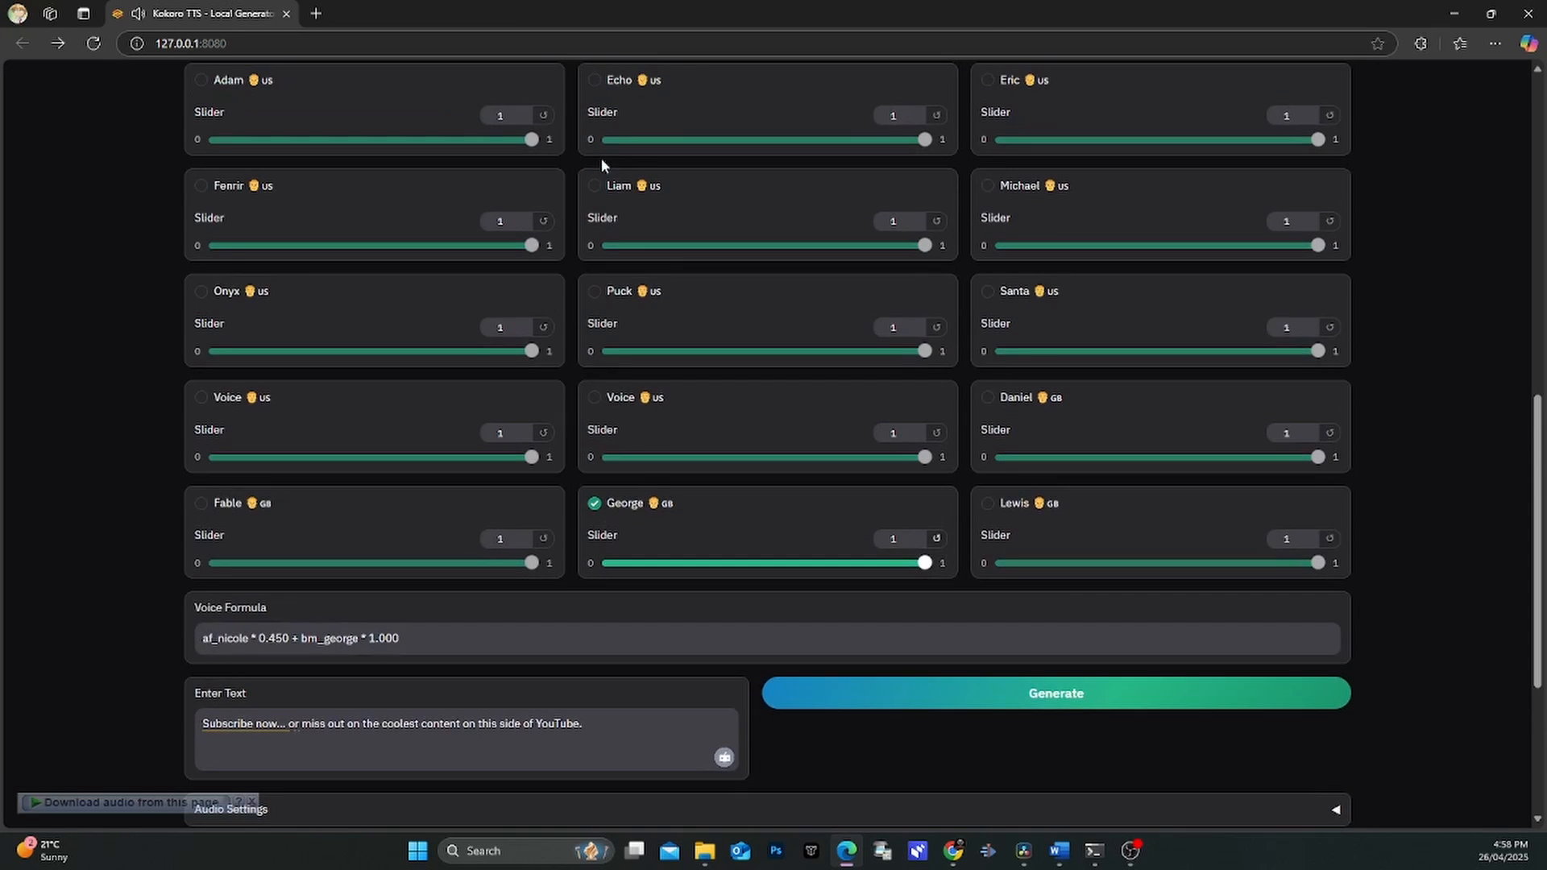
{"action": "left_click_drag", "start_coordinate": [924, 245], "coordinate": [811, 245]}
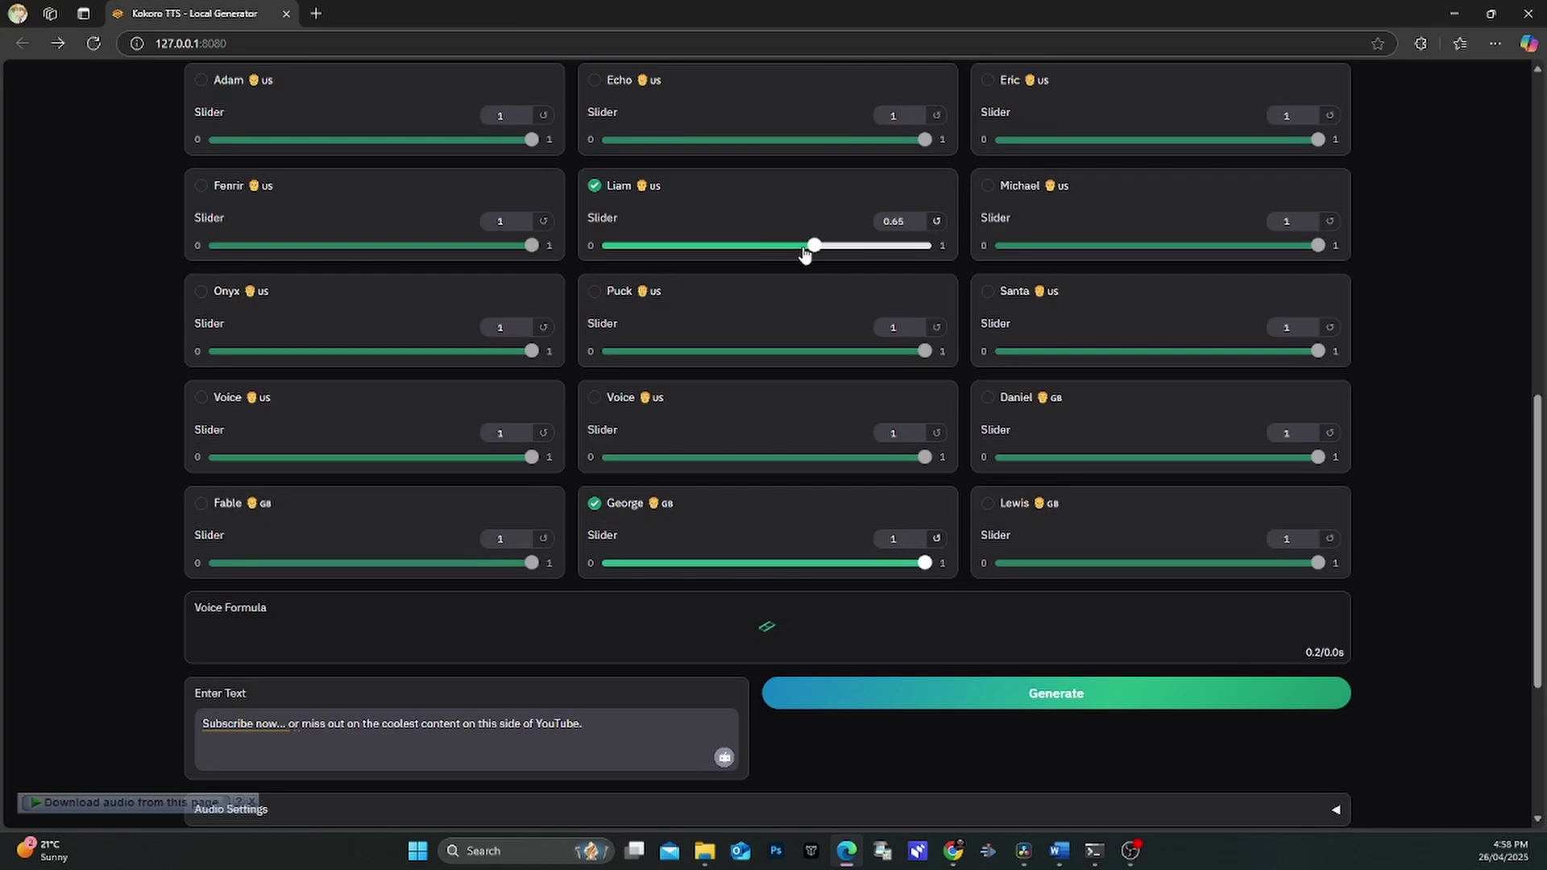
{"action": "left_click", "coordinate": [1055, 693]}
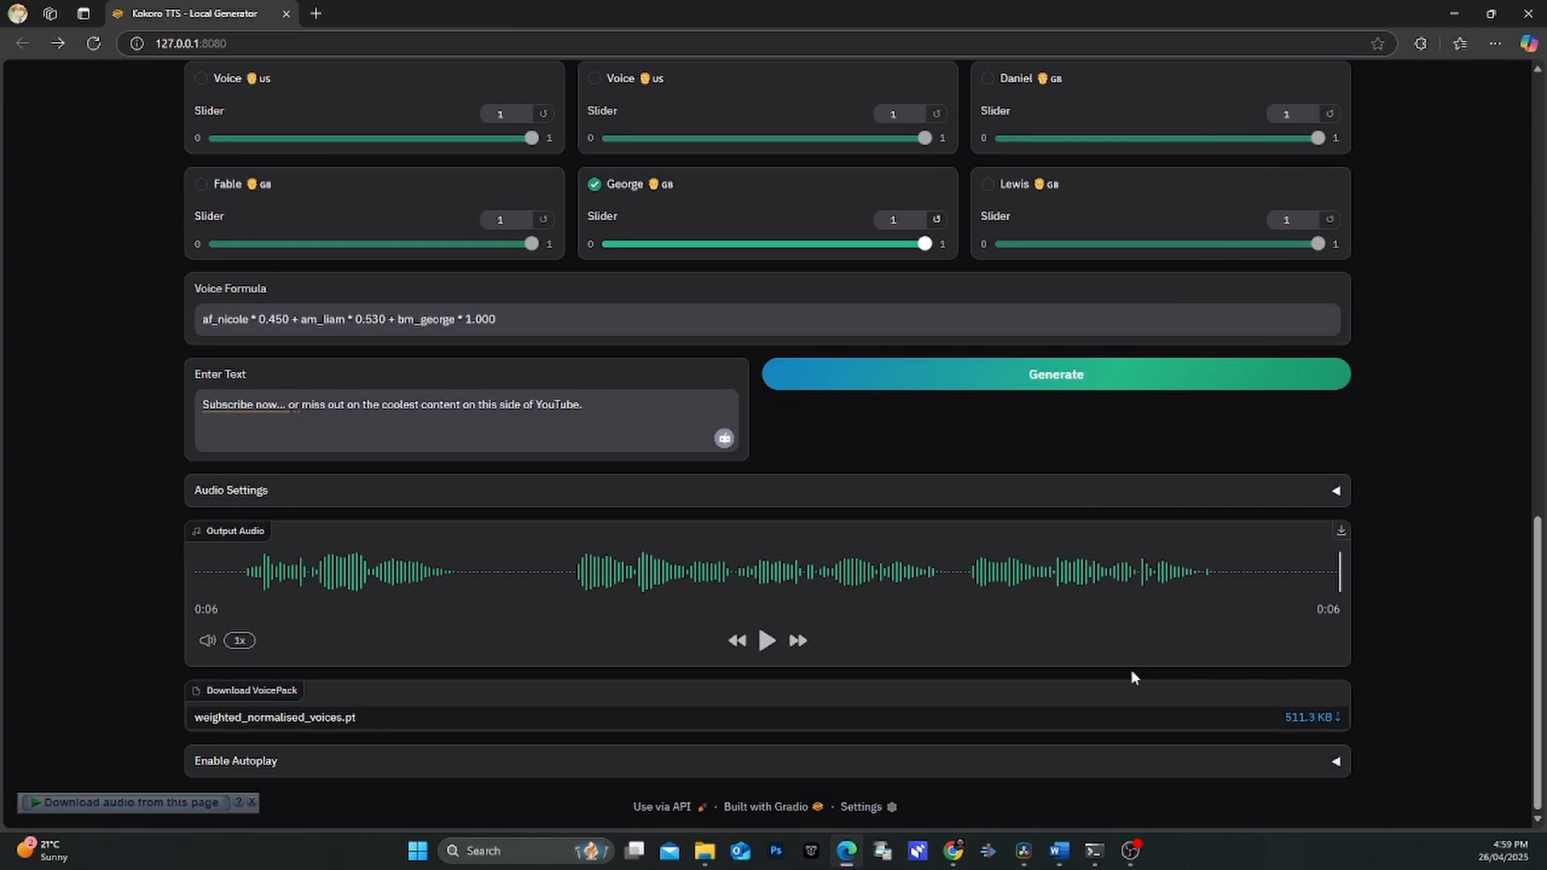
{"action": "mouse_move", "coordinate": [1090, 799]}
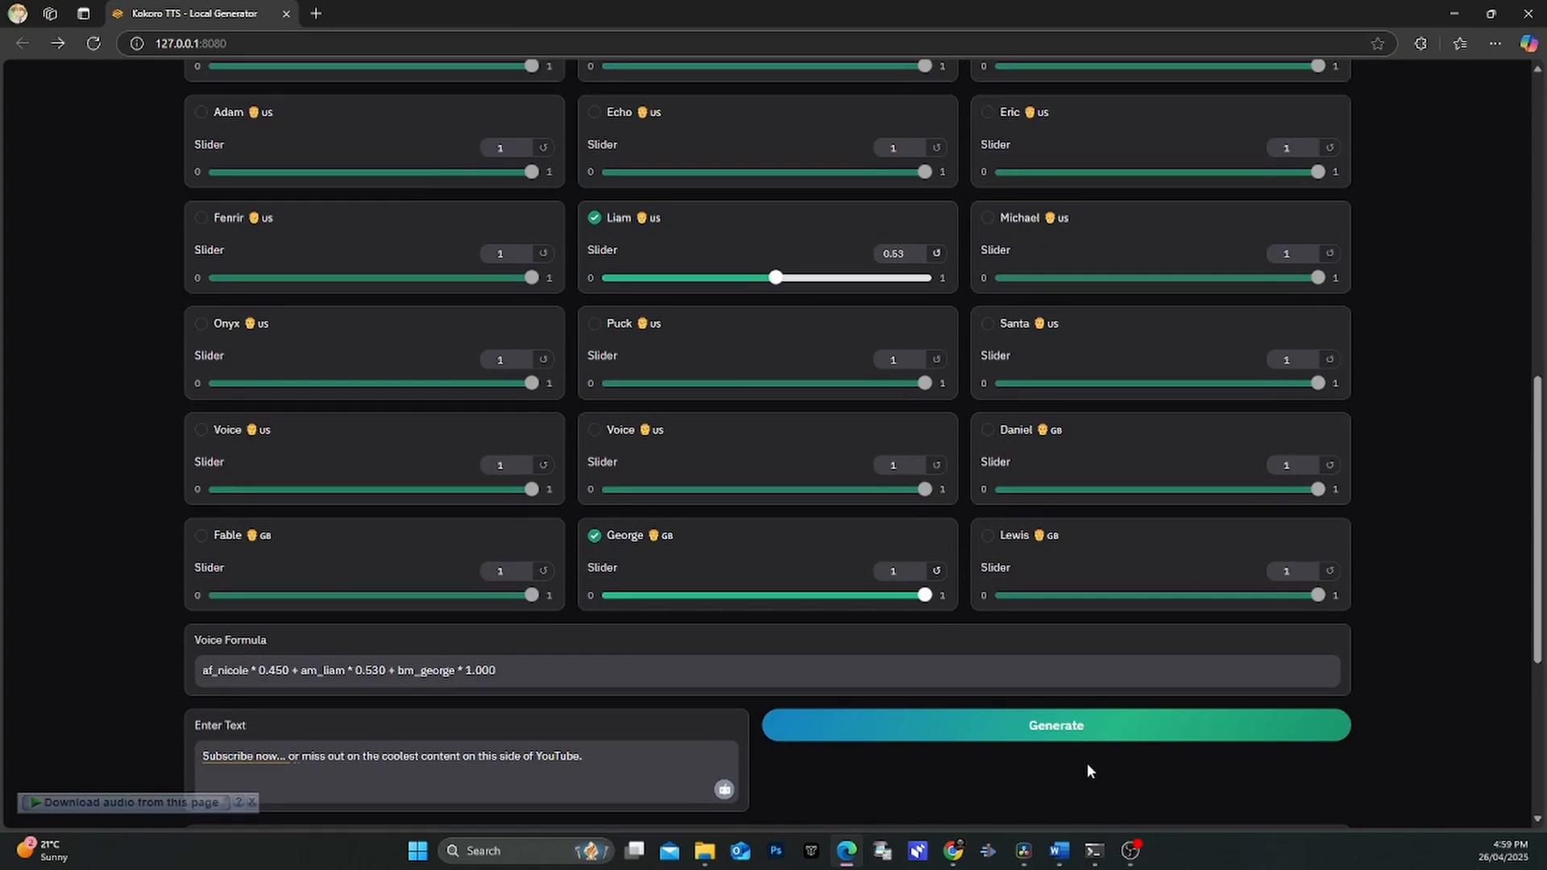
{"action": "scroll", "scroll_direction": "up", "scroll_amount": 3}
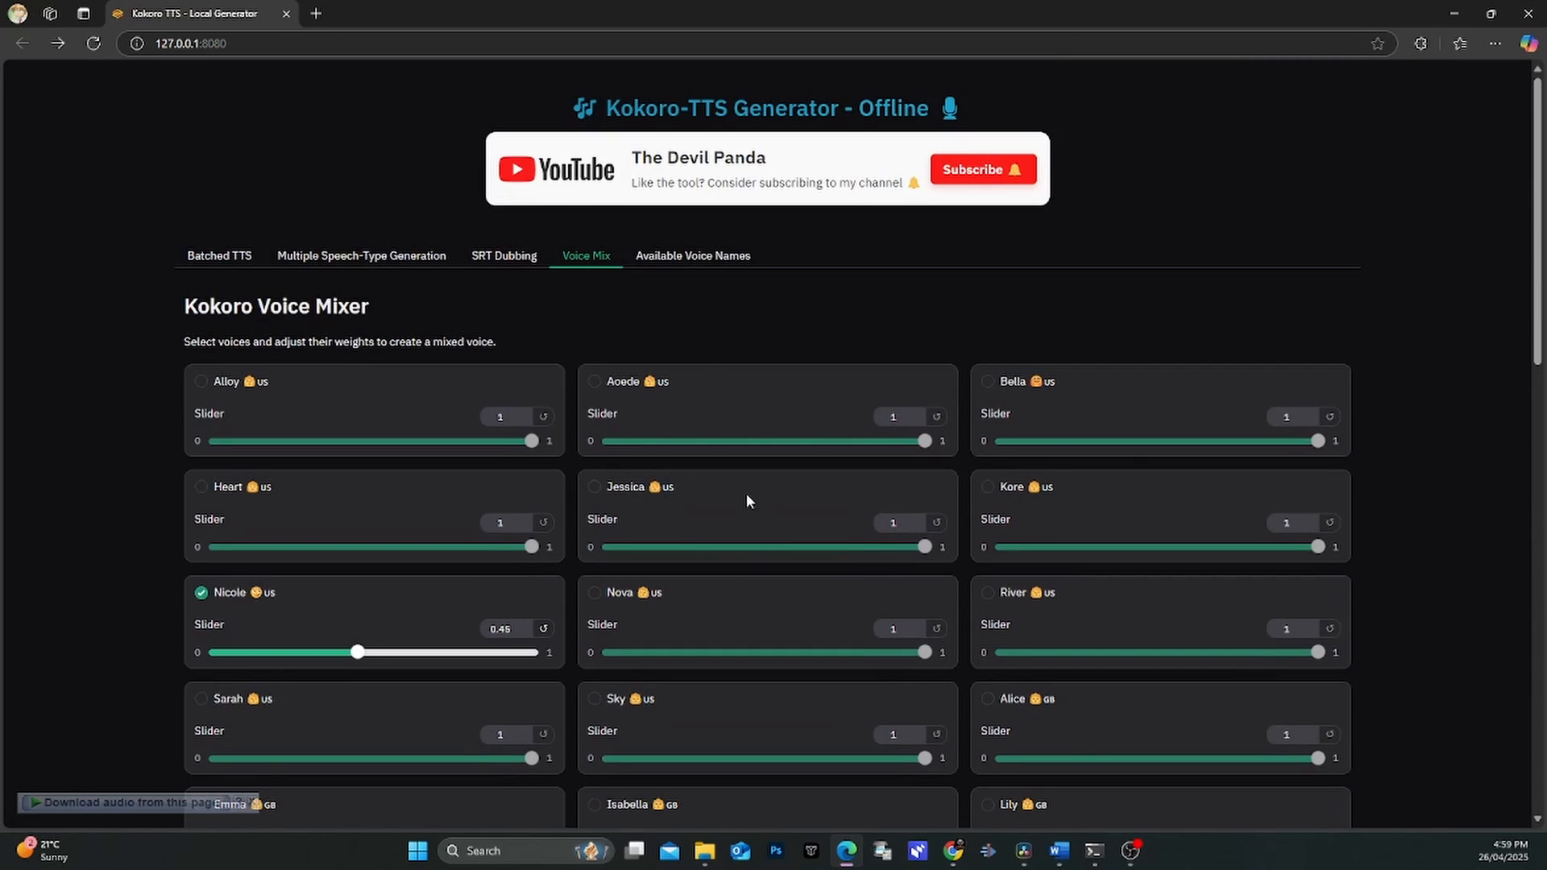
{"action": "left_click", "coordinate": [219, 255]}
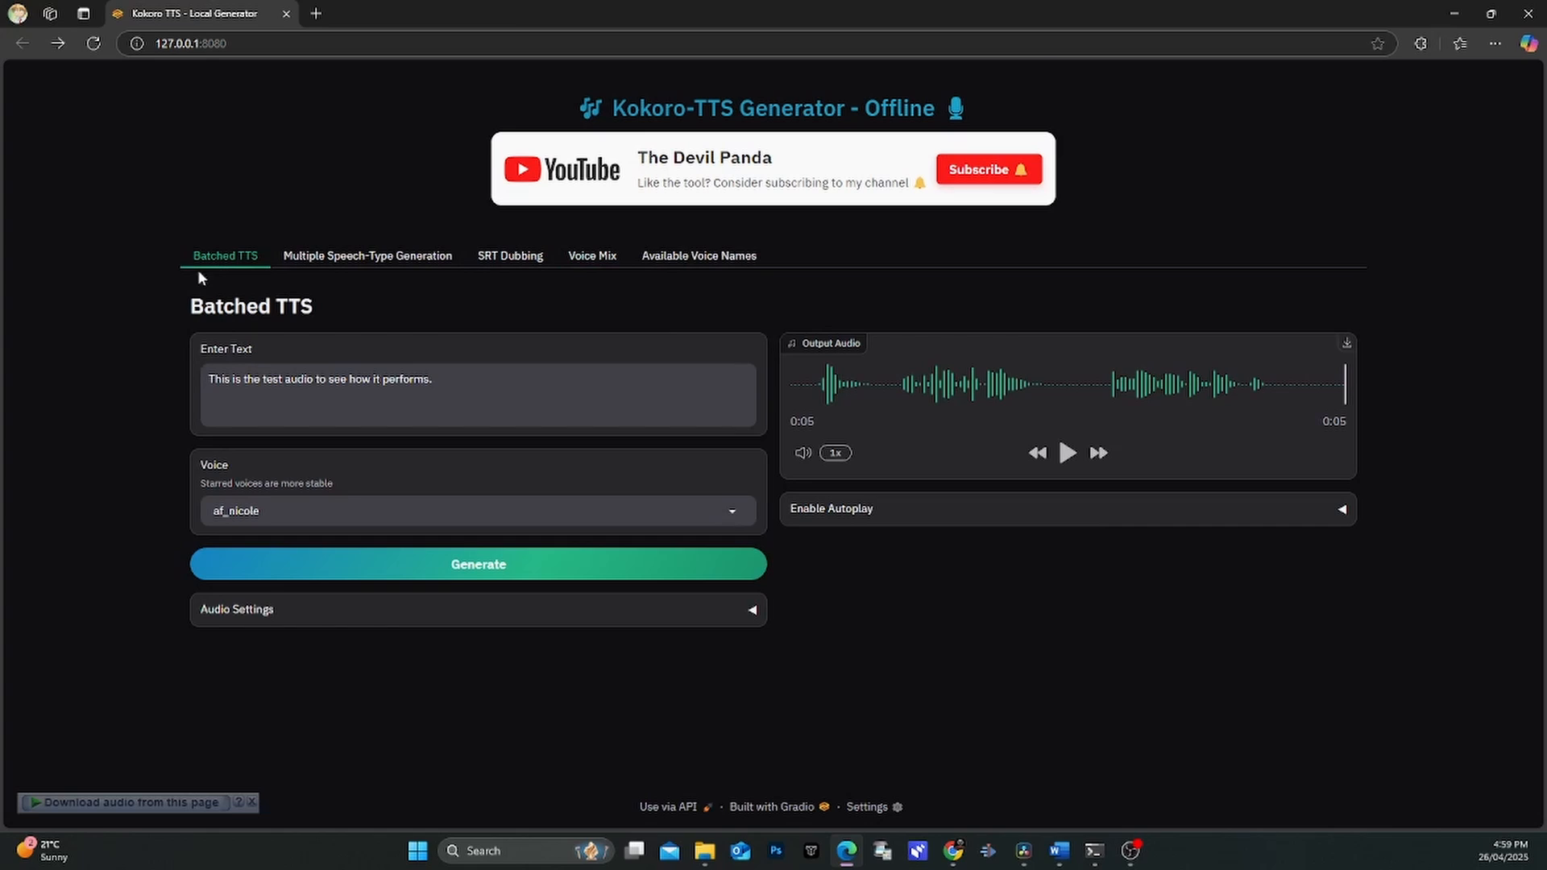